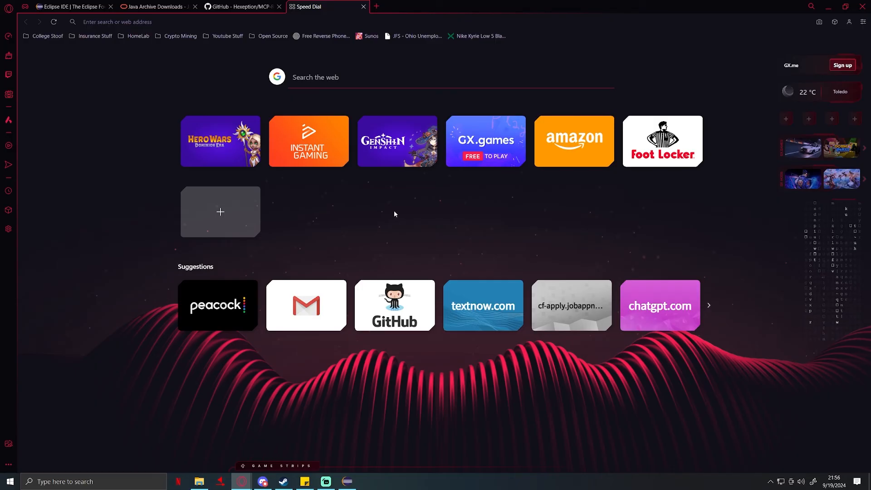
Review the Eclipse IDE home page, abandoning a partly typed 'inteja' search in a new tab.
click(70, 7)
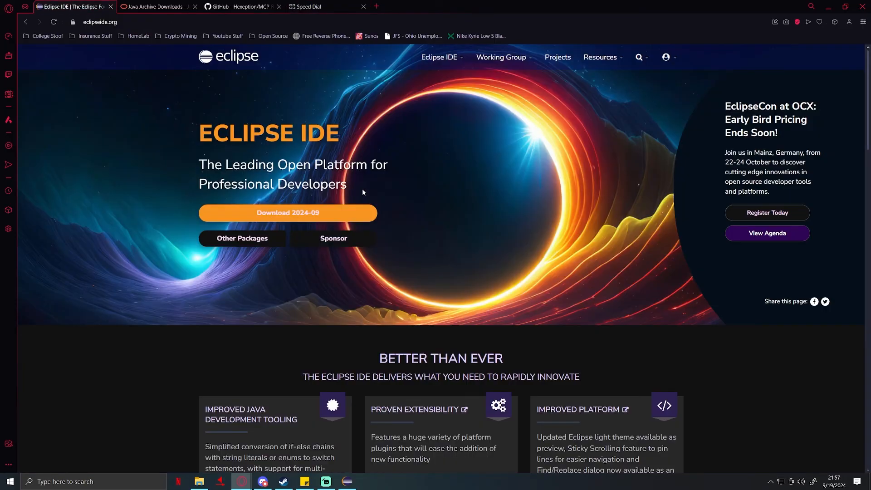
scroll(down, 3)
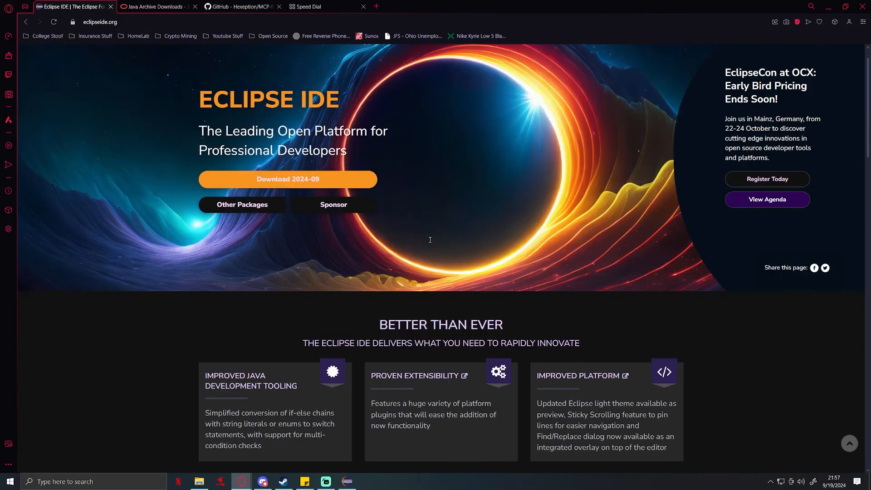
scroll(up, 3)
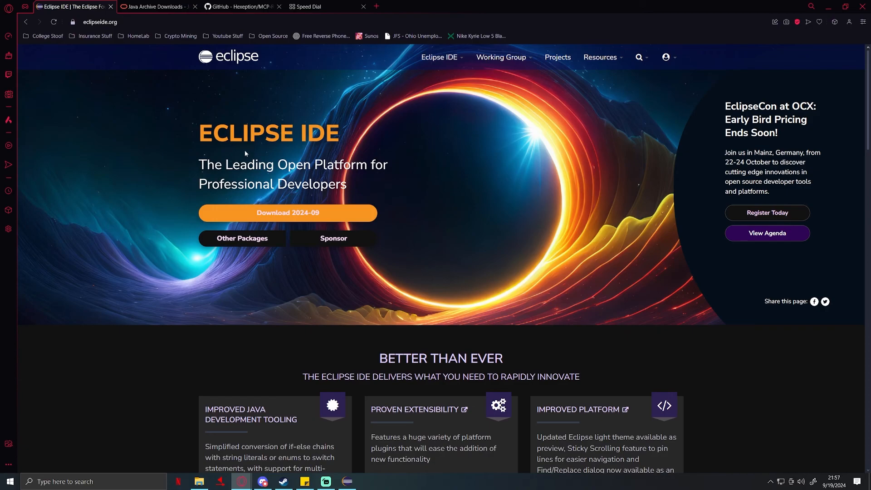
mouse_move(487, 215)
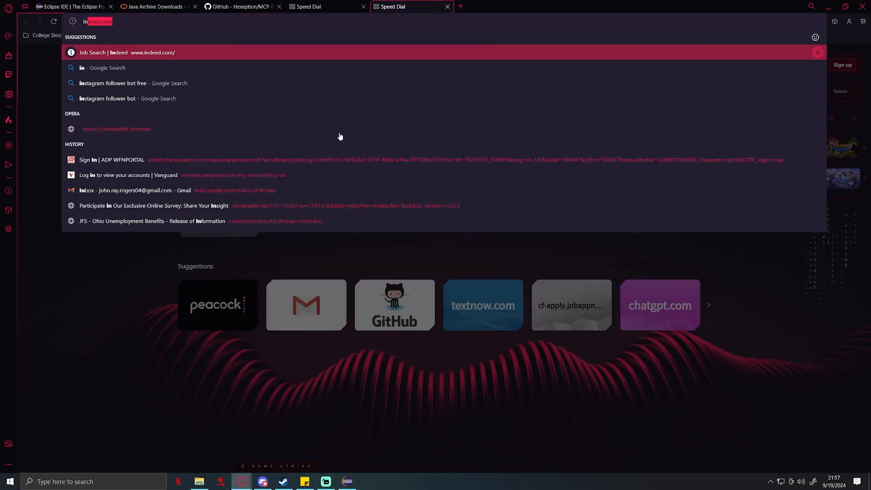
text(inteja)
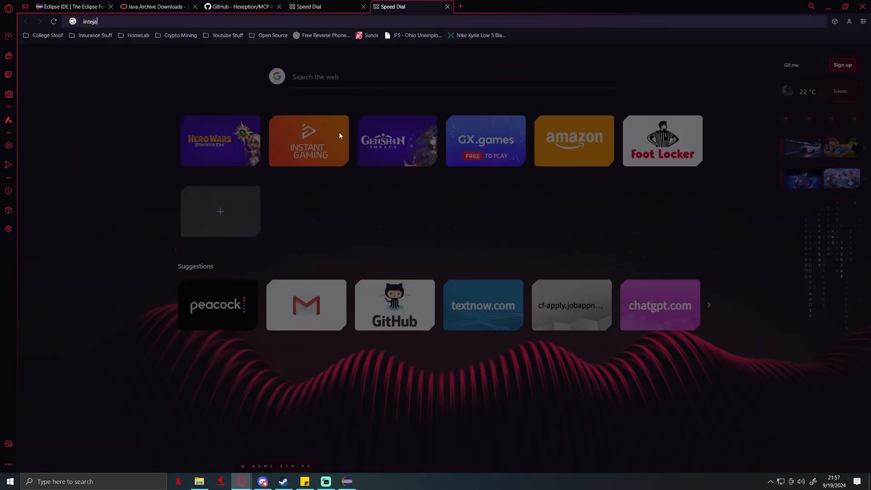
key(Return)
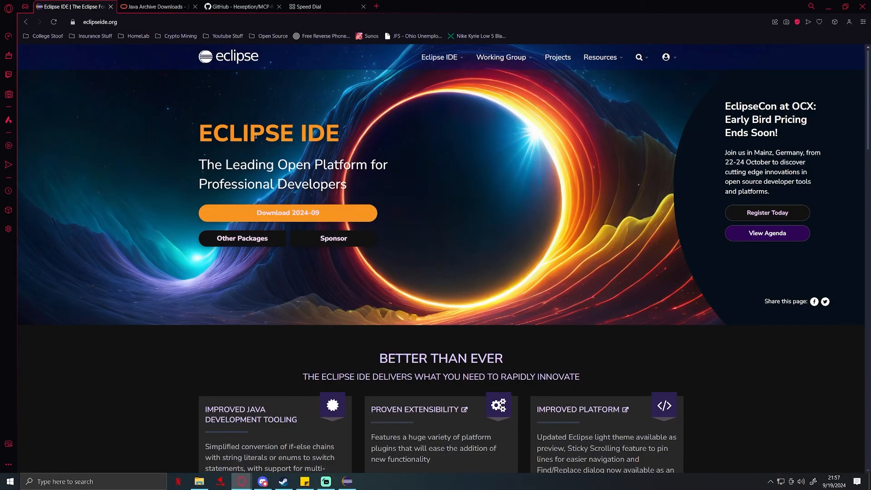
mouse_move(243, 91)
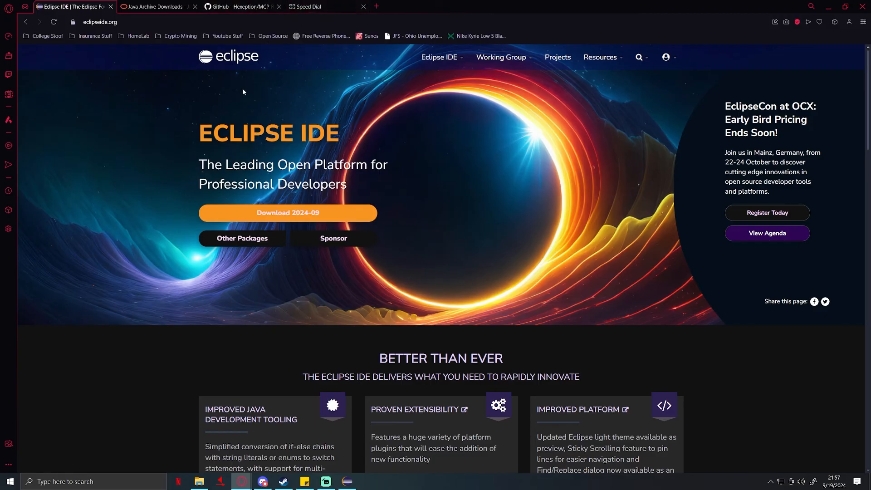
mouse_move(158, 6)
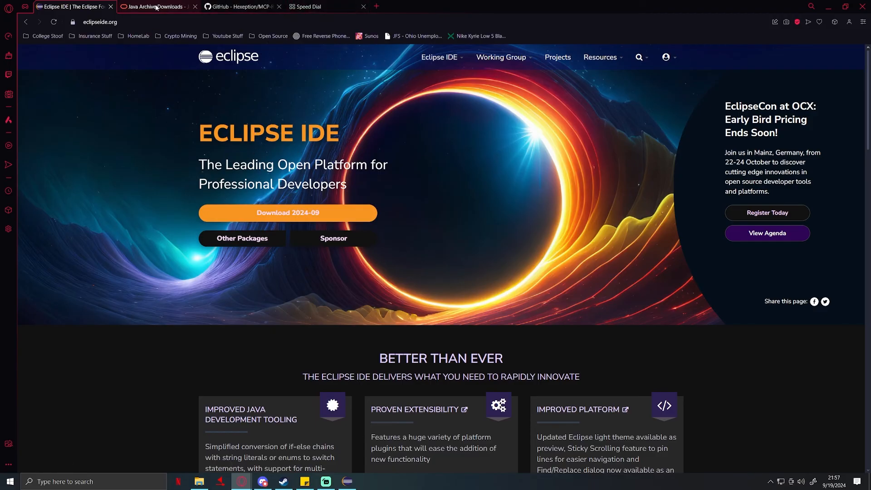
Review the Java SE 17 archive page, marking the Java SE Development heading.
click(156, 6)
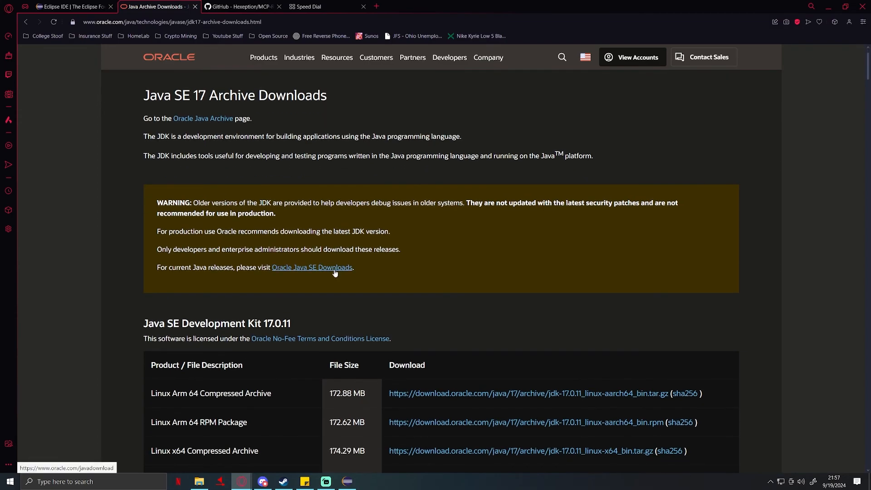
scroll(up, 3)
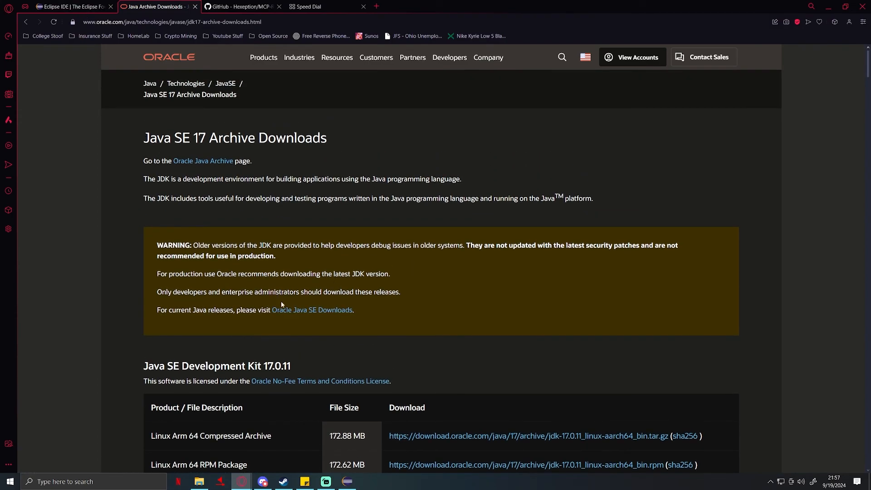
scroll(down, 3)
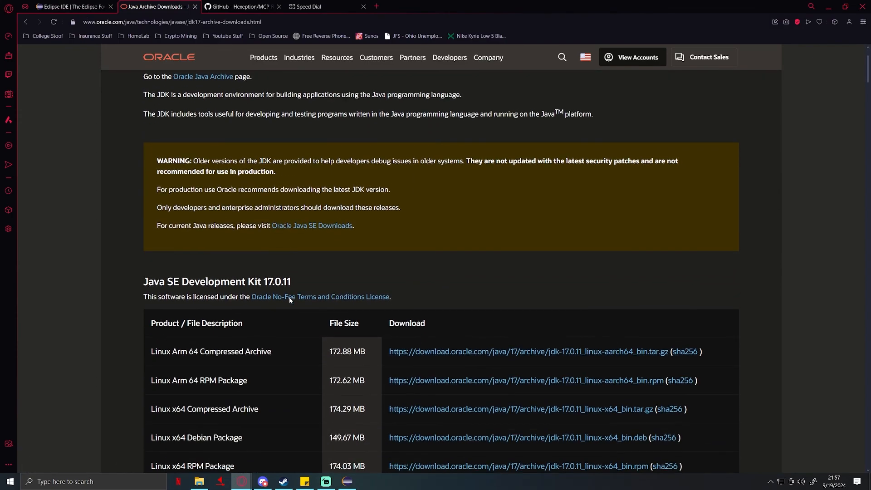
scroll(up, 3)
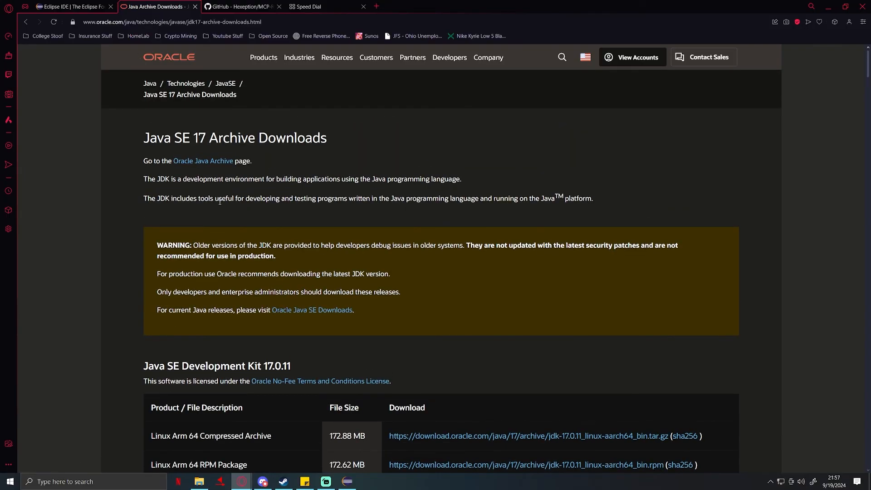
scroll(down, 3)
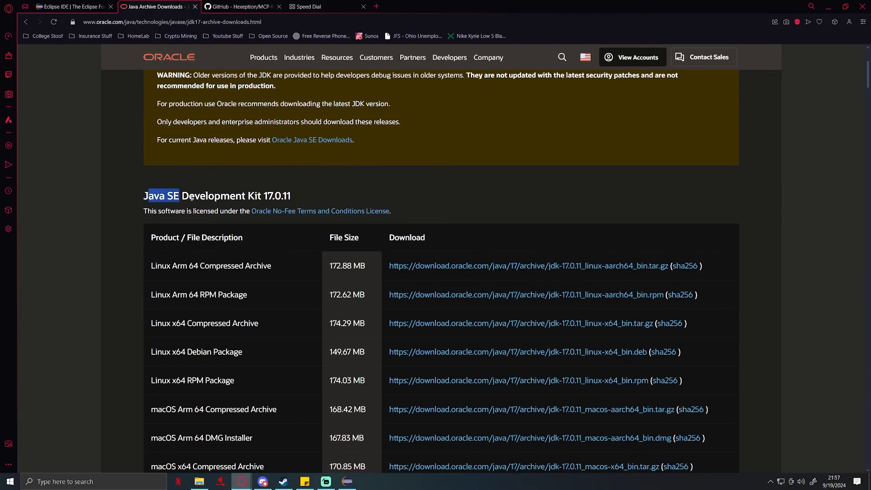
drag(145, 195, 243, 195)
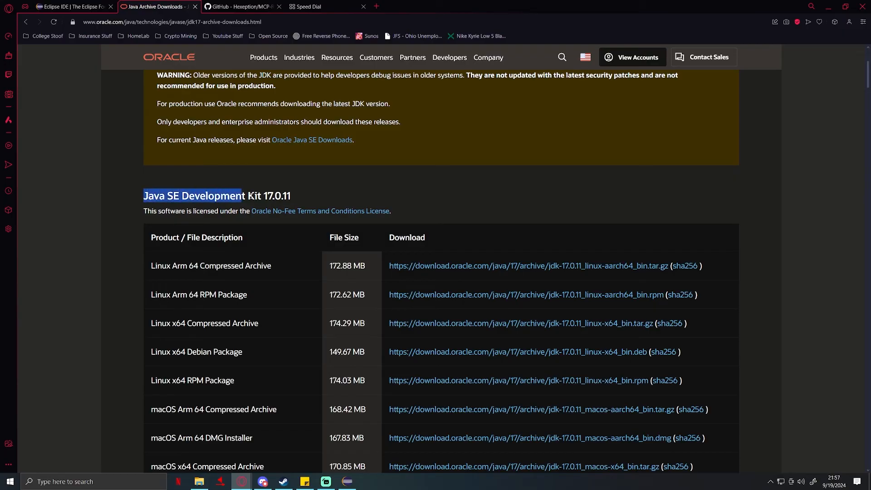
Locate the Windows x64 Installer row in the JDK 17.0.11 download table.
scroll(down, 3)
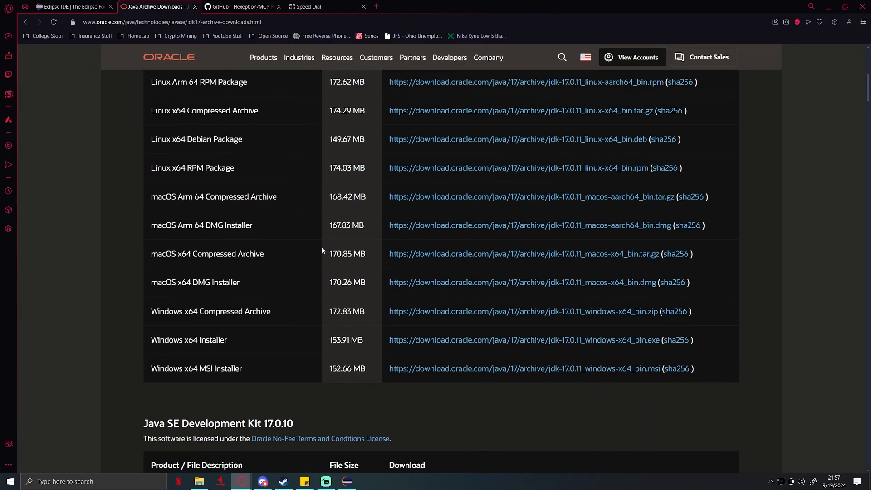
mouse_move(441, 398)
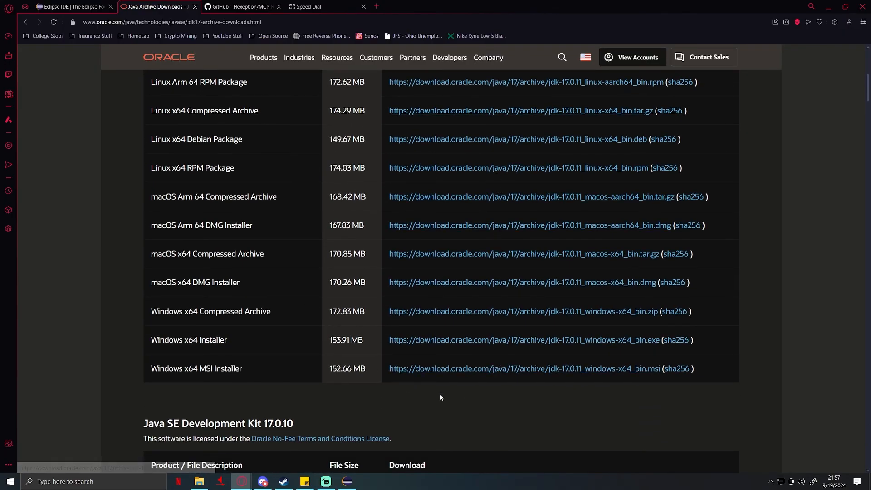
mouse_move(428, 408)
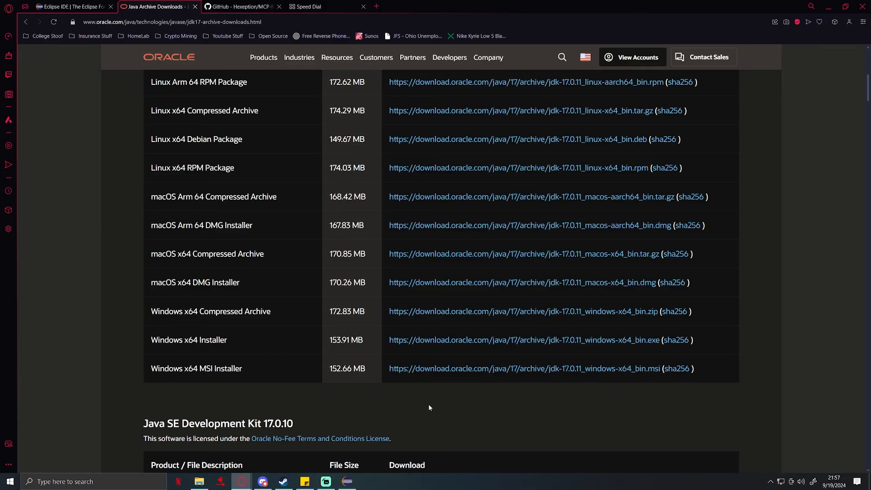
mouse_move(162, 343)
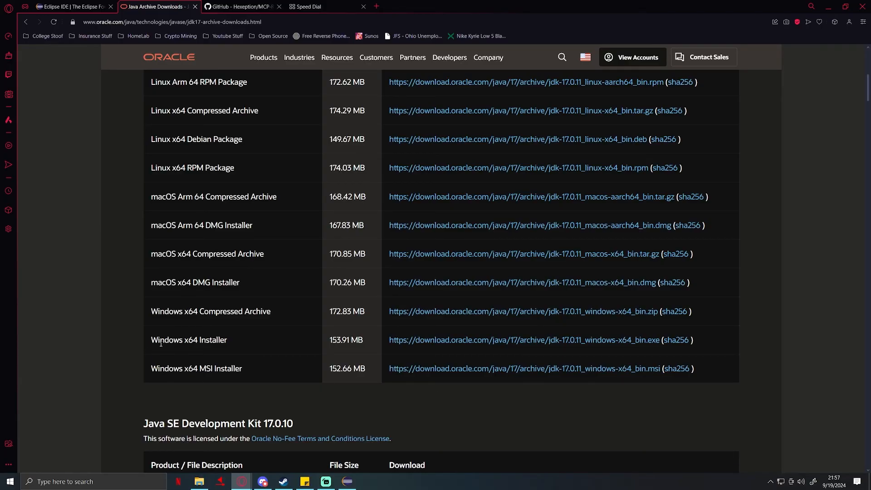
double_click(189, 340)
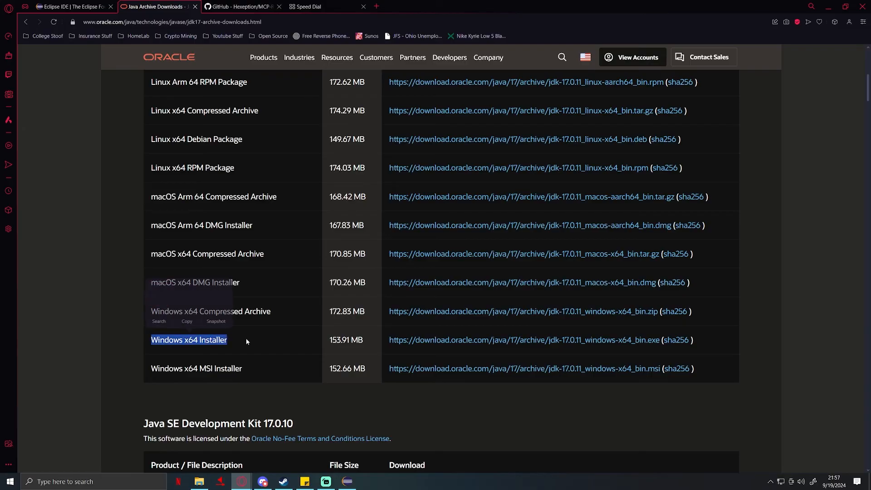
mouse_move(456, 344)
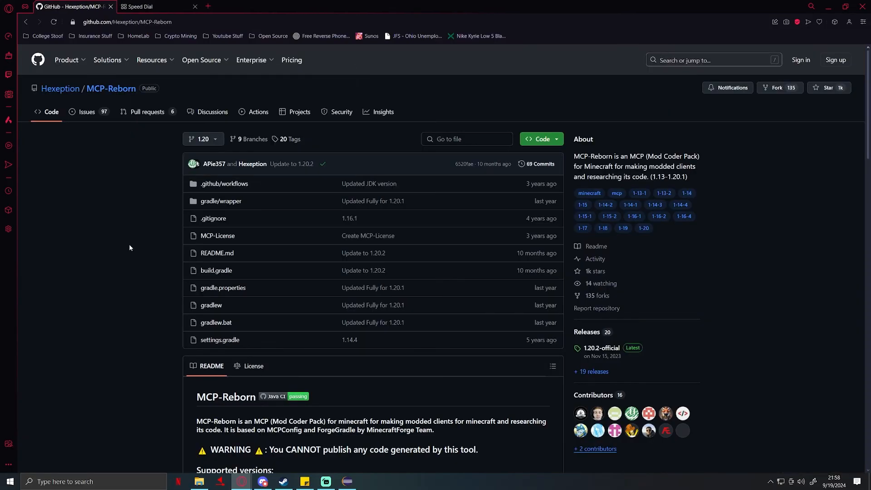
mouse_move(357, 109)
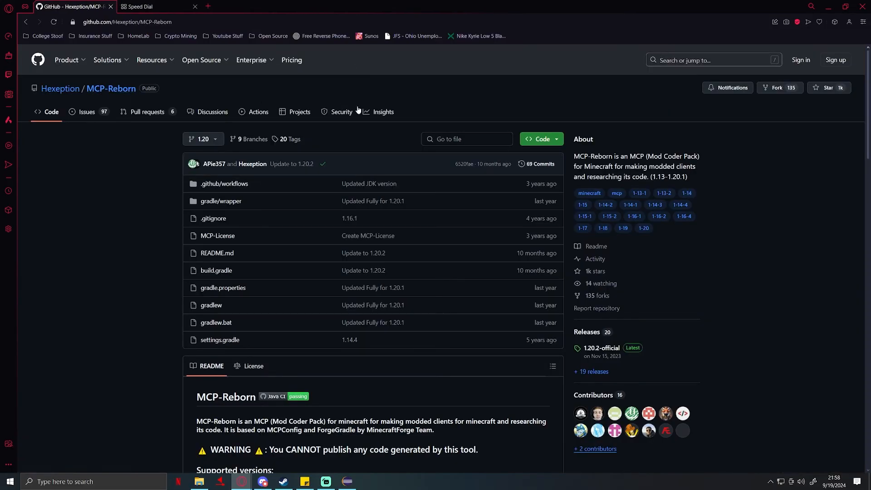
mouse_move(165, 271)
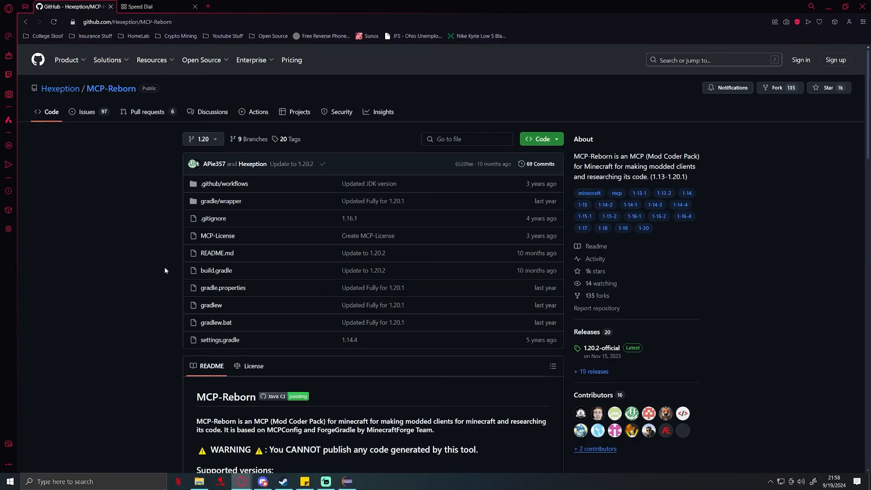
Read the MCP-Reborn README setup steps down to the kingdevnl creator credit.
scroll(down, 3)
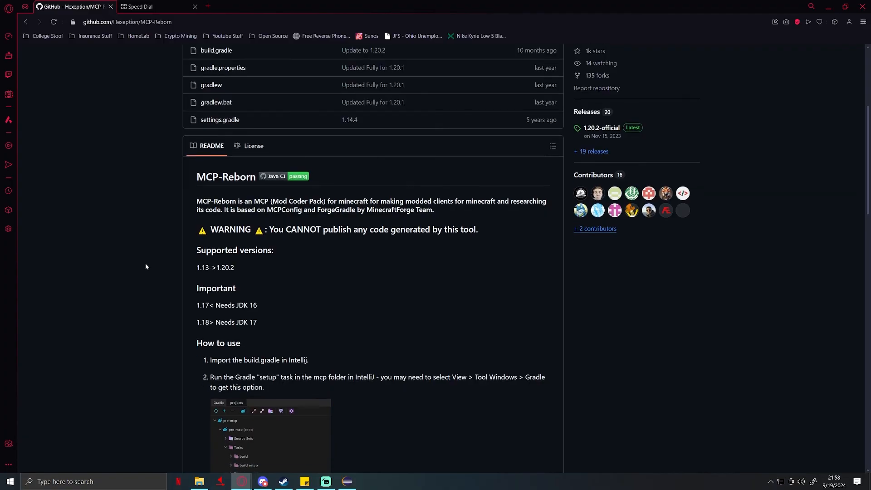
scroll(down, 3)
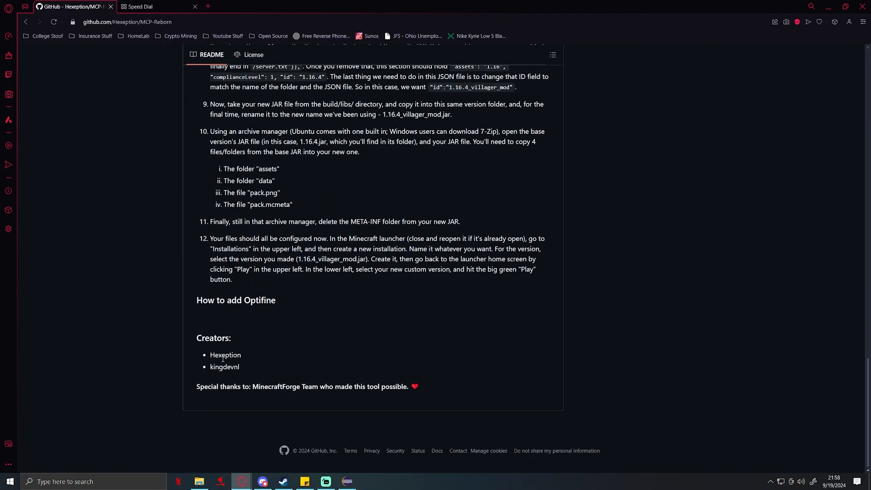
double_click(225, 355)
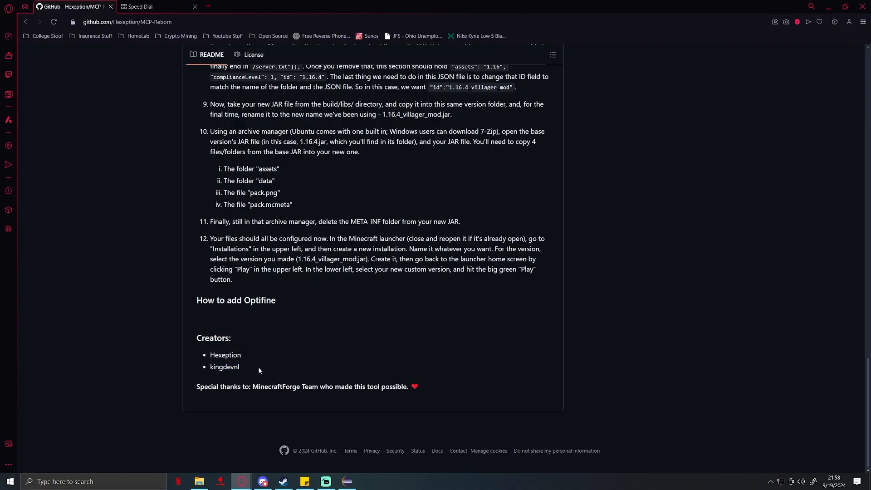
mouse_move(265, 371)
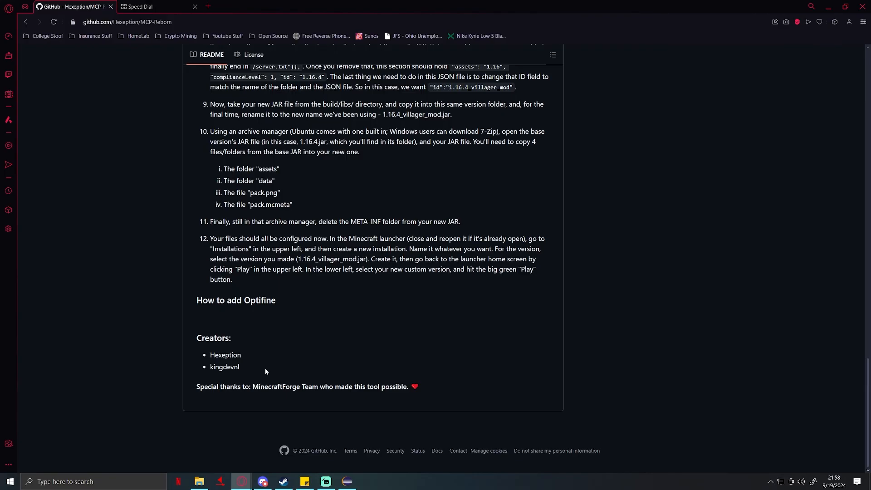
double_click(224, 367)
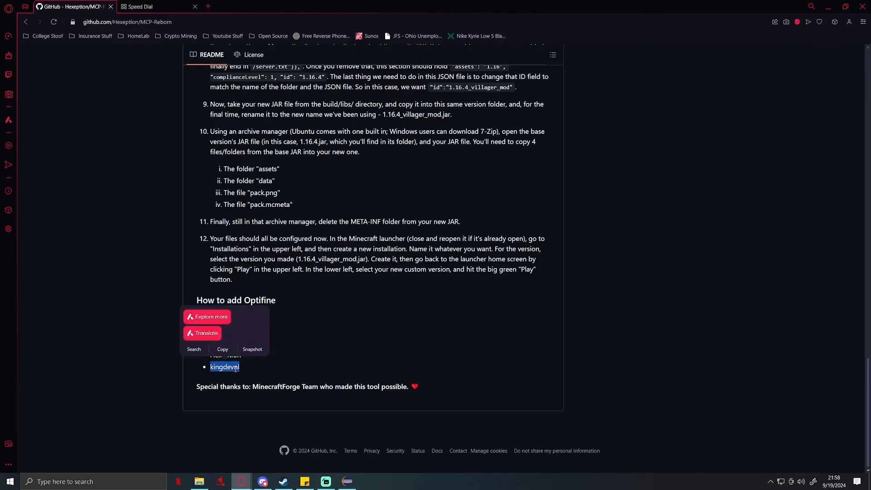
Skim the README again and return to the top of the repository page.
scroll(up, 3)
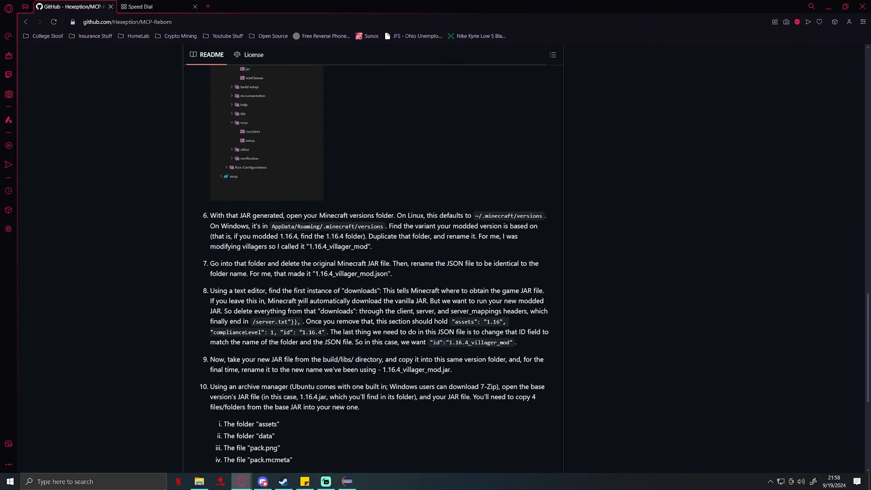
scroll(up, 3)
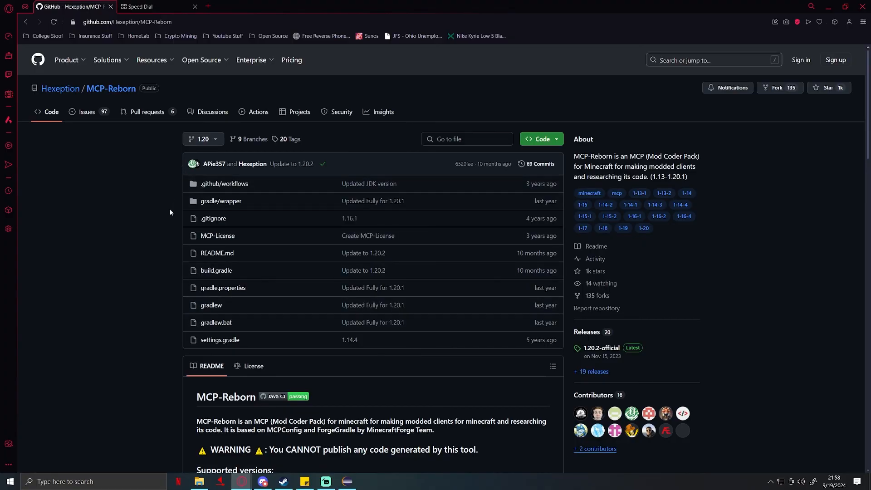
scroll(down, 3)
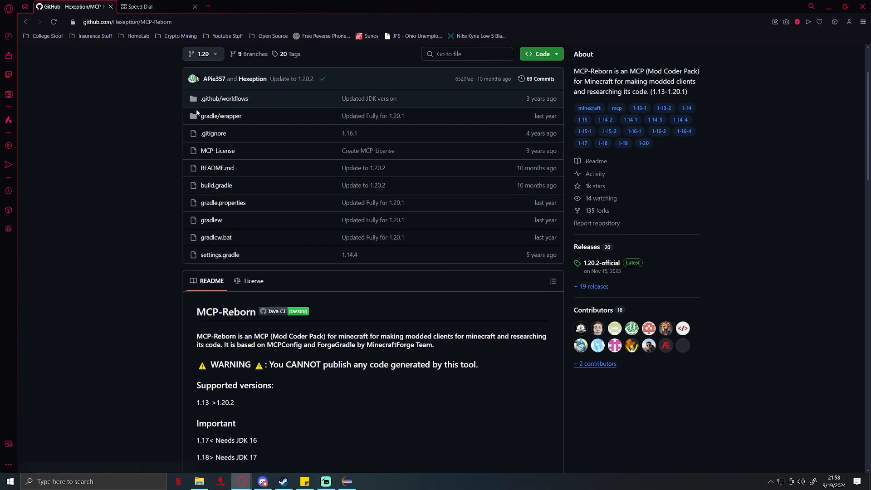
scroll(down, 3)
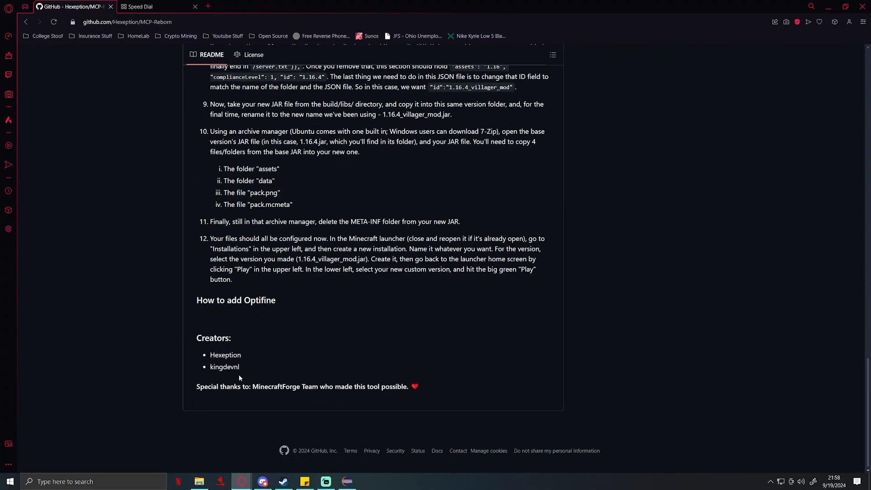
mouse_move(281, 360)
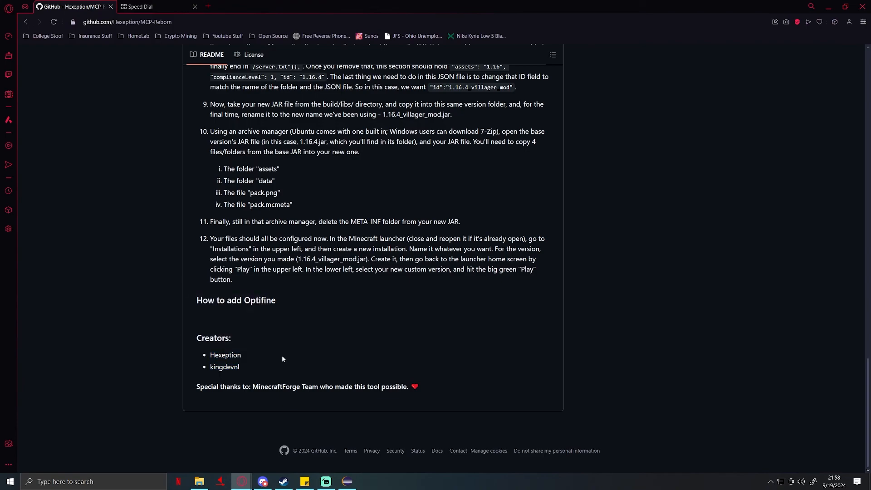
scroll(up, 3)
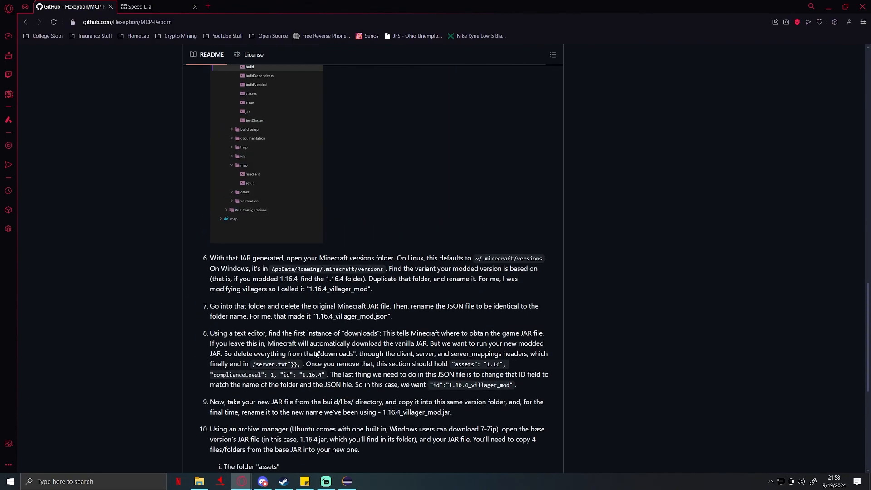
scroll(up, 3)
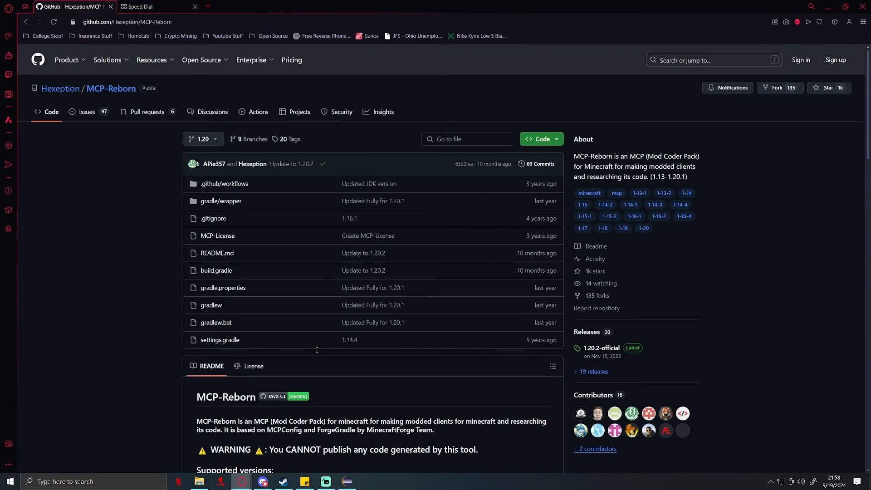
mouse_move(131, 215)
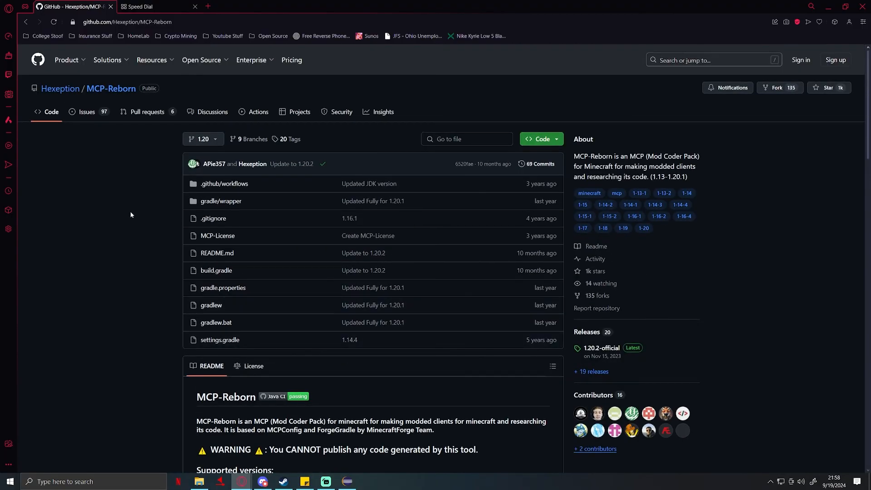
mouse_move(555, 141)
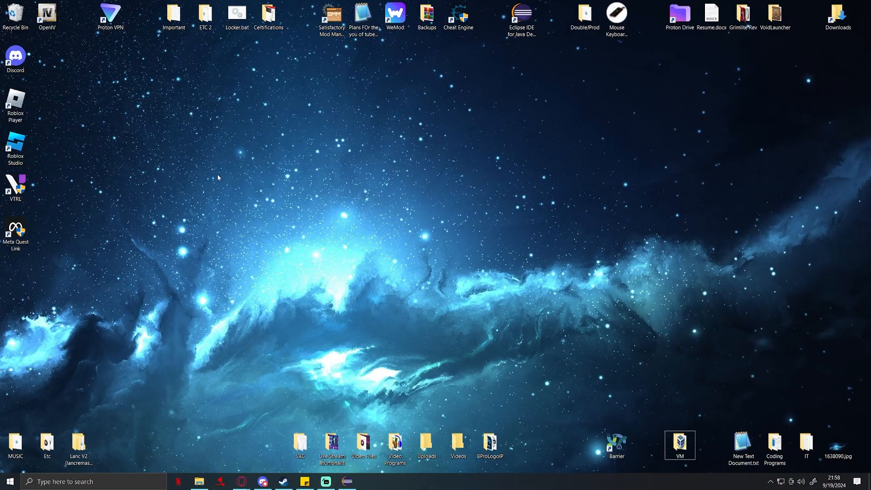
mouse_move(200, 110)
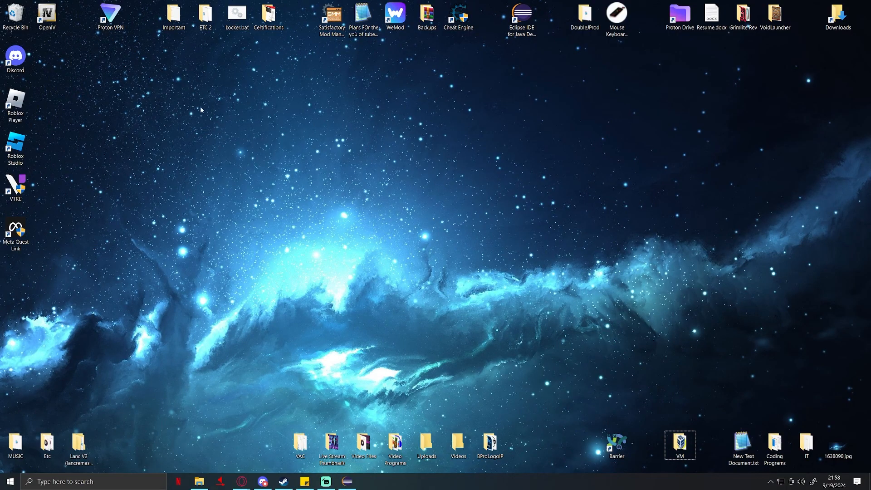
mouse_move(288, 179)
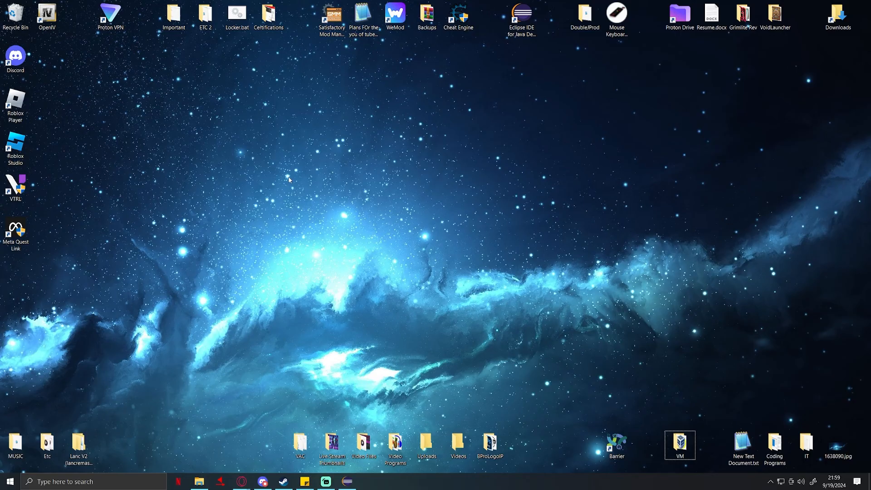
mouse_move(297, 137)
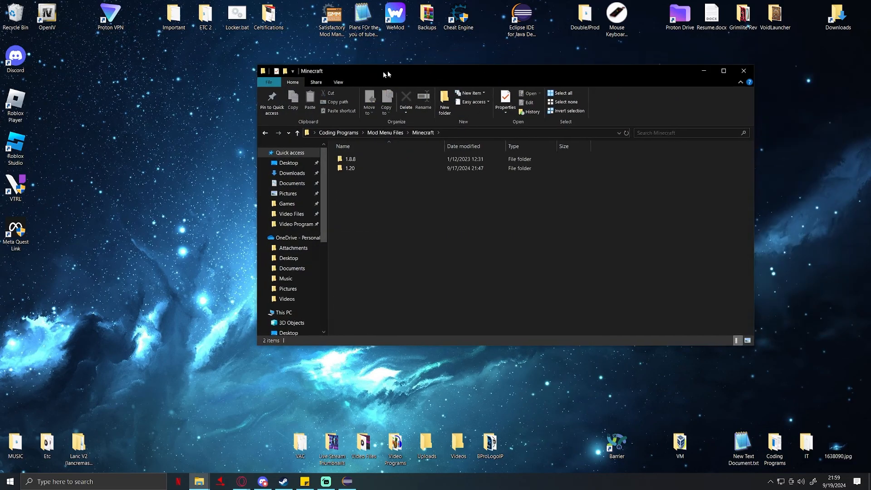
Create a new folder named Grim inside Minecraft > 1.20.
double_click(350, 158)
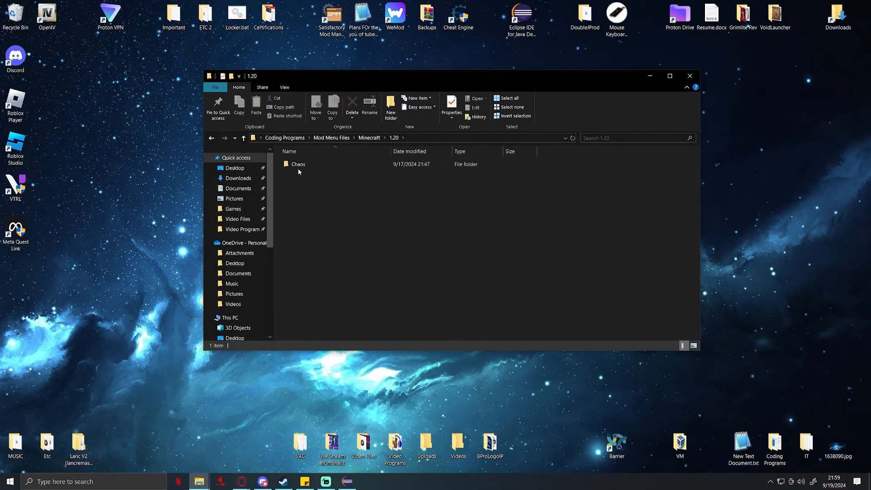
mouse_move(303, 191)
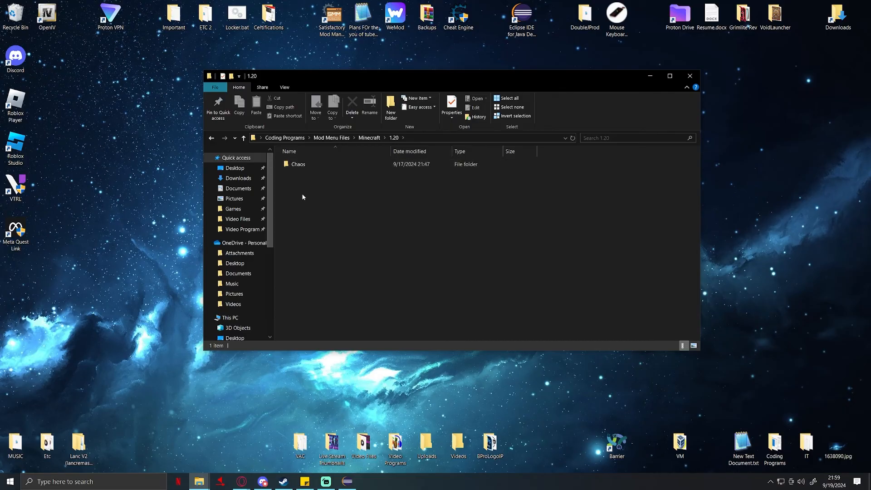
double_click(299, 164)
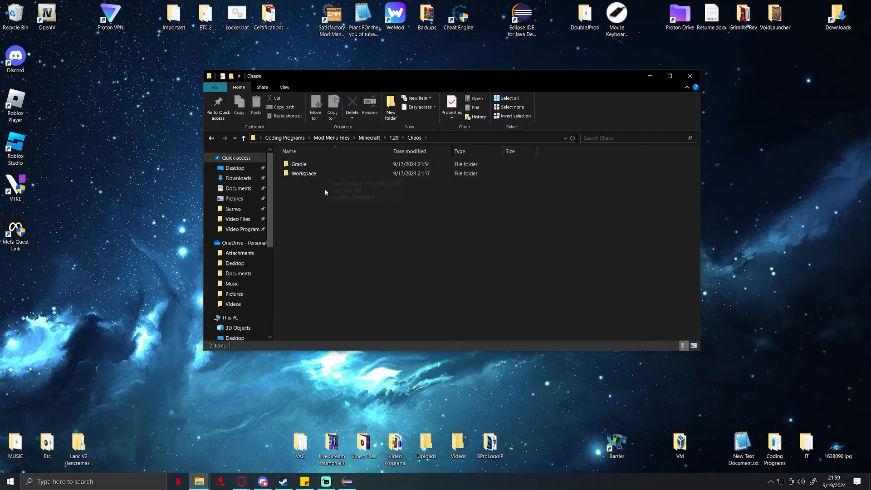
right_click(325, 192)
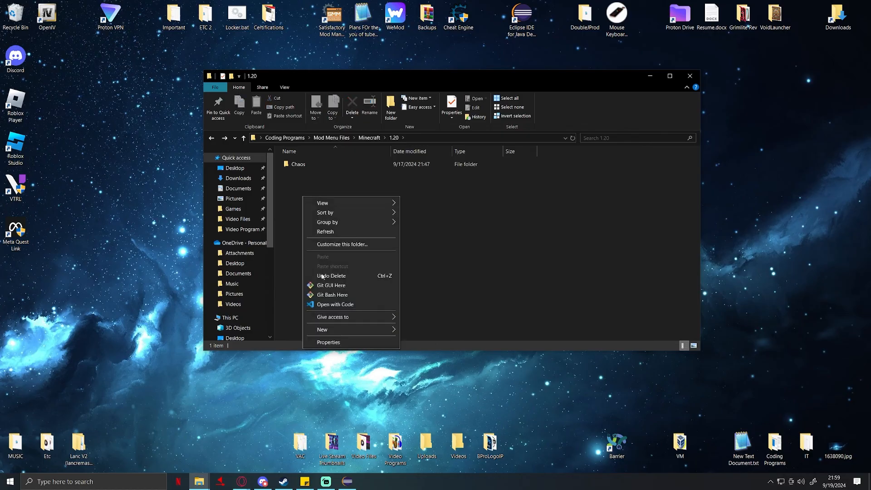
click(322, 328)
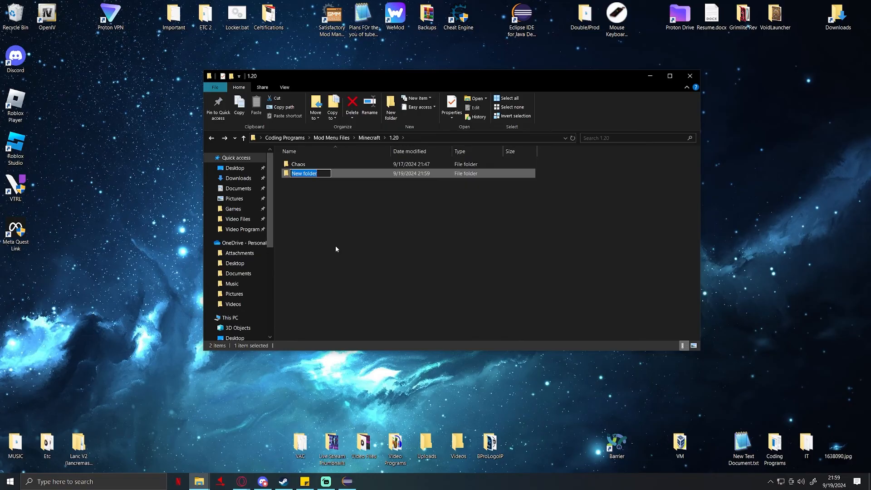
key(ctrl+a)
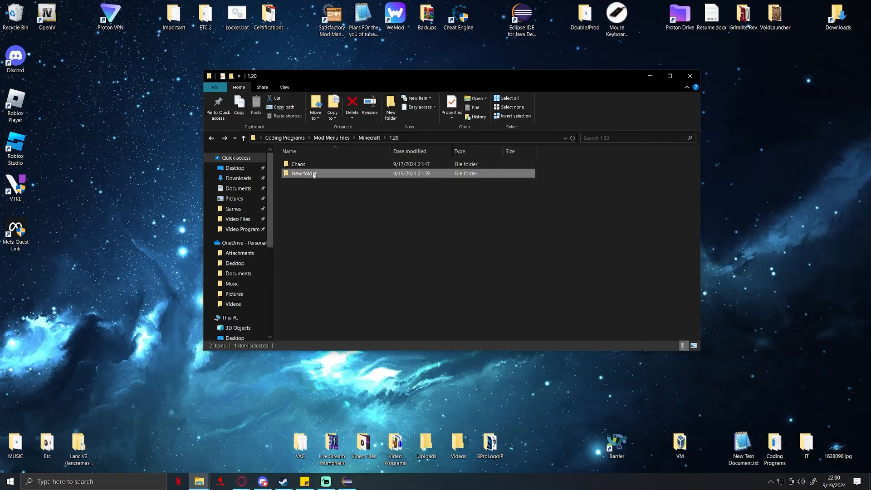
text(Grim)
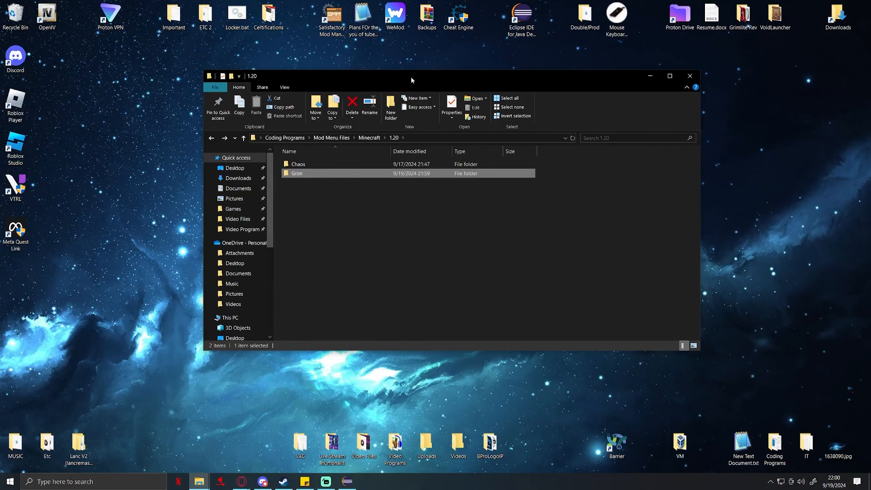
Inside Grim, create the Workspace folder and begin adding another folder.
double_click(298, 172)
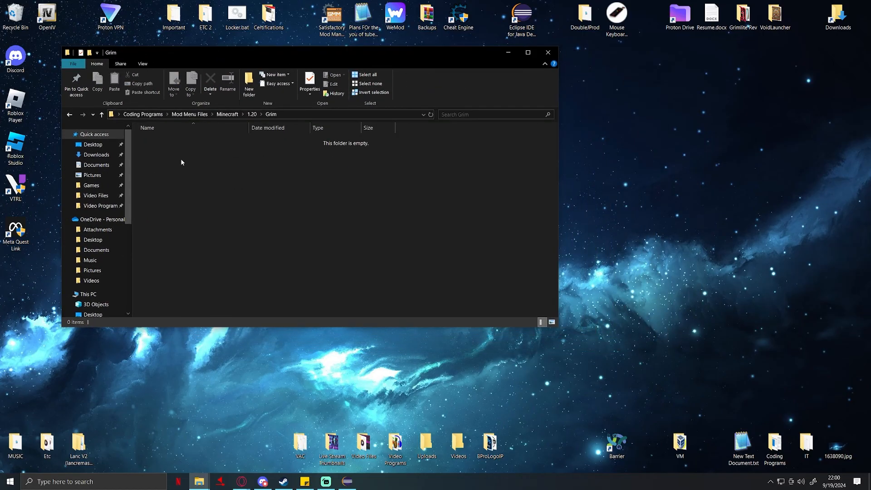
click(249, 84)
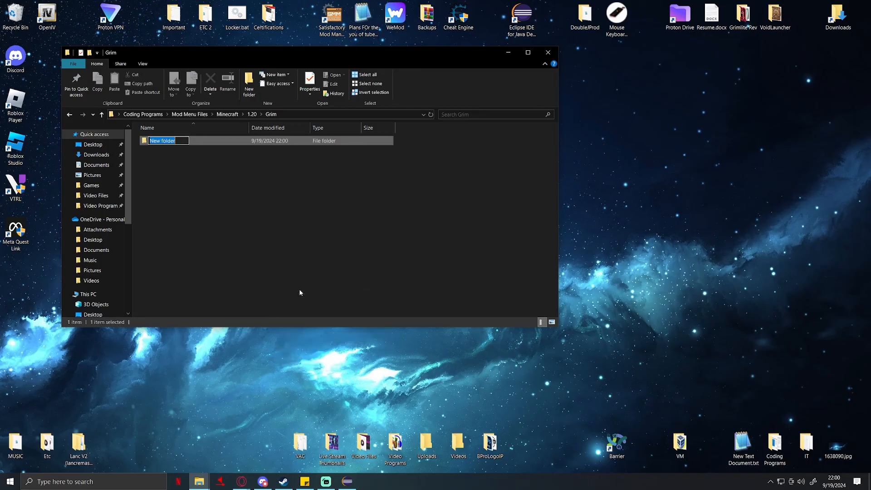
text(Workspa)
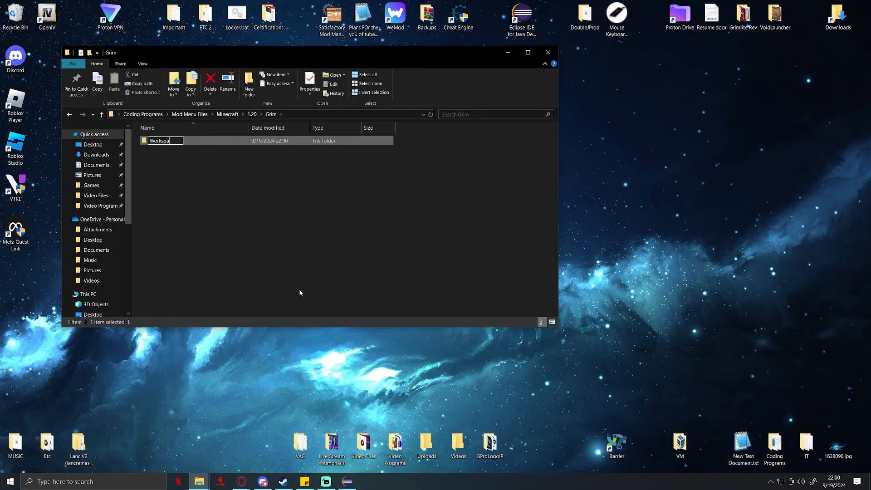
right_click(300, 293)
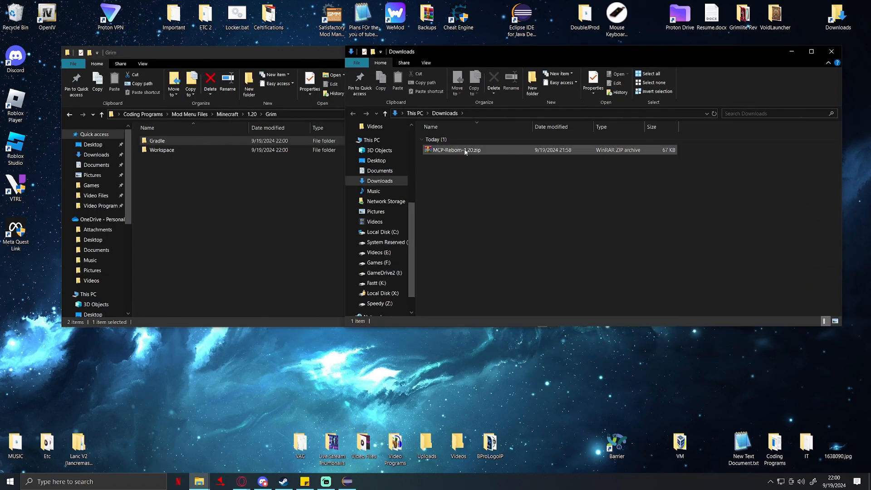
mouse_move(456, 150)
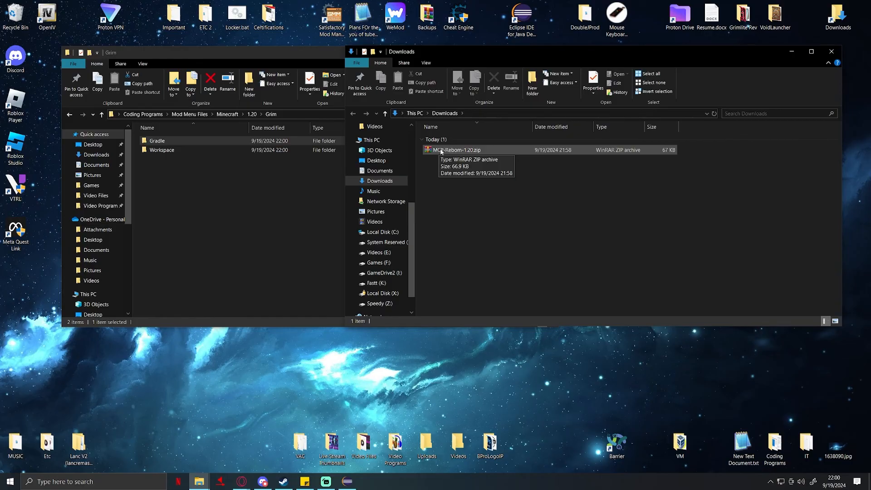
Extract MCP-Reborn-1.20.zip into its own folder in Downloads.
right_click(455, 150)
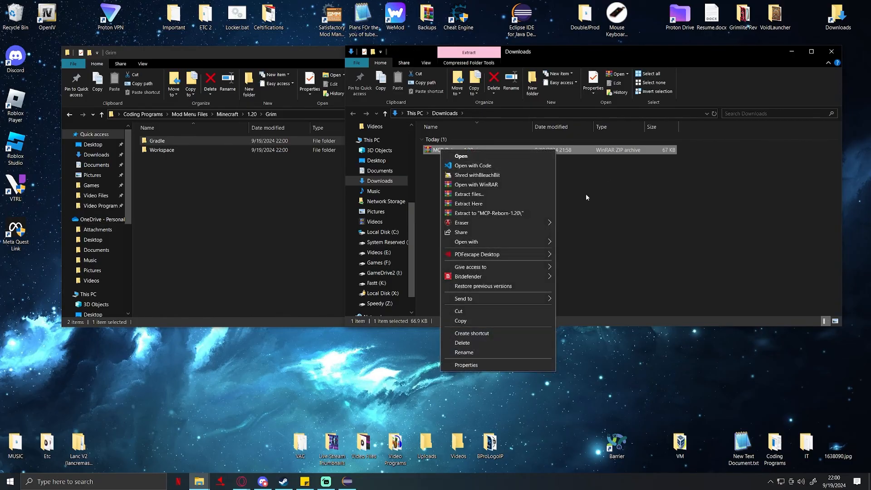
mouse_move(501, 214)
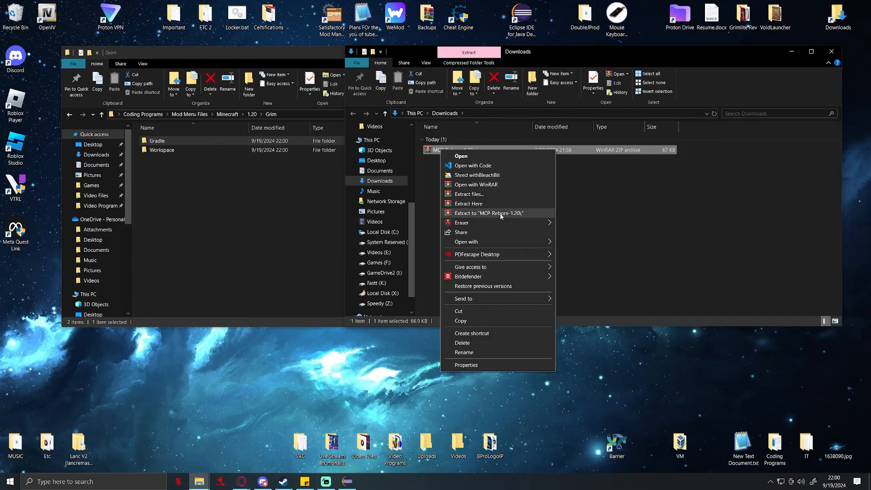
click(481, 165)
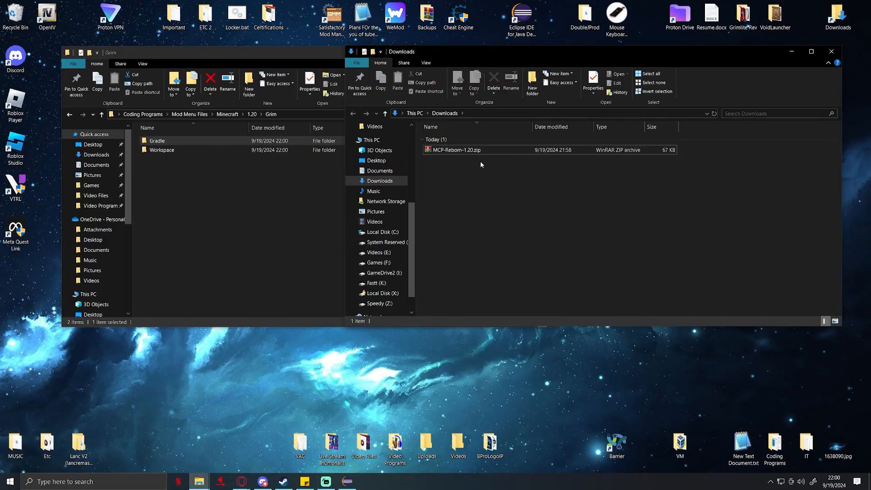
click(457, 150)
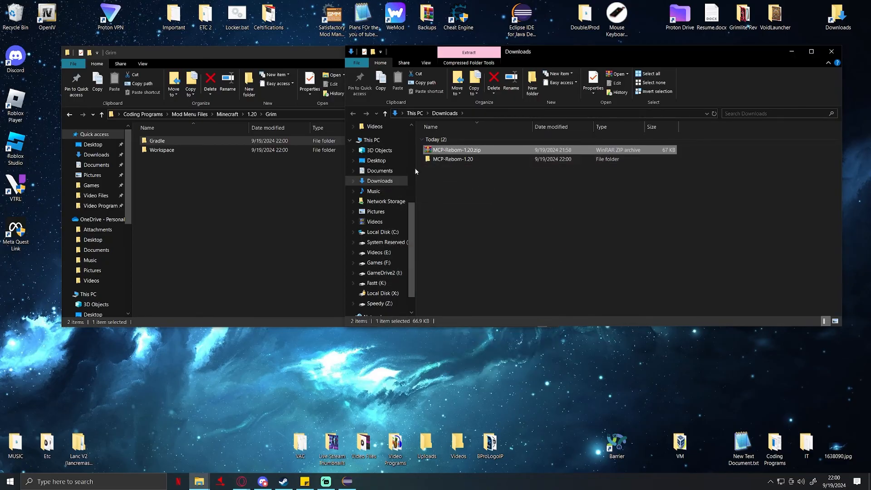
click(452, 159)
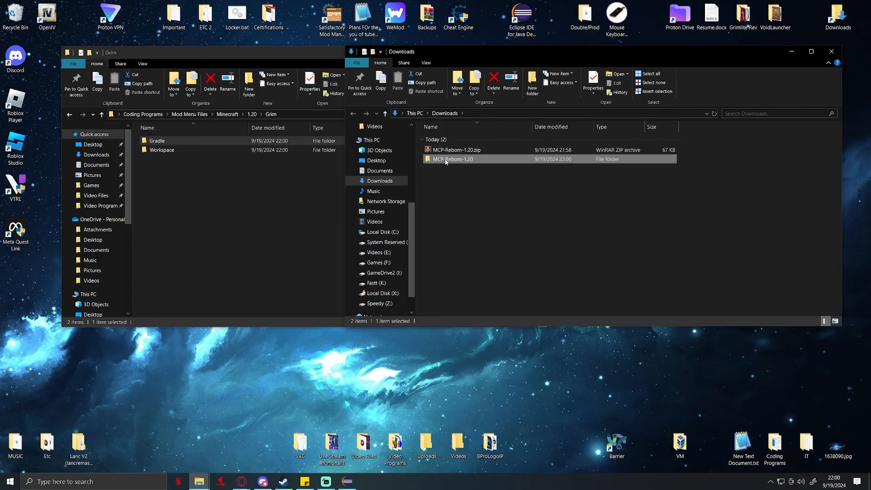
Move the extracted MCP-Reborn-1.20 project files into Grim's Gradle folder.
double_click(452, 159)
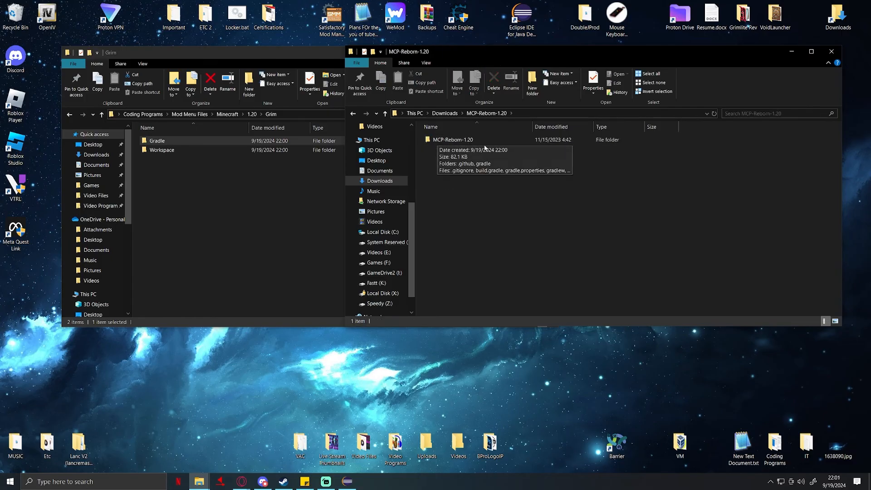
double_click(454, 139)
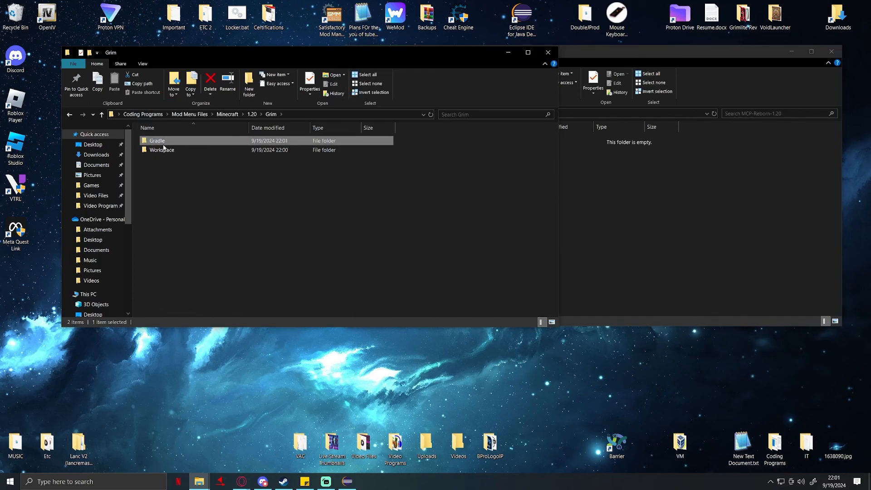
click(161, 150)
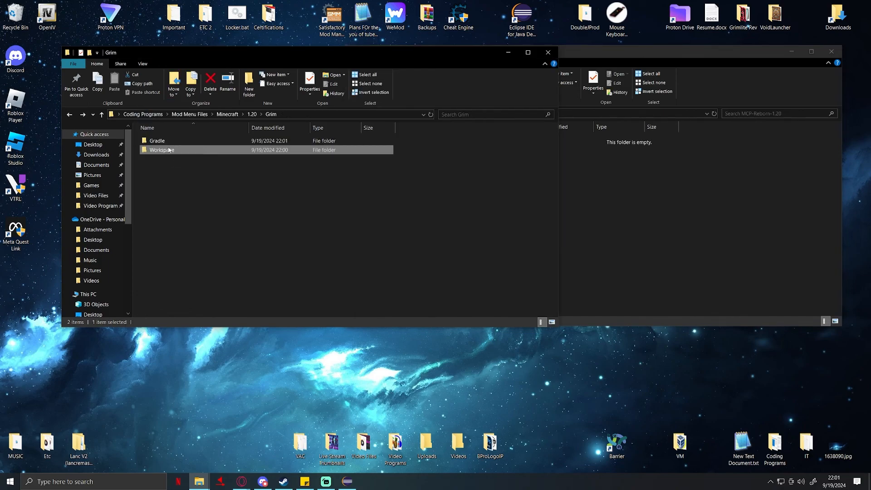
click(69, 114)
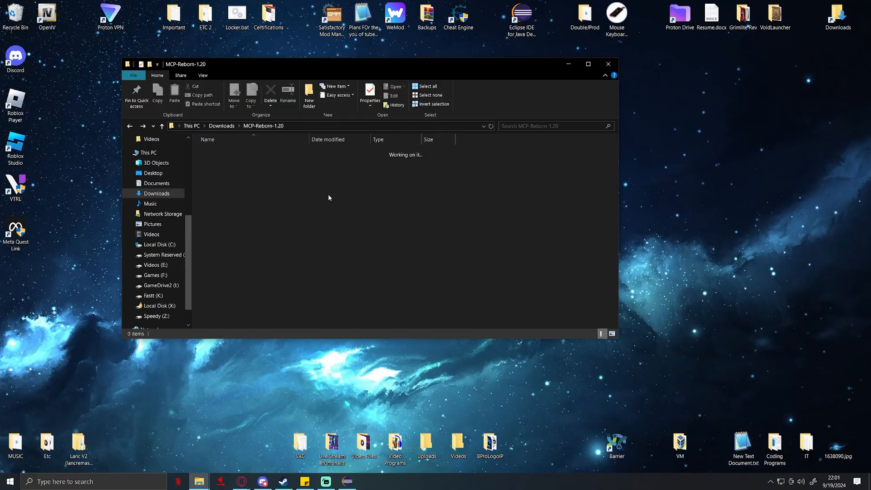
Close the download folder window and launch Eclipse IDE for Java Developers to its workspace dialog.
click(130, 125)
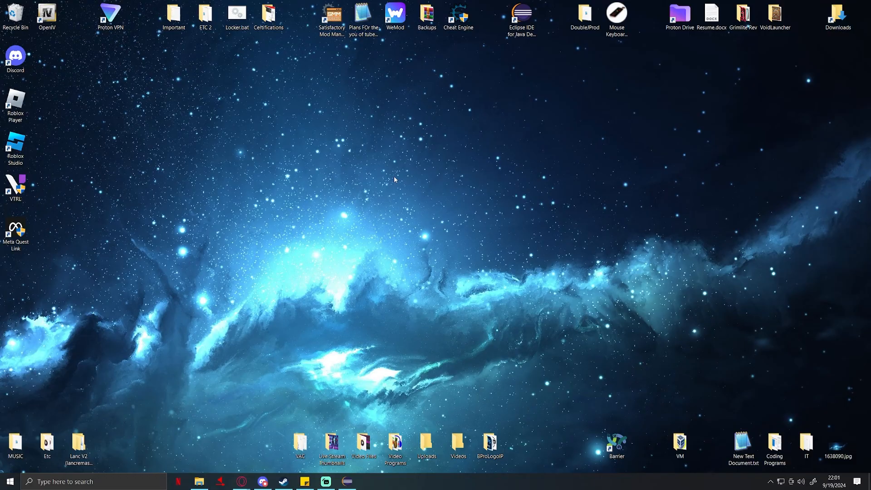
double_click(521, 13)
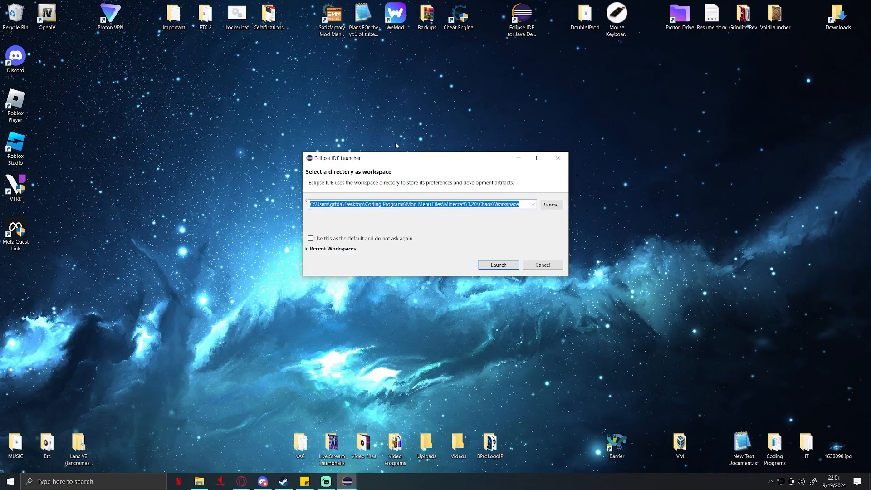
drag(389, 158, 369, 155)
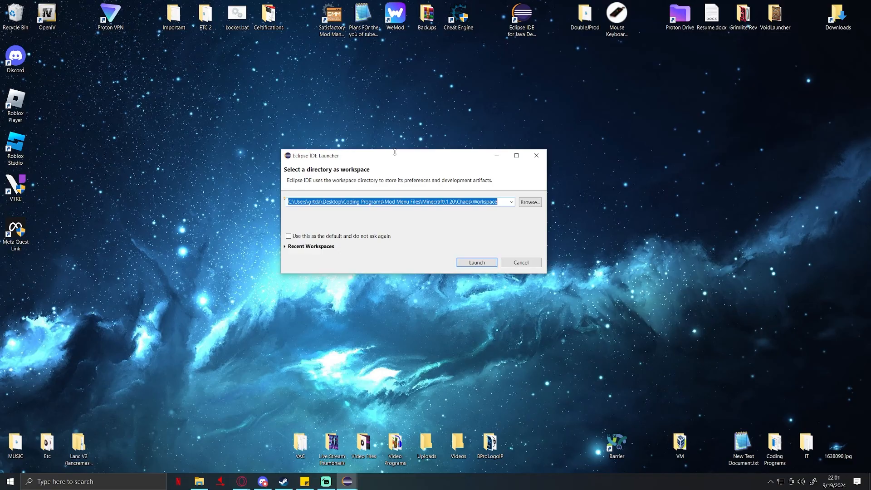
mouse_move(363, 228)
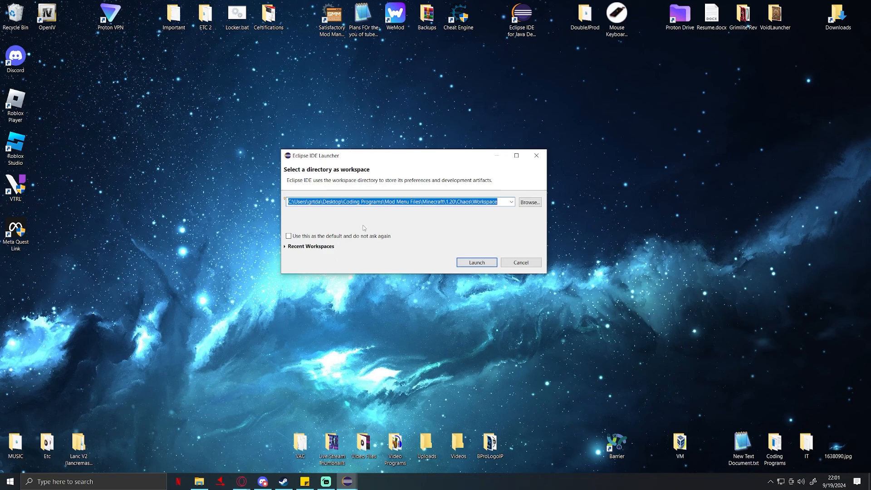
Browse to Minecraft > 1.20 > Grim > Workspace and select it as the Eclipse workspace.
click(530, 202)
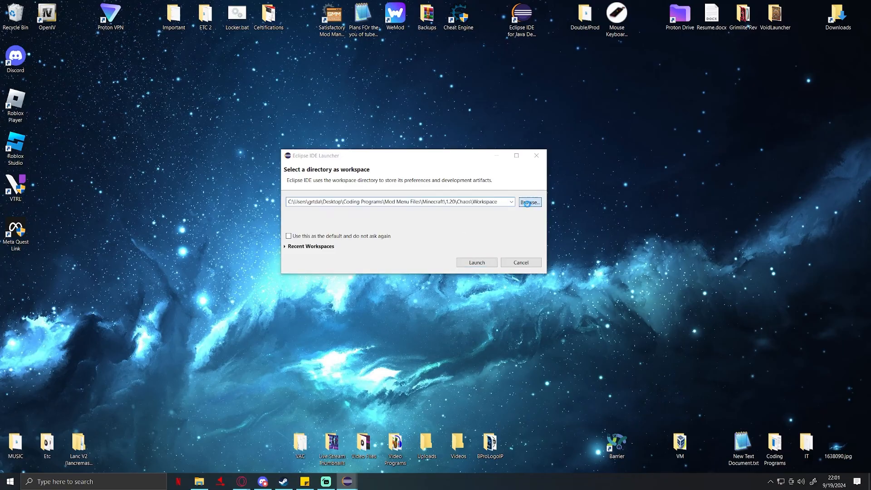
click(529, 201)
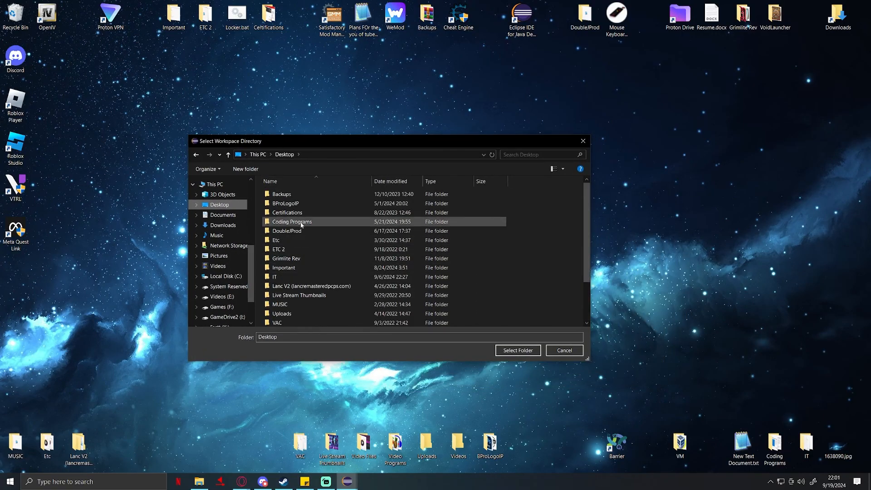
double_click(293, 222)
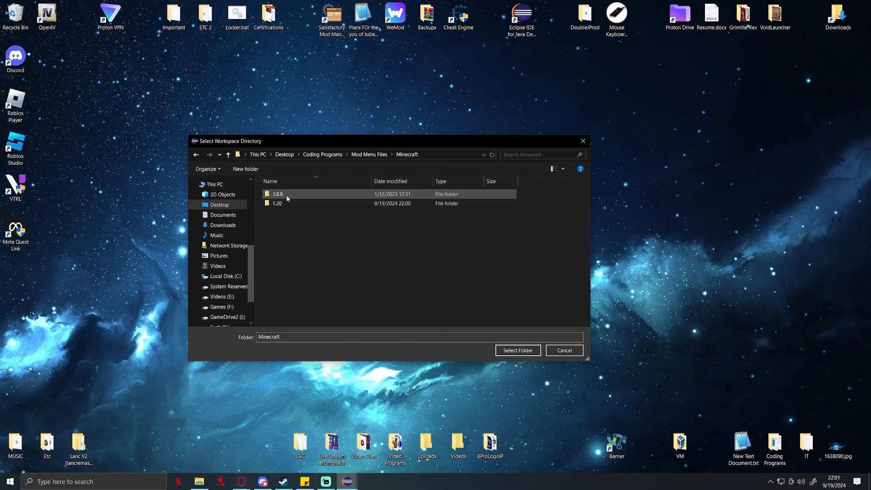
double_click(276, 202)
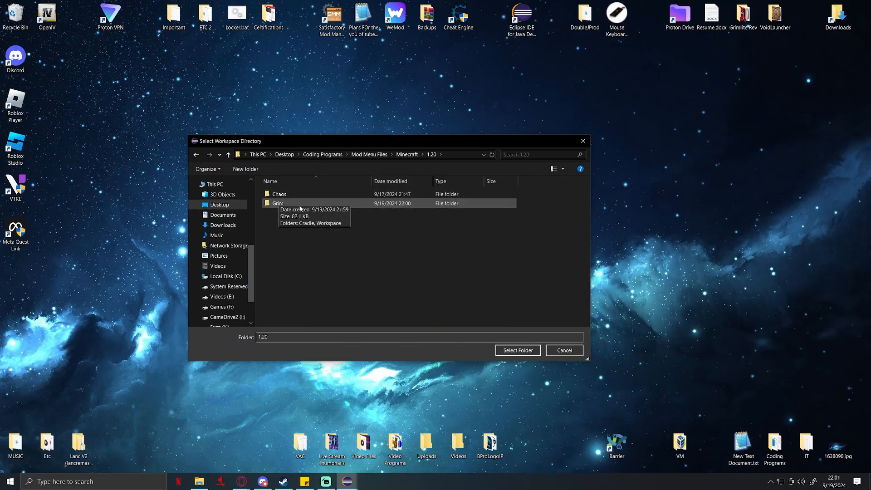
double_click(278, 202)
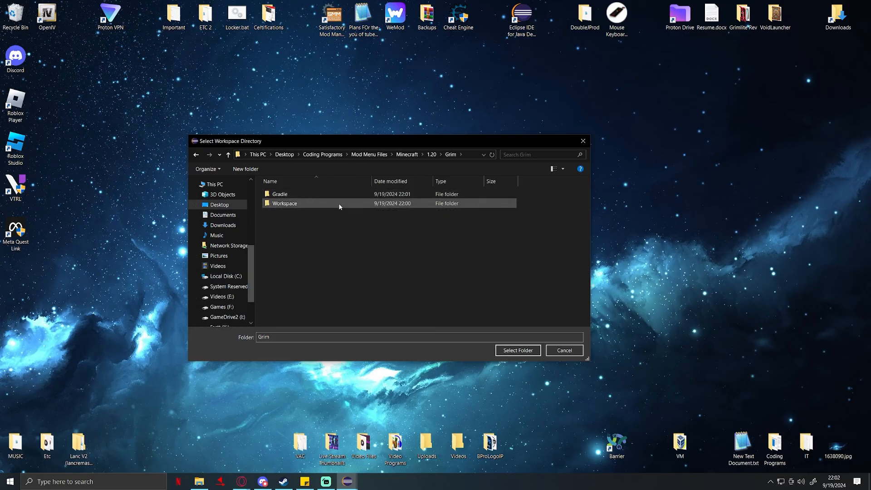
double_click(285, 202)
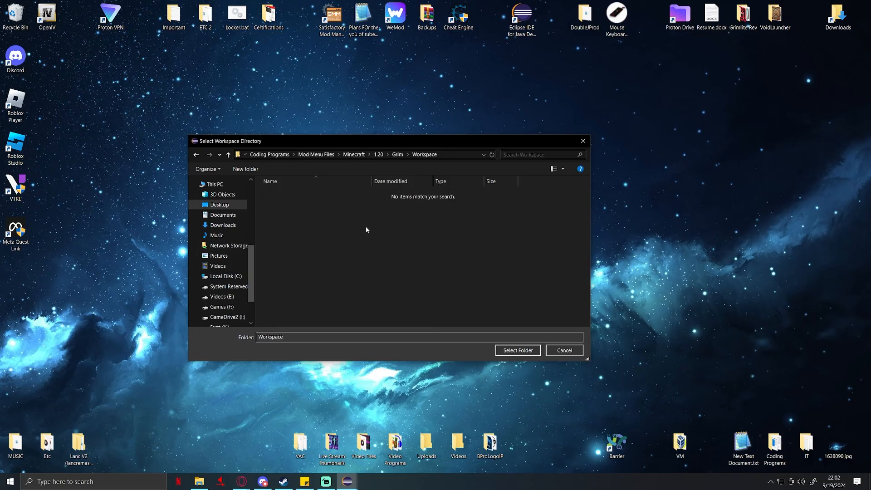
click(517, 350)
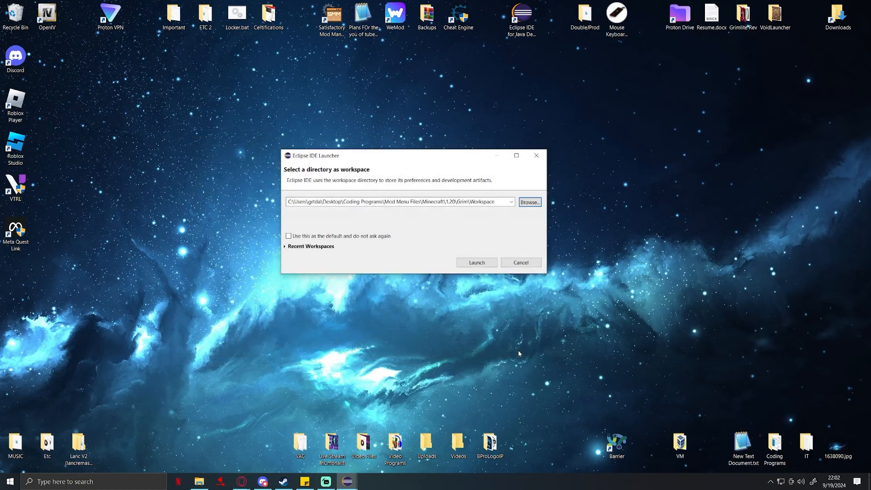
Launch Eclipse into the Grim workspace and maximize the workbench window.
click(475, 262)
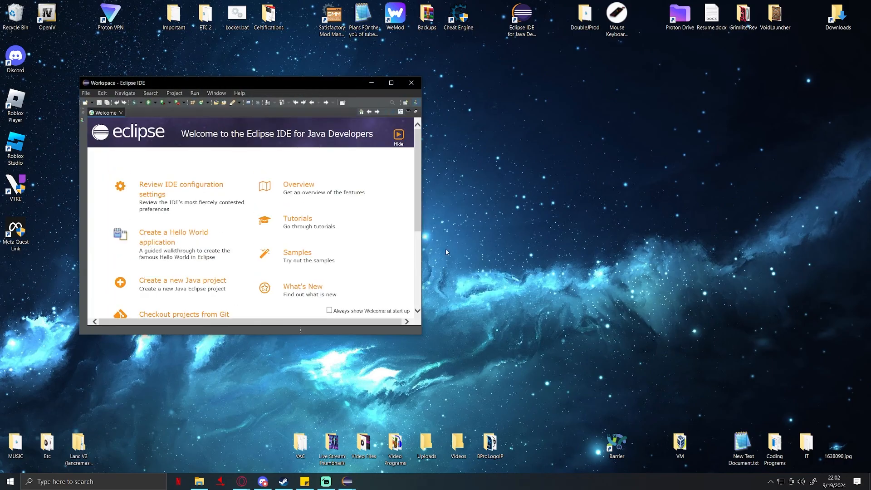
mouse_move(392, 83)
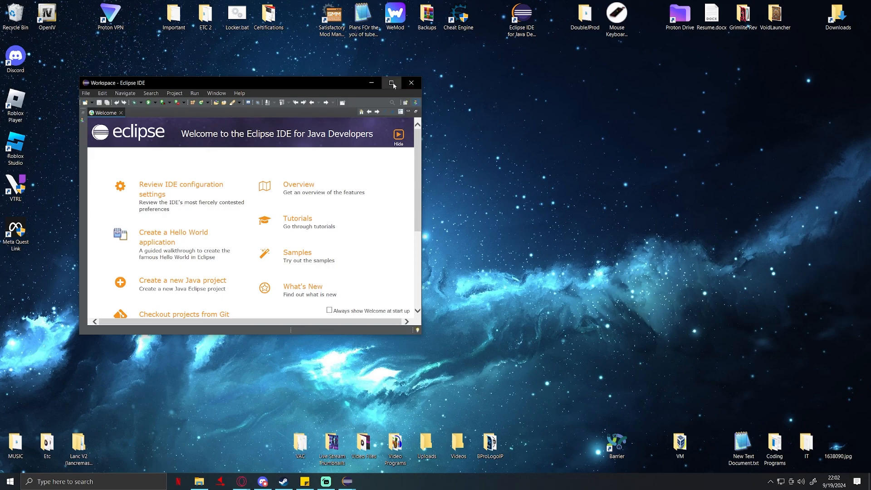
click(392, 83)
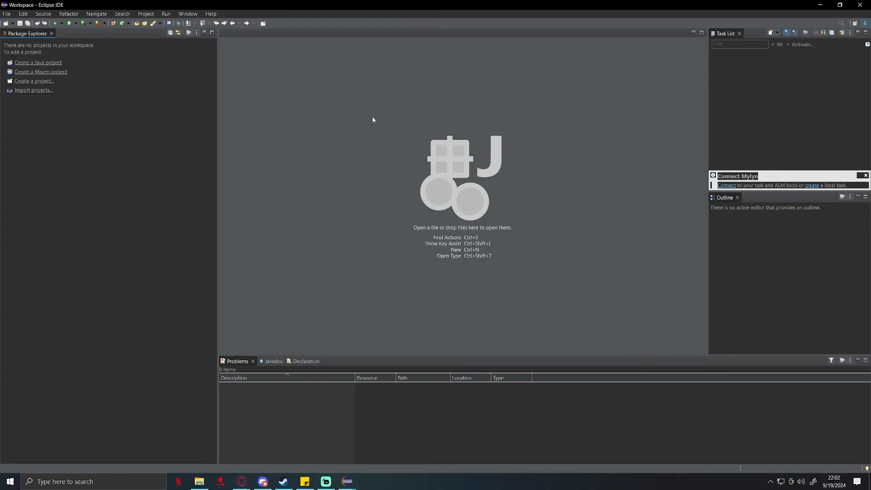
mouse_move(388, 108)
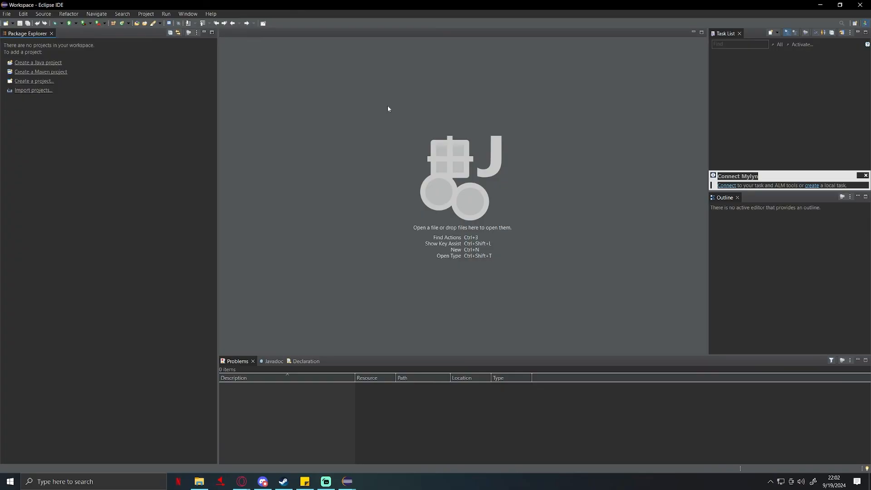
click(188, 14)
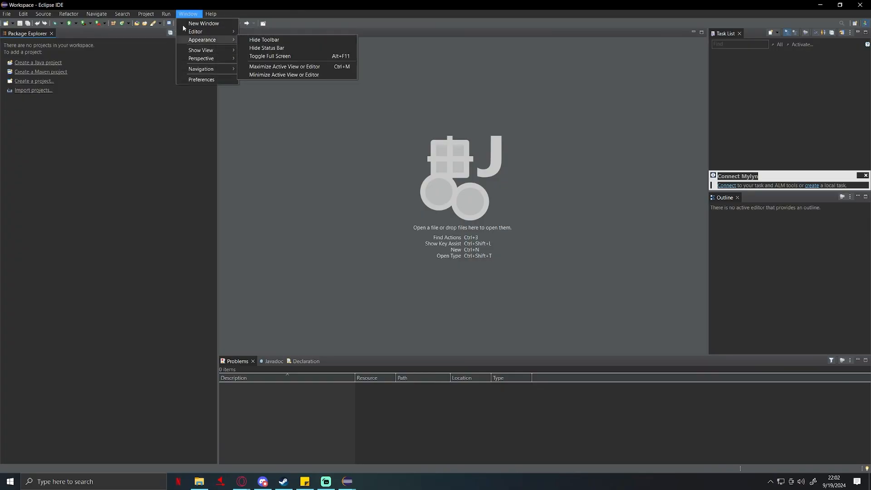
click(211, 13)
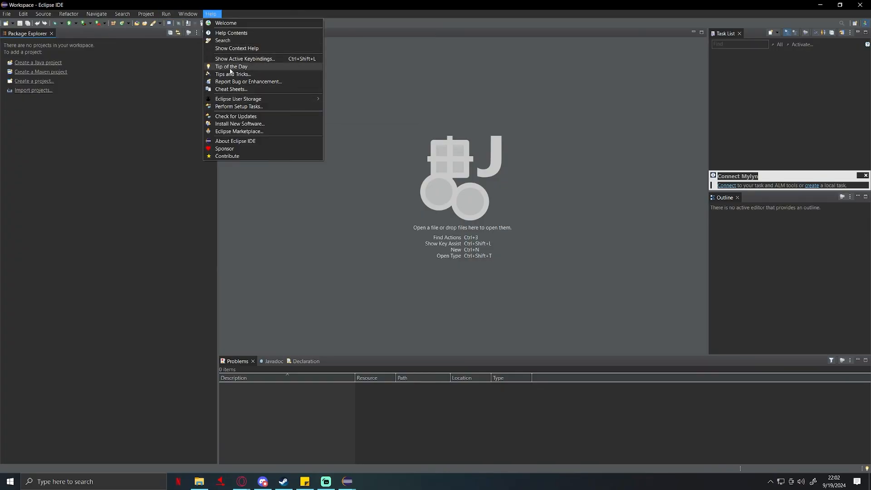
click(239, 132)
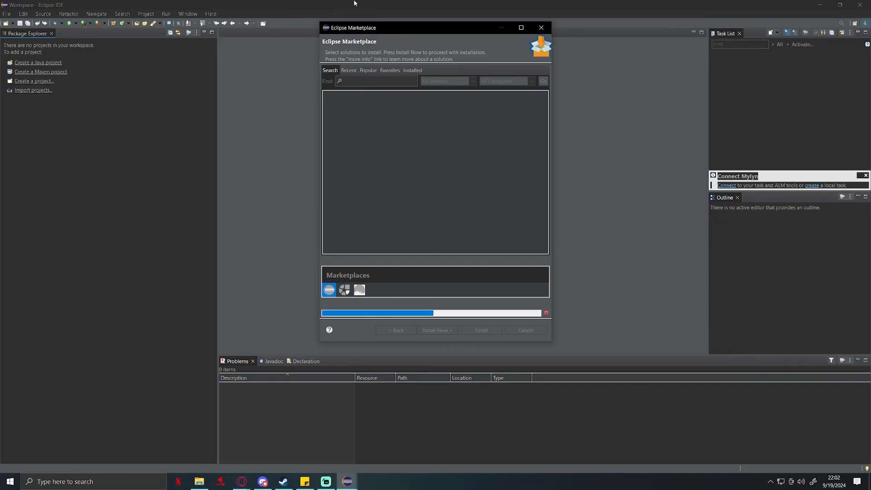
drag(389, 28, 372, 50)
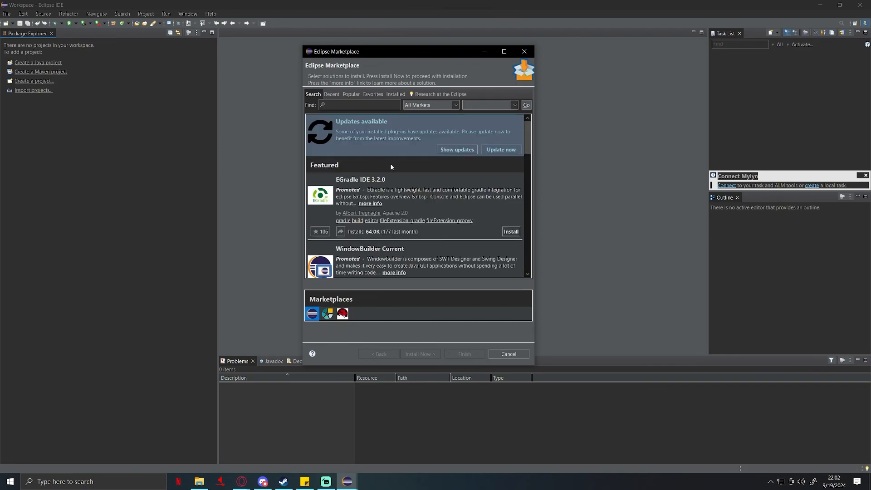
scroll(down, 3)
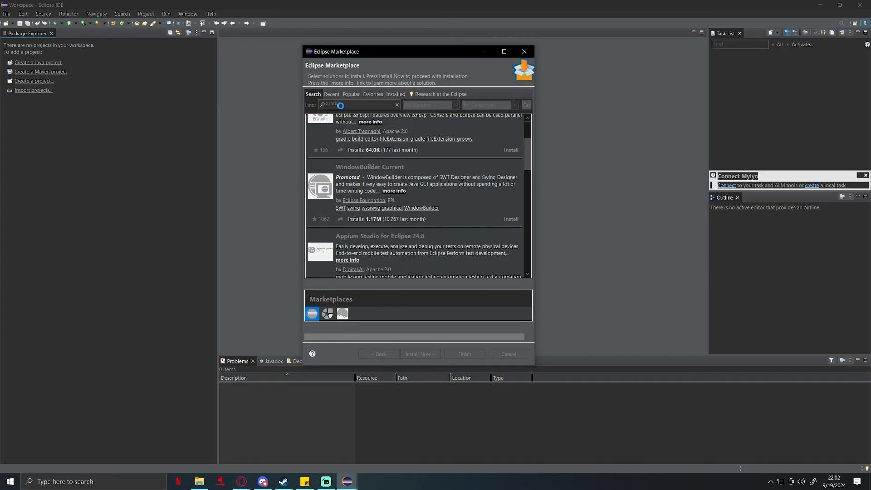
click(524, 106)
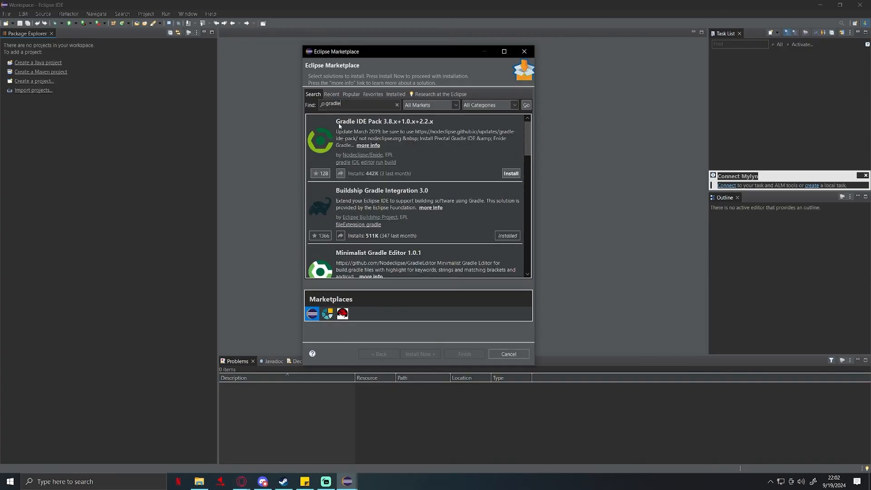
mouse_move(398, 194)
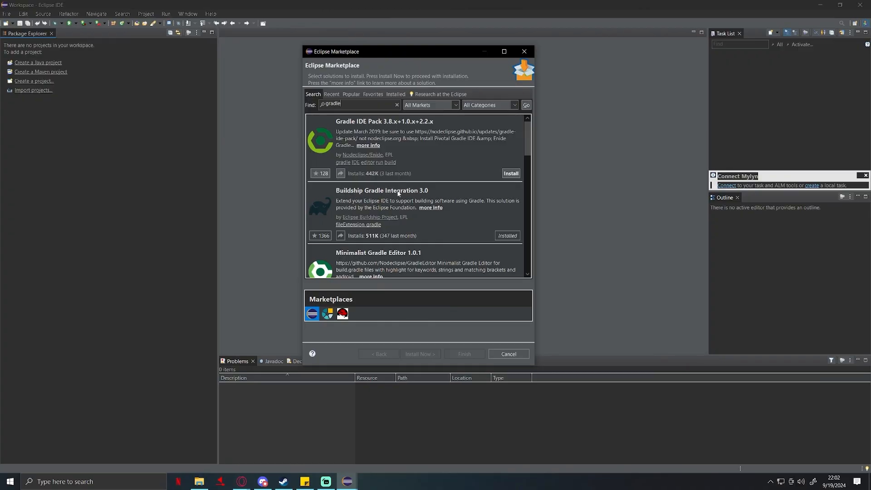
mouse_move(506, 235)
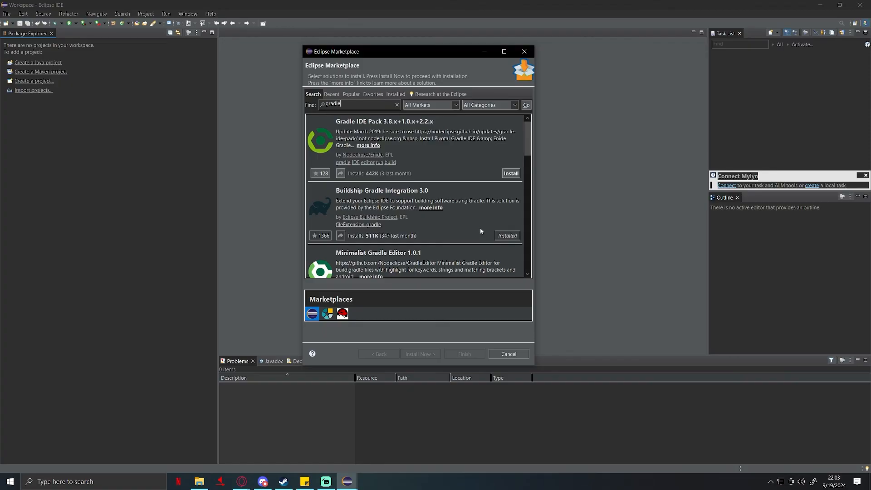
mouse_move(474, 157)
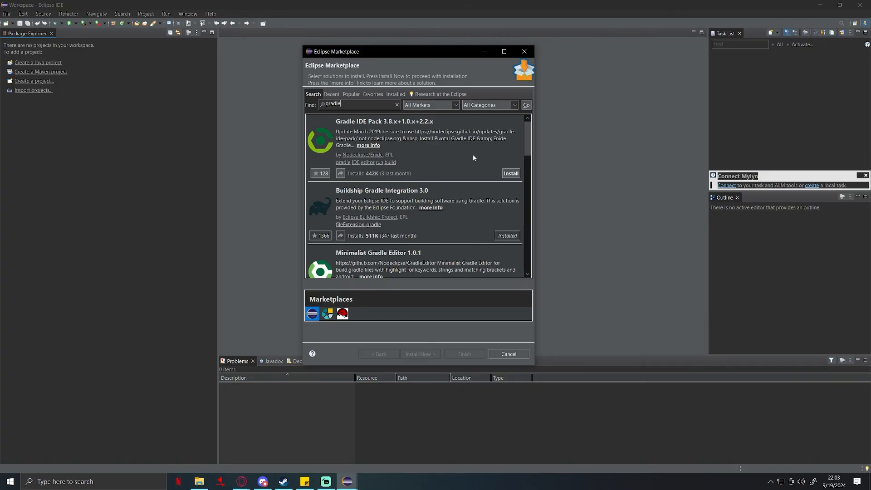
mouse_move(486, 104)
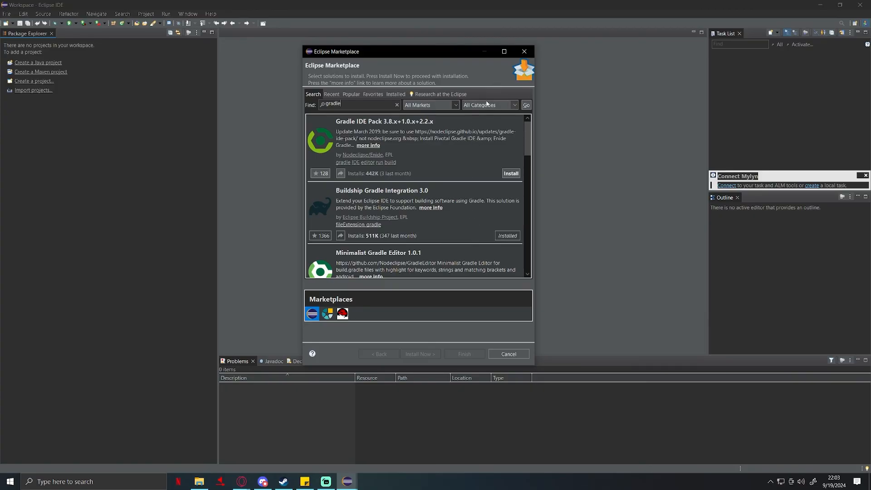
mouse_move(383, 201)
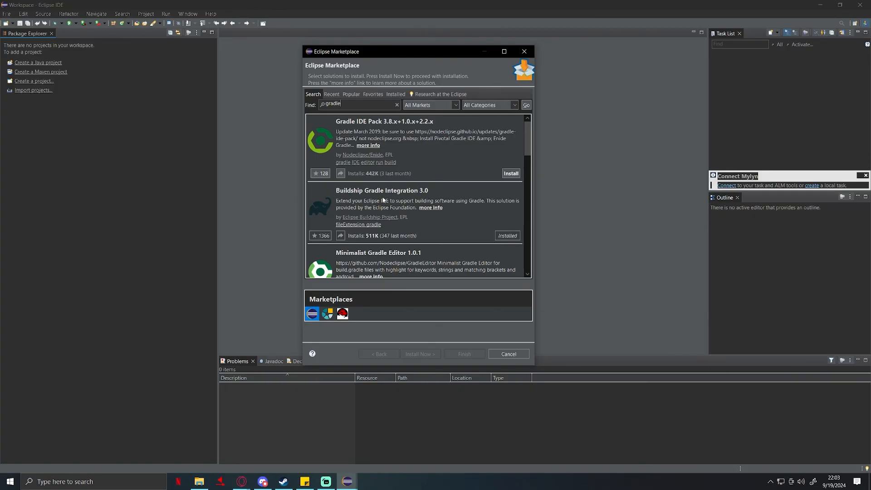
mouse_move(270, 125)
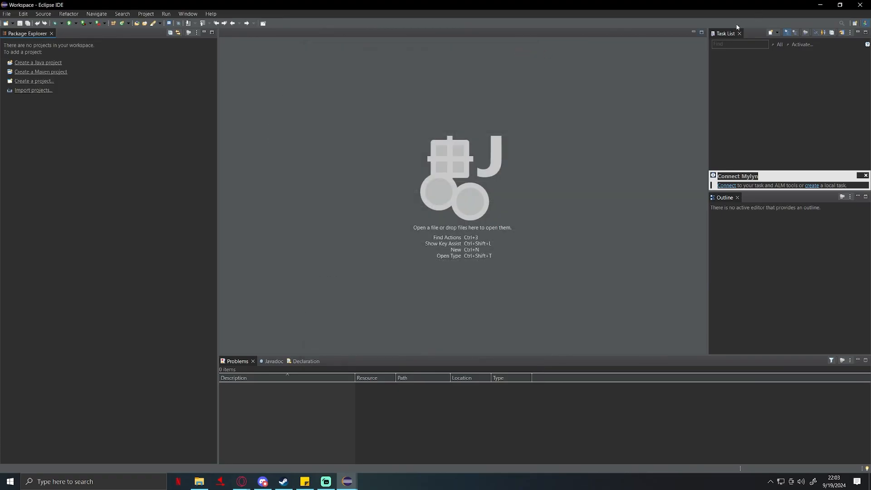
Start an Existing Gradle Project import from the Import wizard.
click(740, 33)
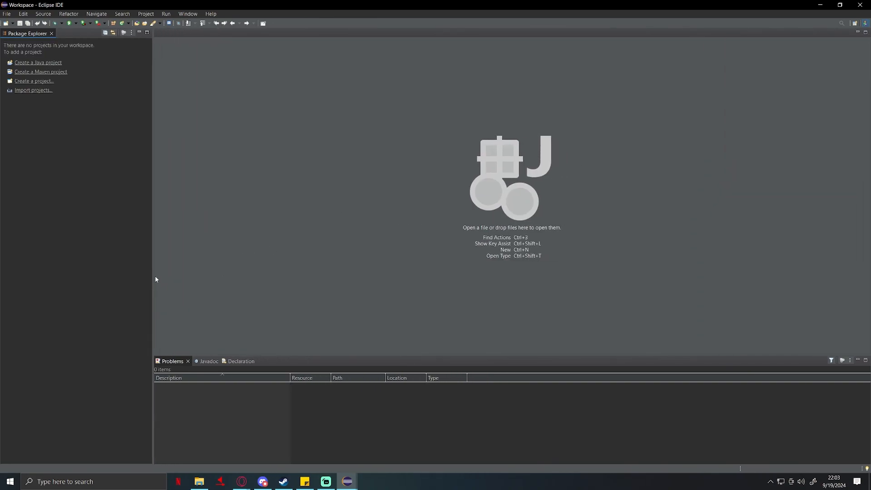
mouse_move(292, 121)
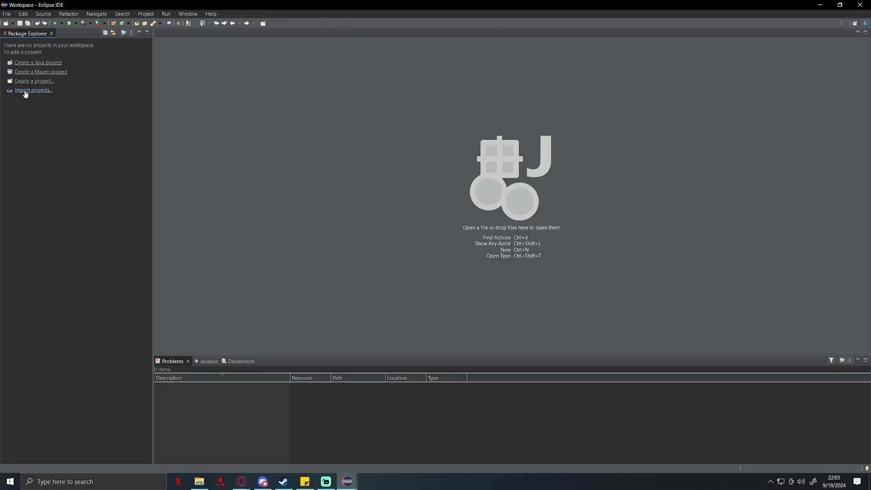
click(33, 90)
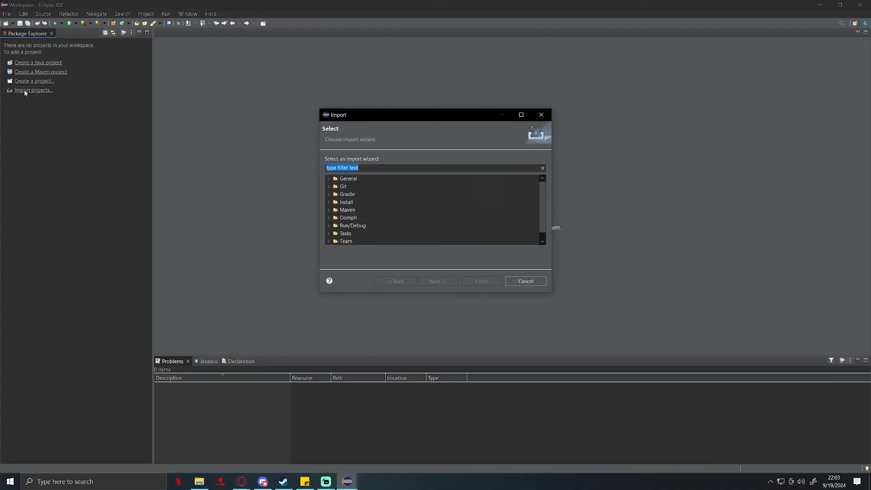
click(329, 195)
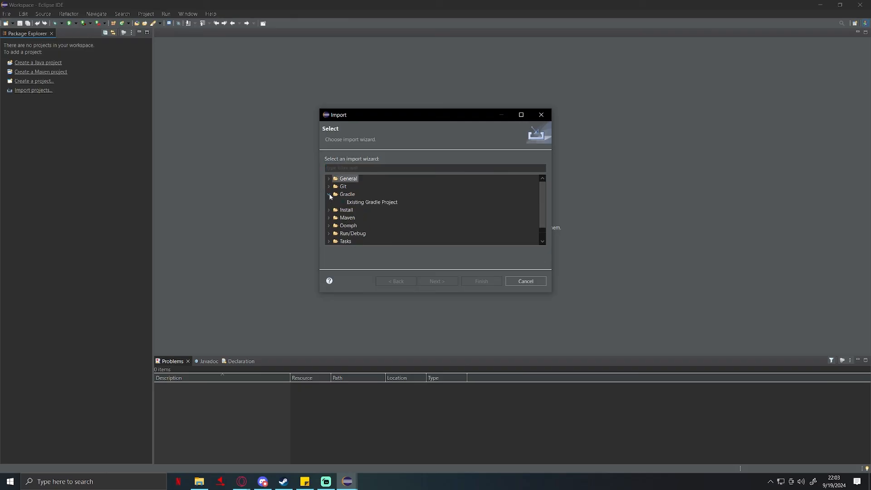
click(371, 202)
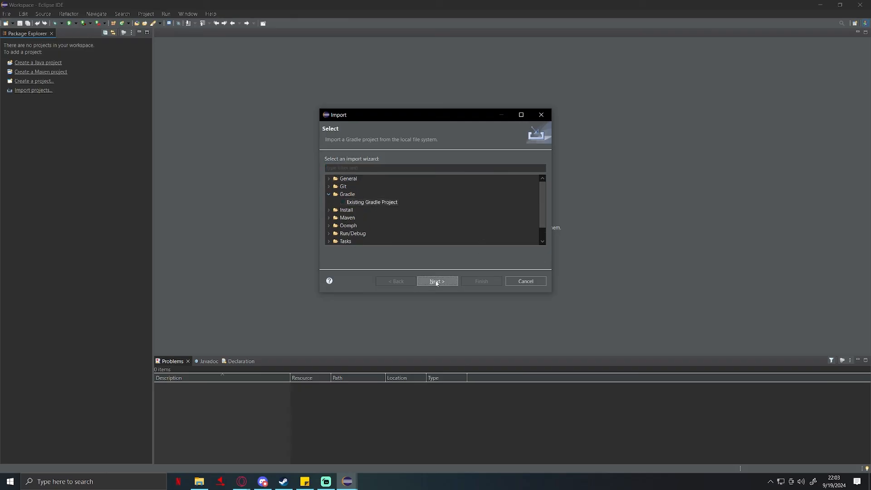
click(437, 281)
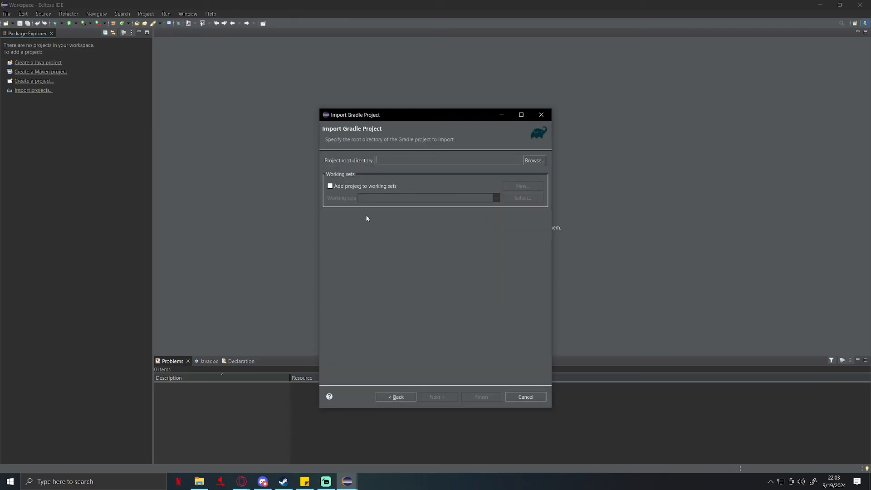
mouse_move(288, 277)
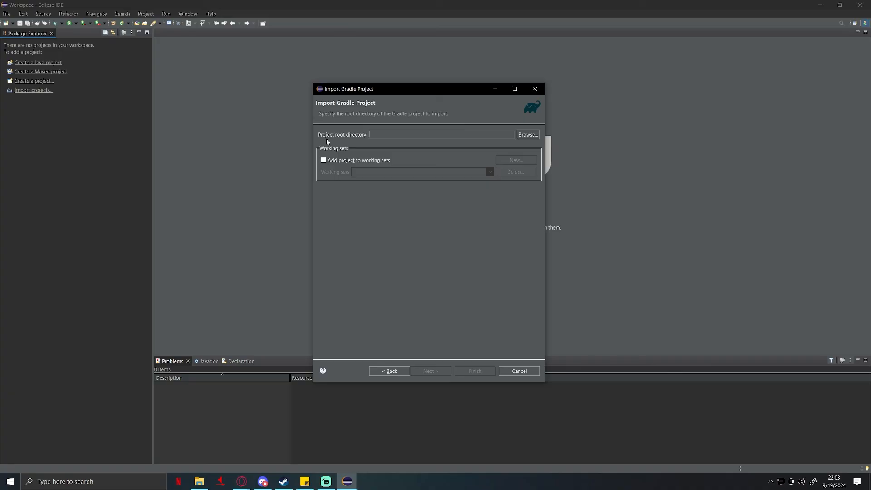
Set Grim's Gradle folder as the project root directory and finish the import.
click(526, 134)
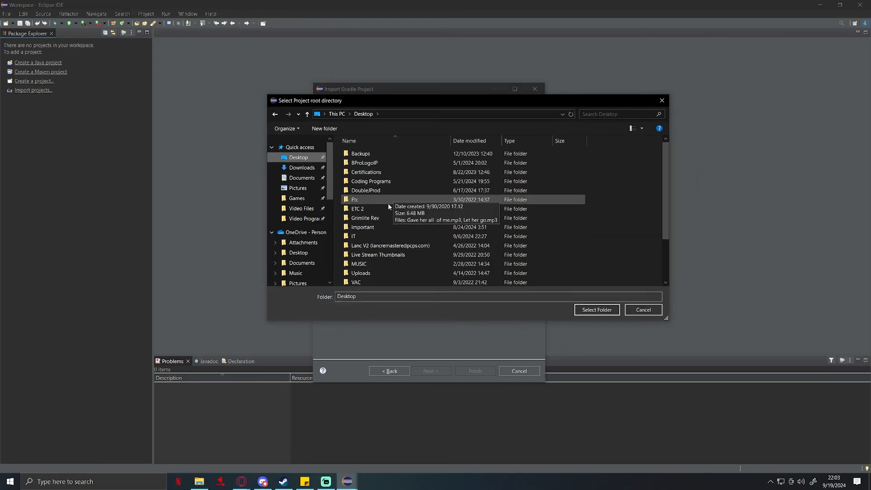
double_click(370, 181)
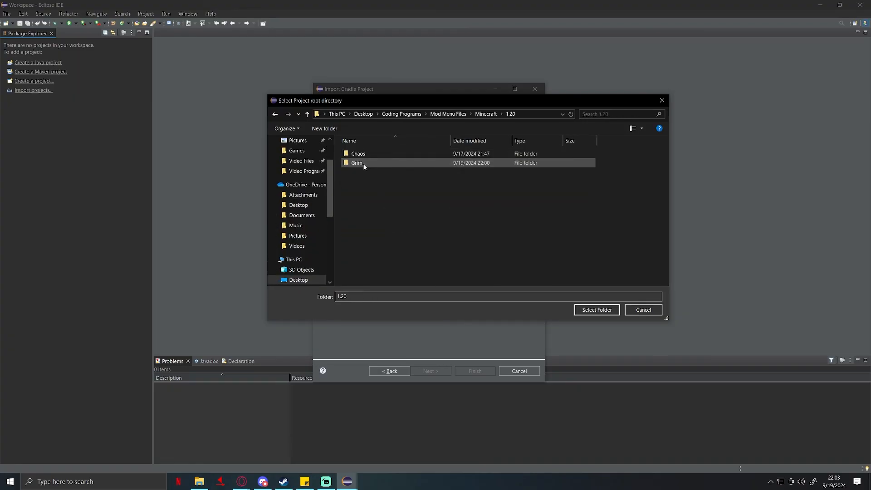
double_click(357, 162)
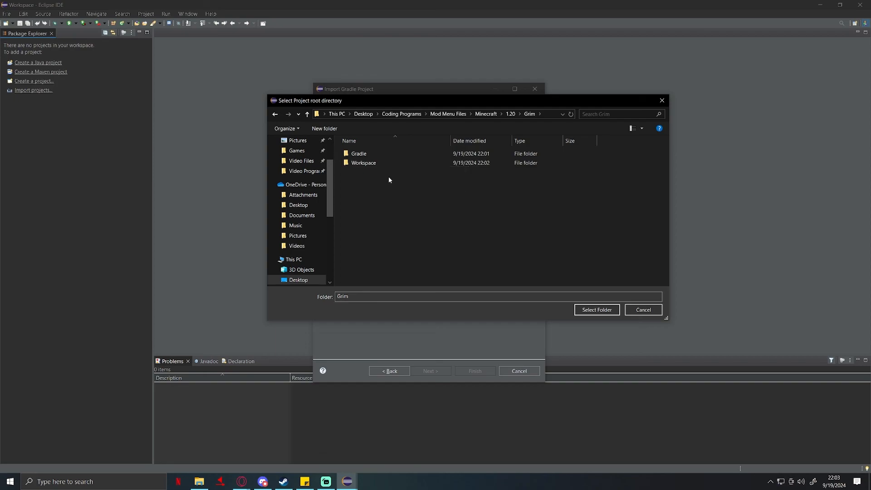
click(359, 153)
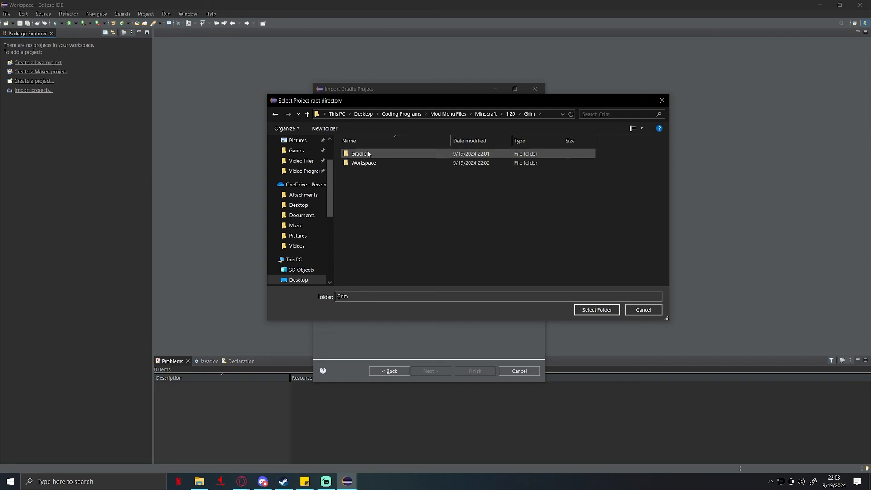
double_click(360, 153)
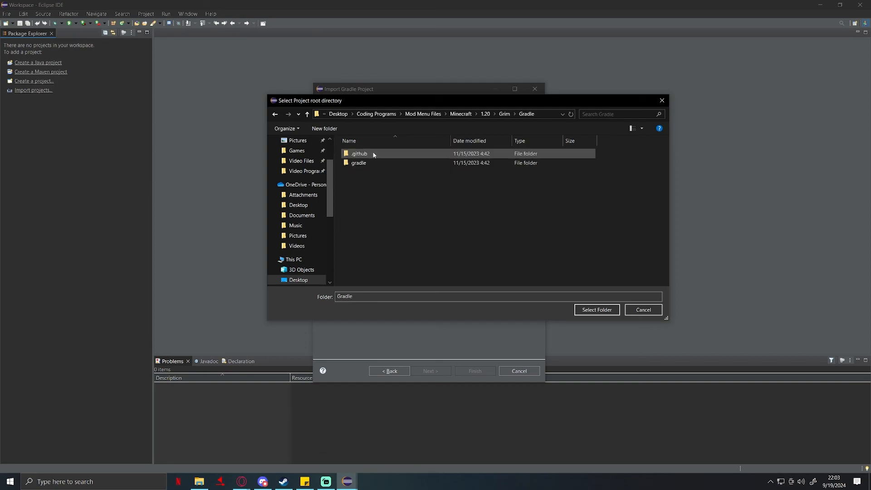
click(596, 310)
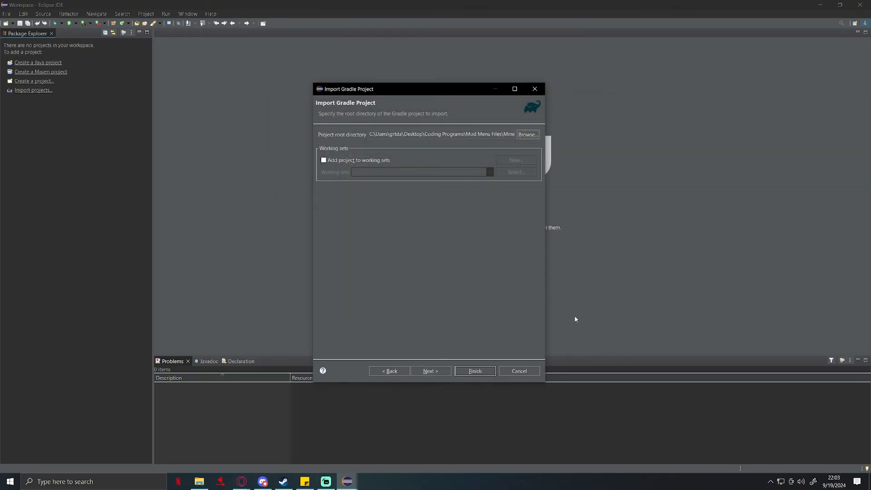
click(474, 371)
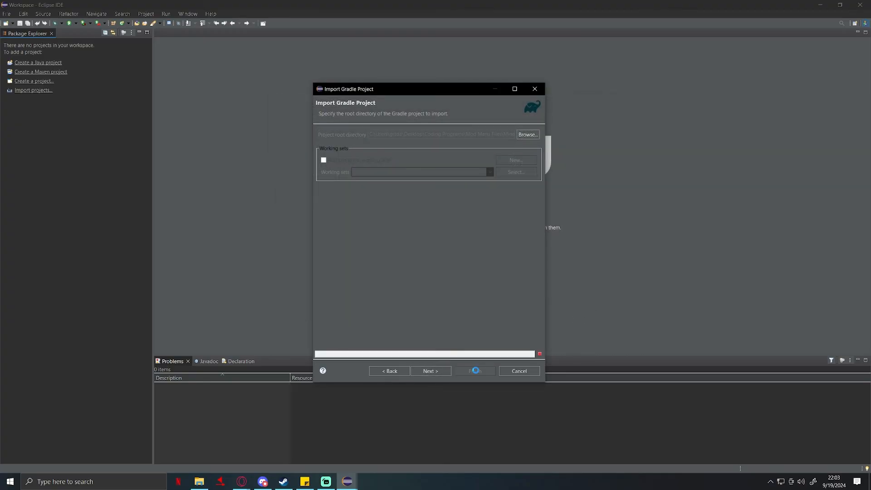
Let the mcp-reborn import complete and expand it to show gradle.properties and build files.
click(430, 370)
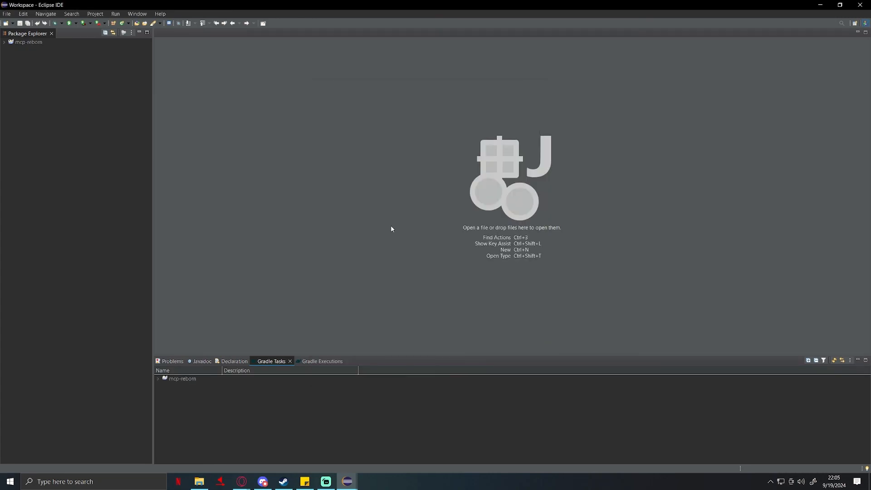
mouse_move(53, 66)
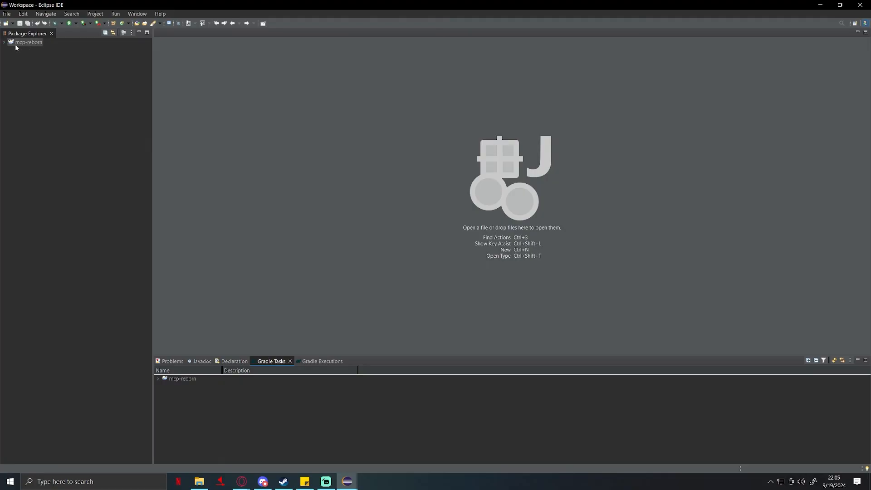
click(5, 42)
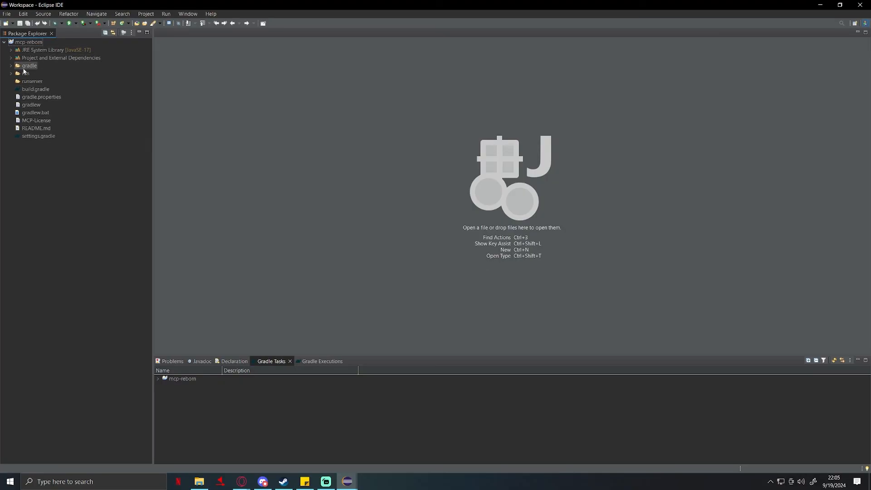
click(41, 97)
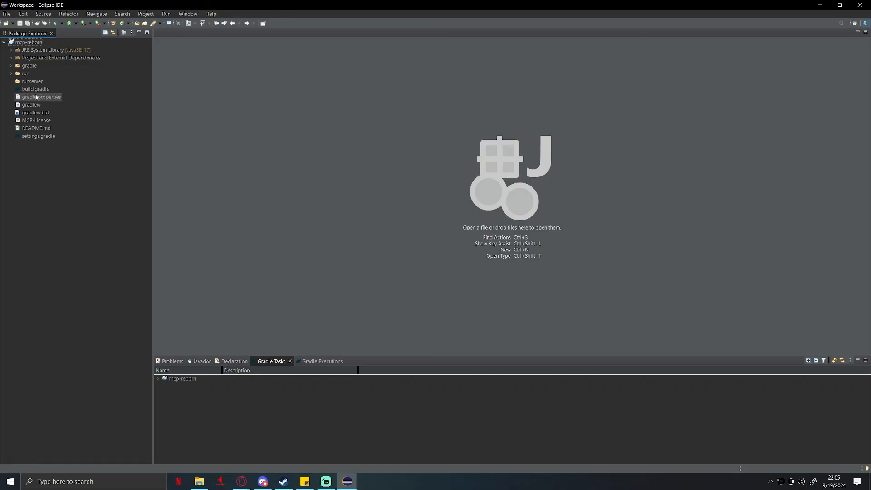
mouse_move(220, 364)
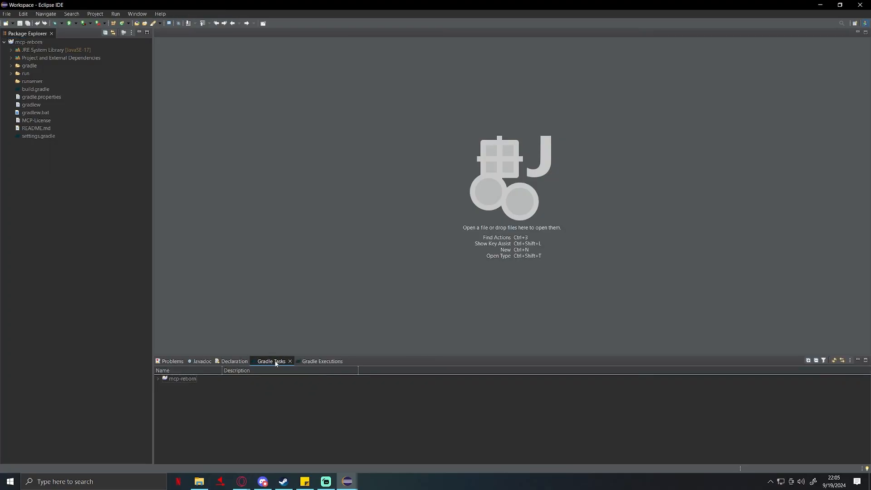
mouse_move(254, 362)
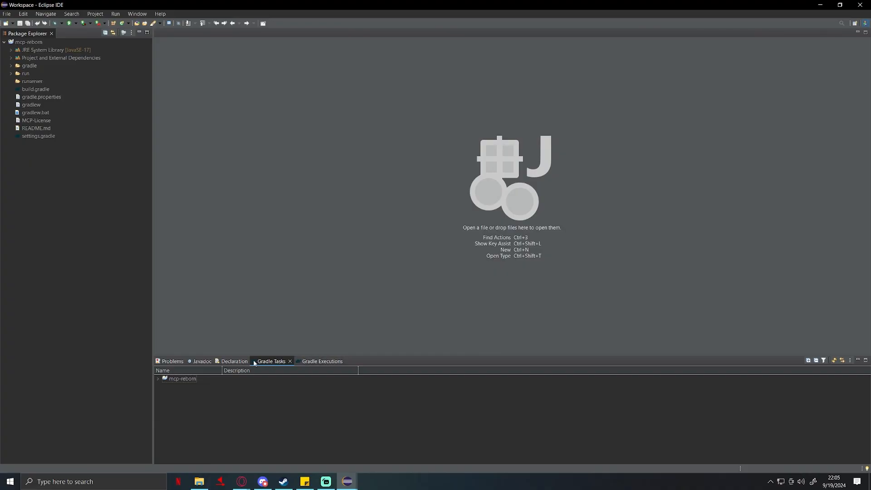
Dismiss the Show View menu and expand the mcp group to its copyAssets, runclient, runserver and setup tasks.
click(137, 14)
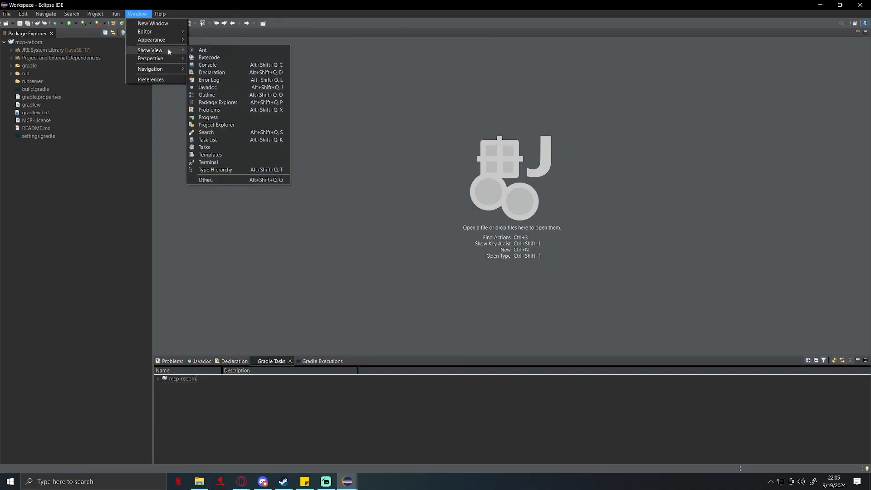
mouse_move(211, 72)
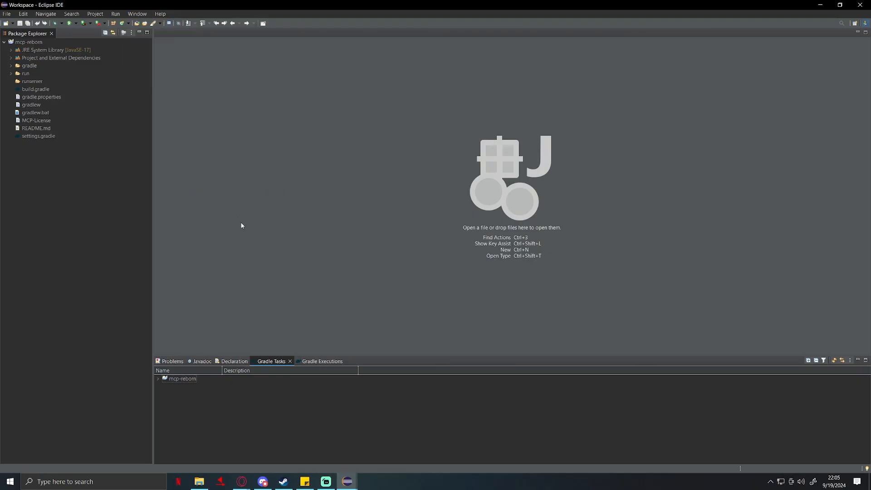
click(158, 378)
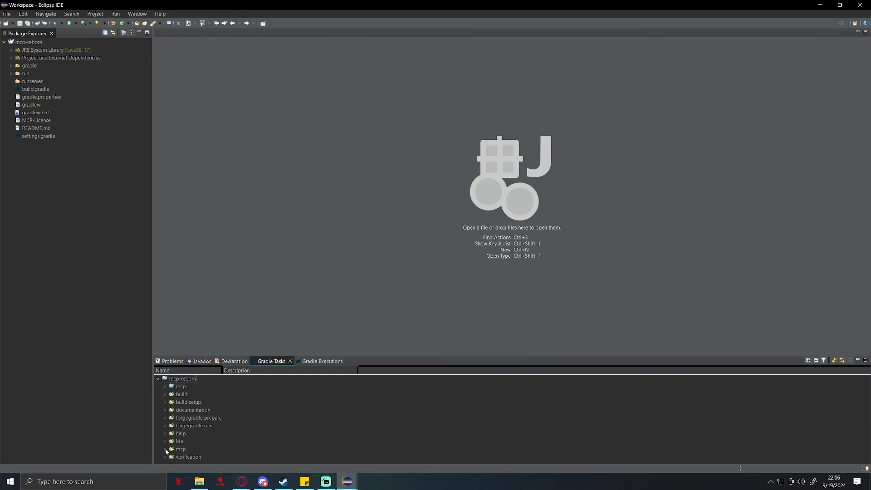
click(164, 449)
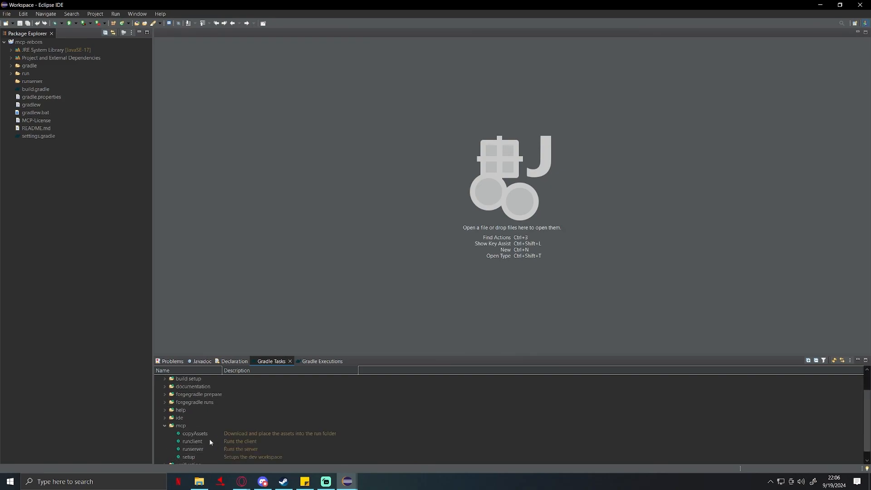
click(189, 457)
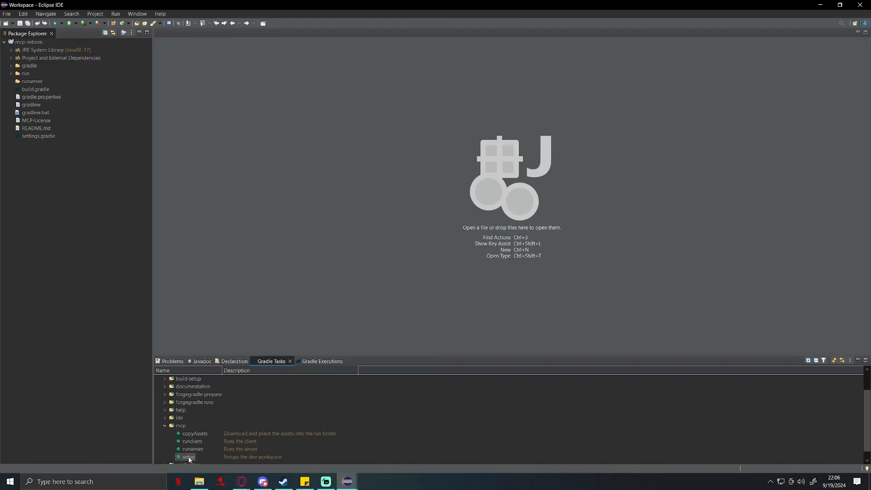
Run the mcp setup Gradle task, let its build finish, and return to Gradle Tasks.
double_click(189, 456)
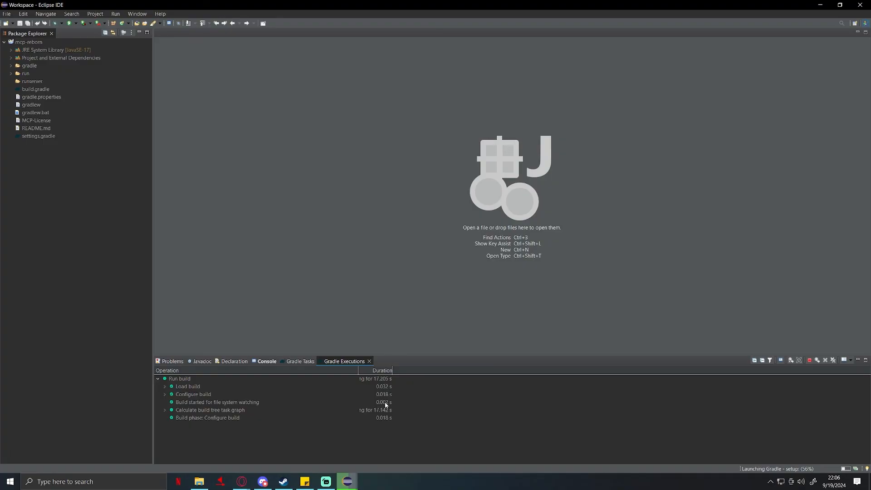
click(9, 481)
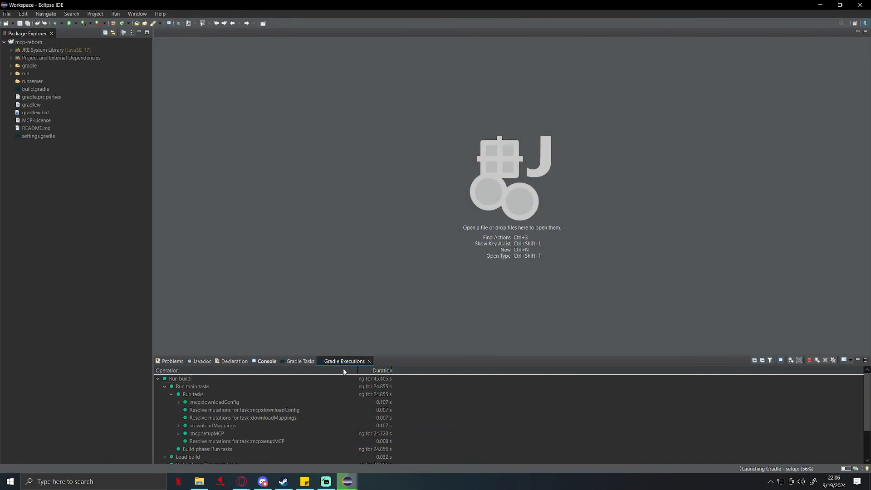
mouse_move(422, 340)
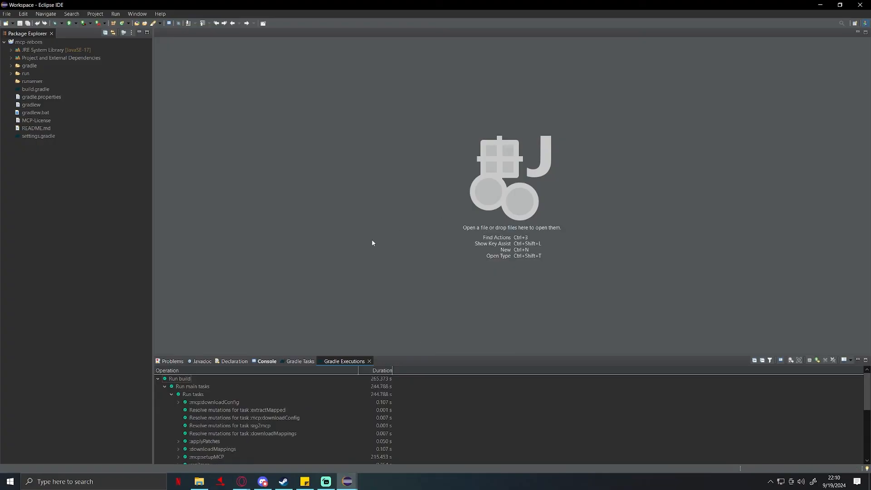
mouse_move(373, 381)
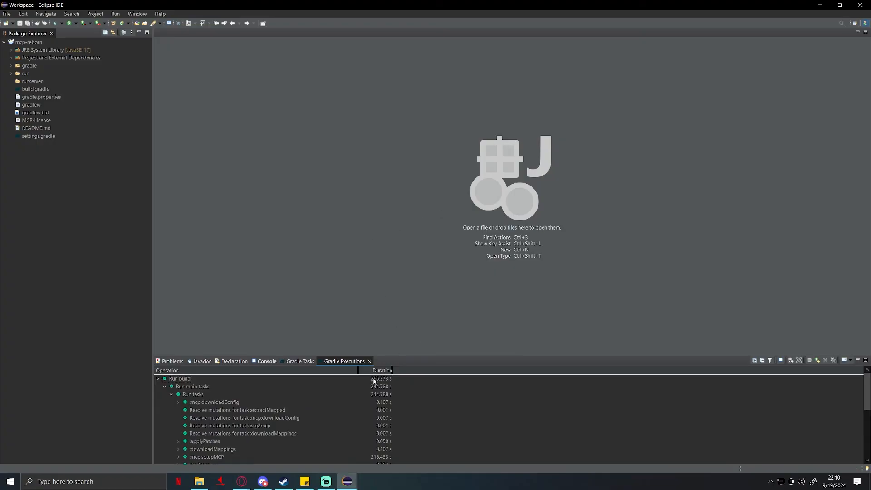
click(158, 378)
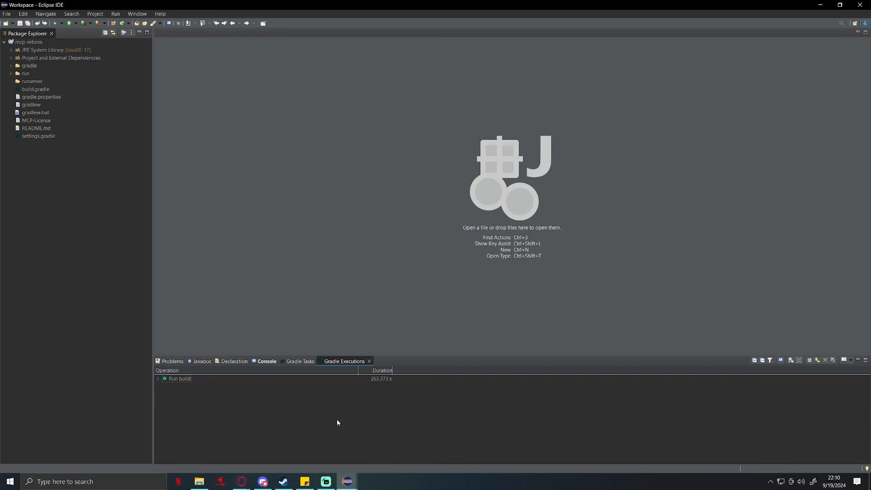
mouse_move(347, 481)
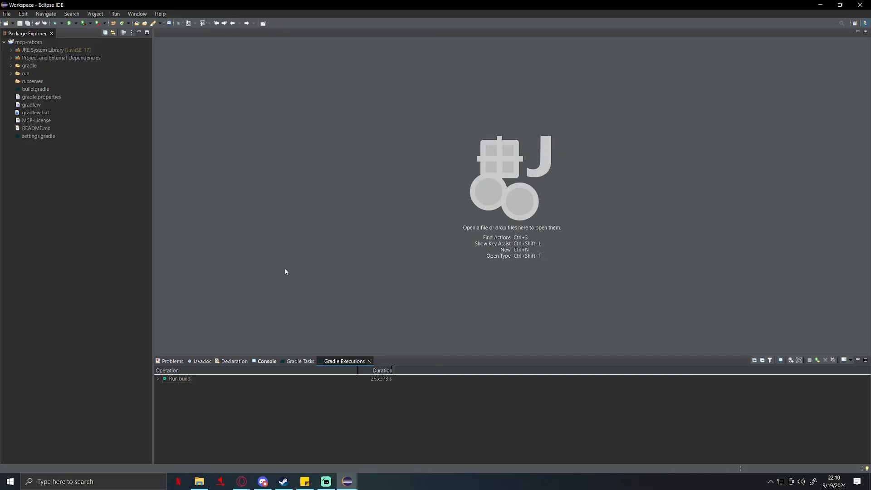
click(300, 362)
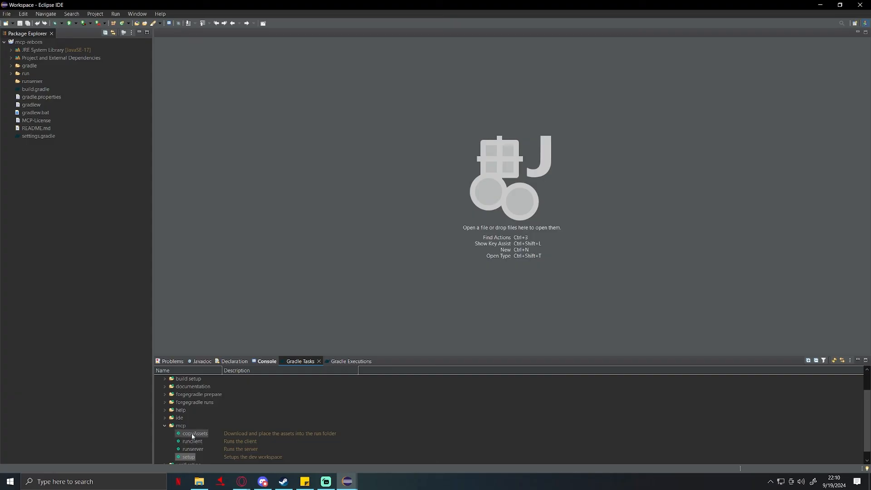
Run the copyAssets Gradle task and return to Gradle Tasks once it finishes.
double_click(194, 434)
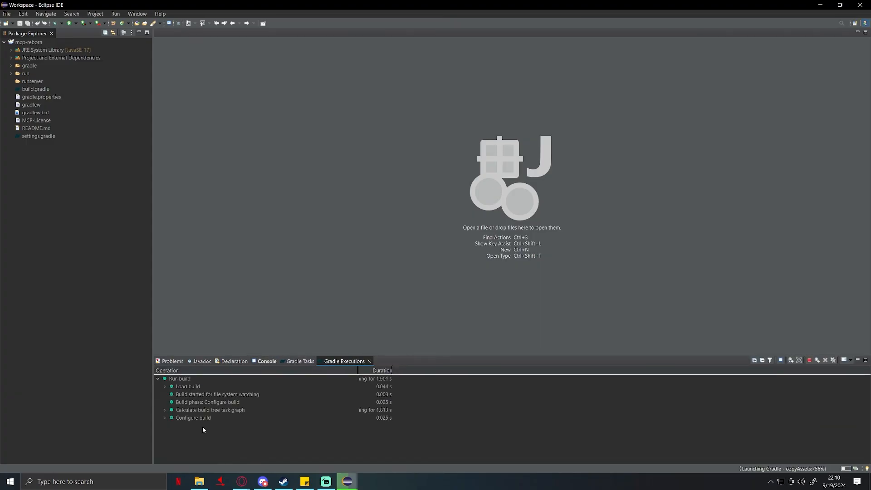
mouse_move(413, 431)
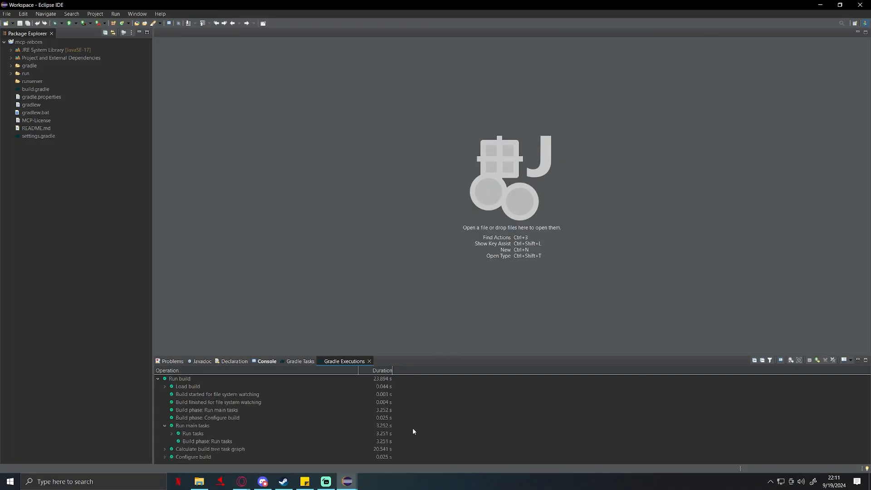
mouse_move(398, 383)
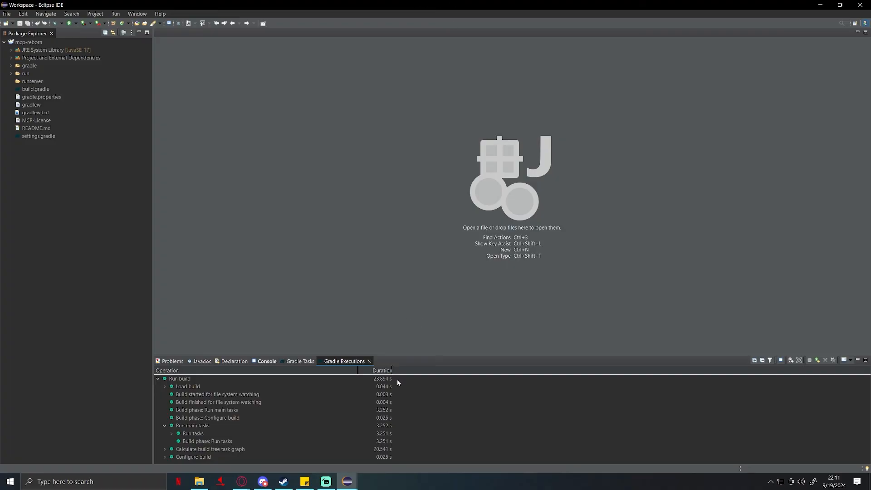
mouse_move(376, 382)
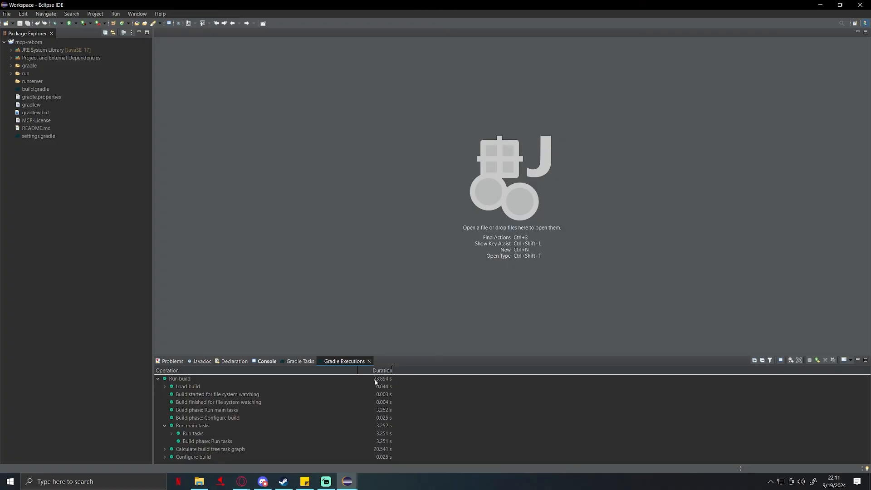
click(299, 362)
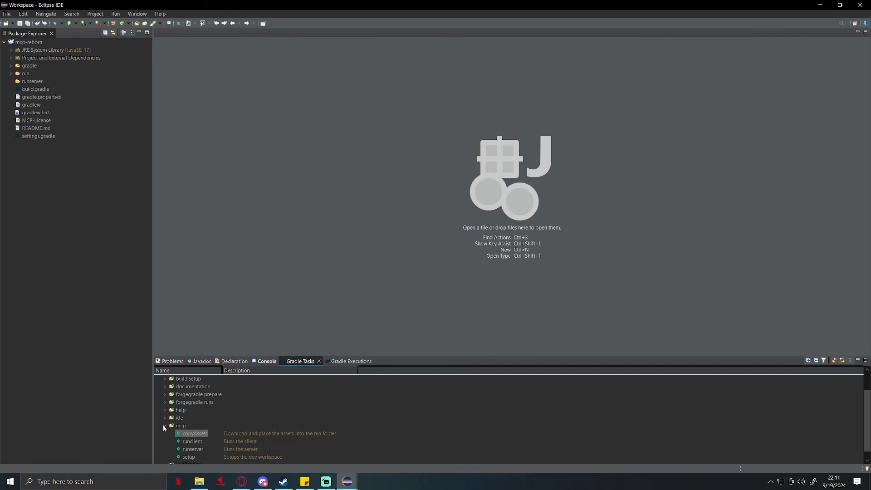
Collapse mcp, run the eclipse task under ide, and return to Gradle Tasks.
click(165, 417)
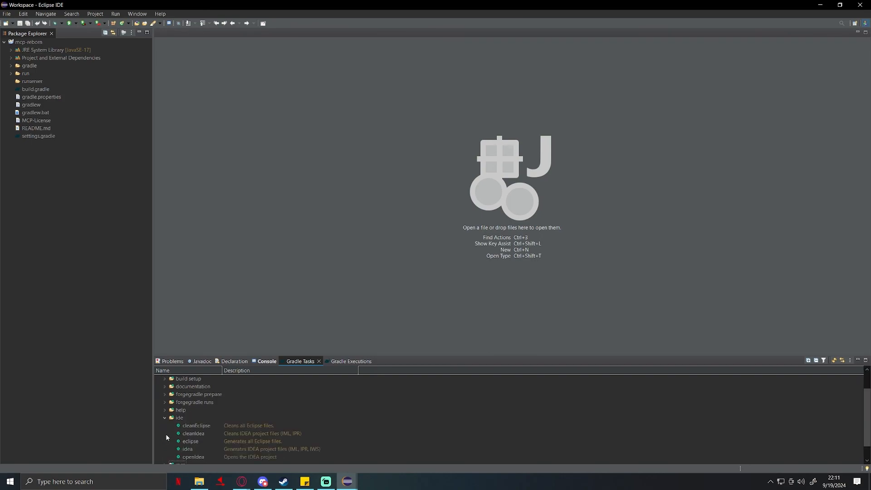
click(191, 441)
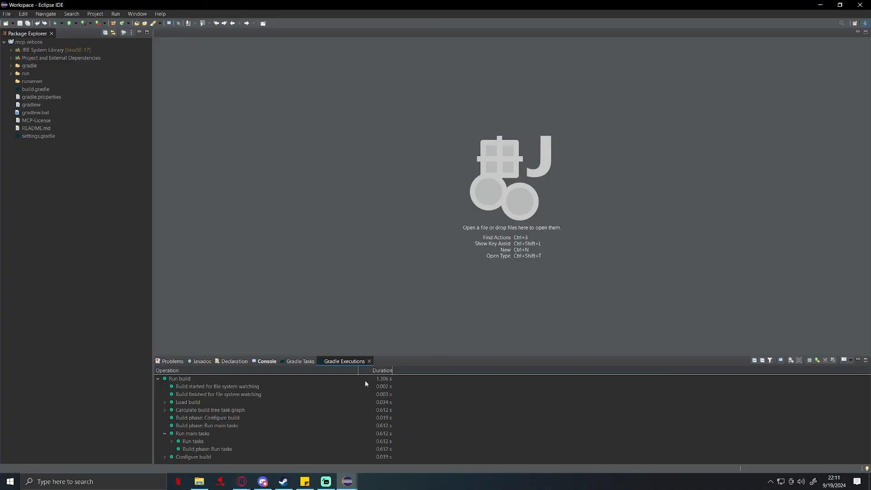
click(300, 361)
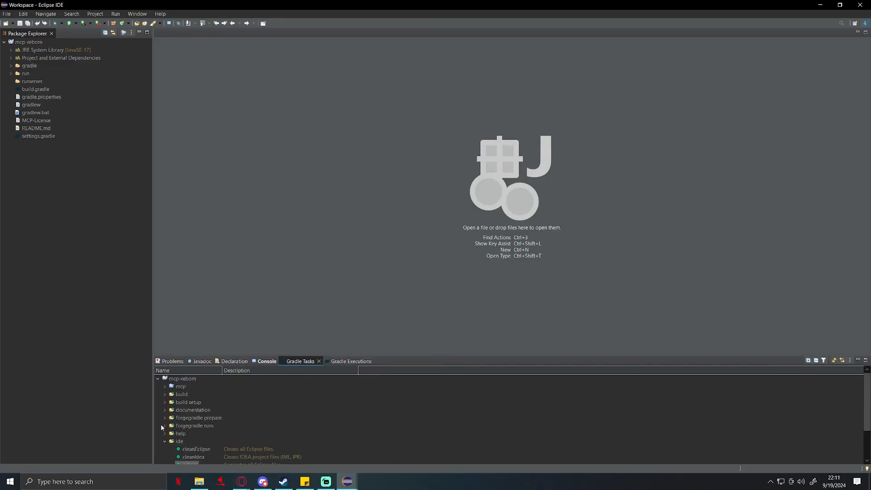
click(194, 426)
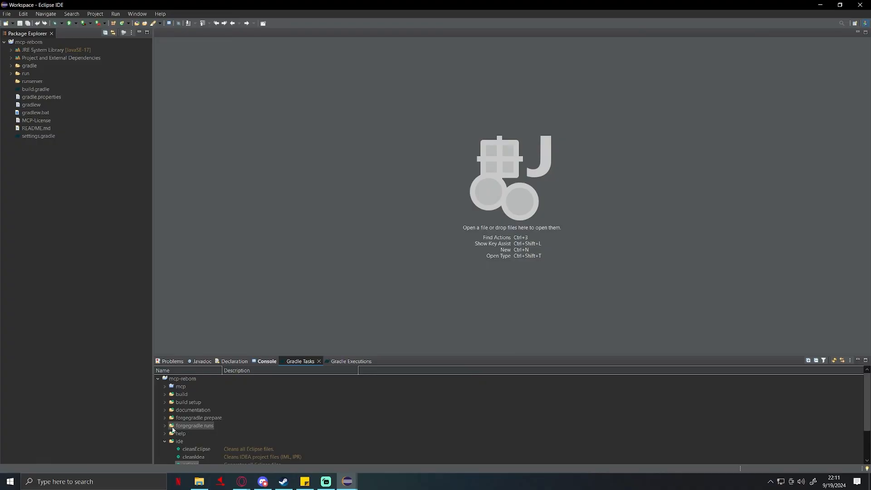
click(164, 426)
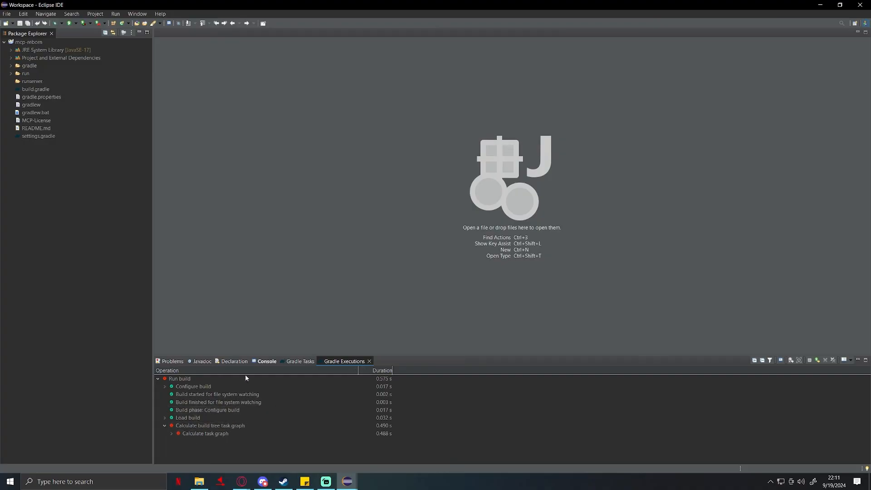
click(192, 387)
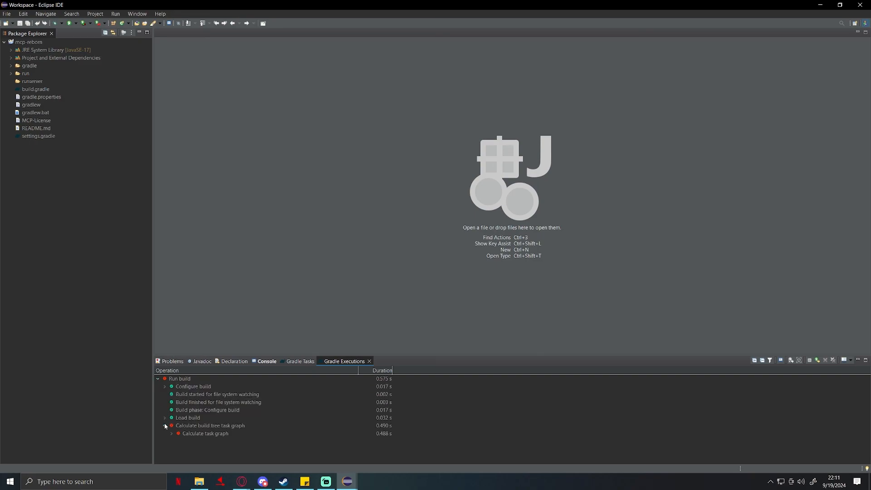
click(301, 361)
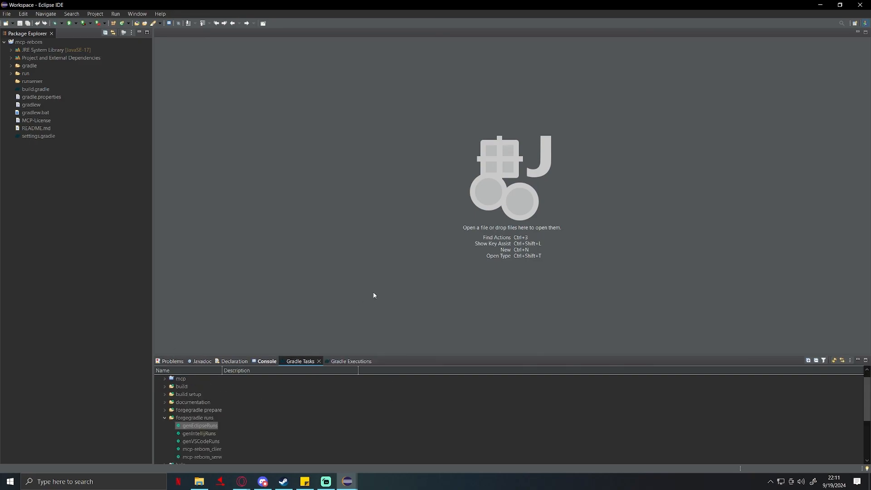
click(164, 418)
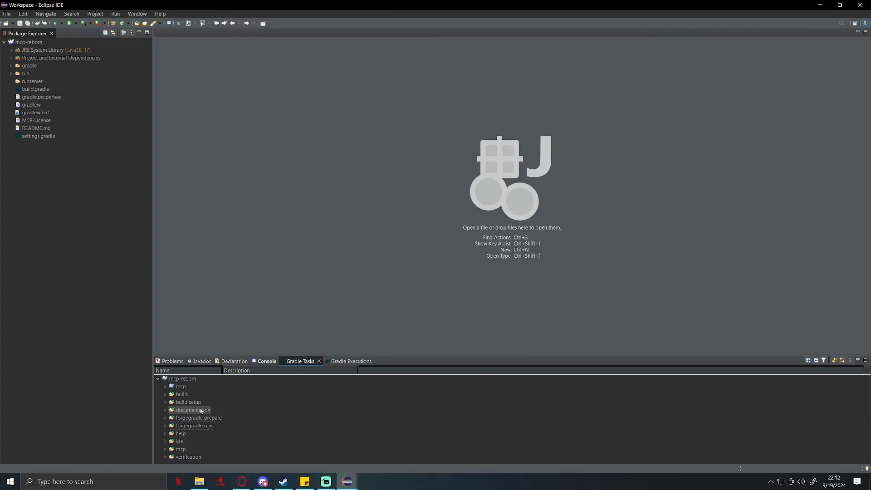
mouse_move(117, 287)
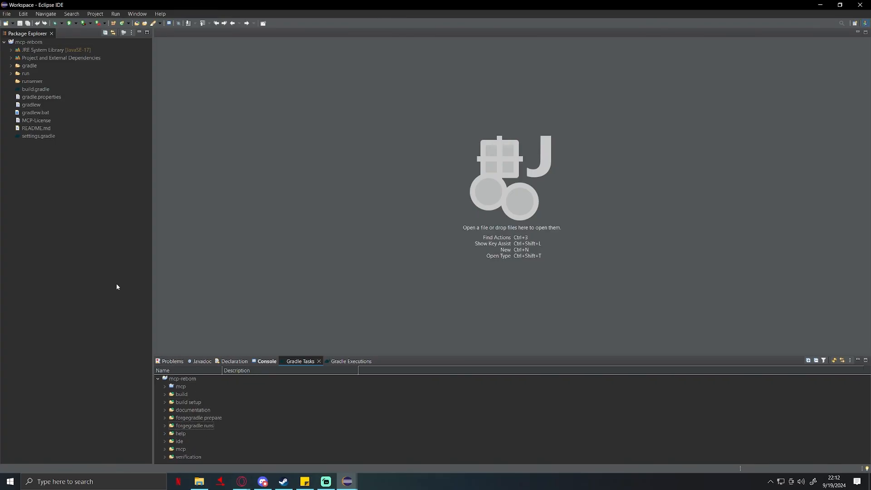
mouse_move(37, 160)
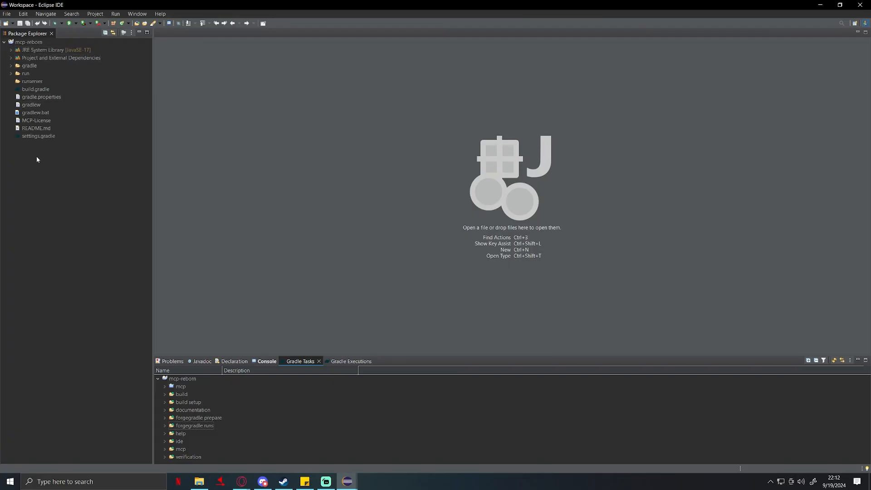
Refresh the mcp-reborn project from the Package Explorer so src/main/java appears.
right_click(38, 160)
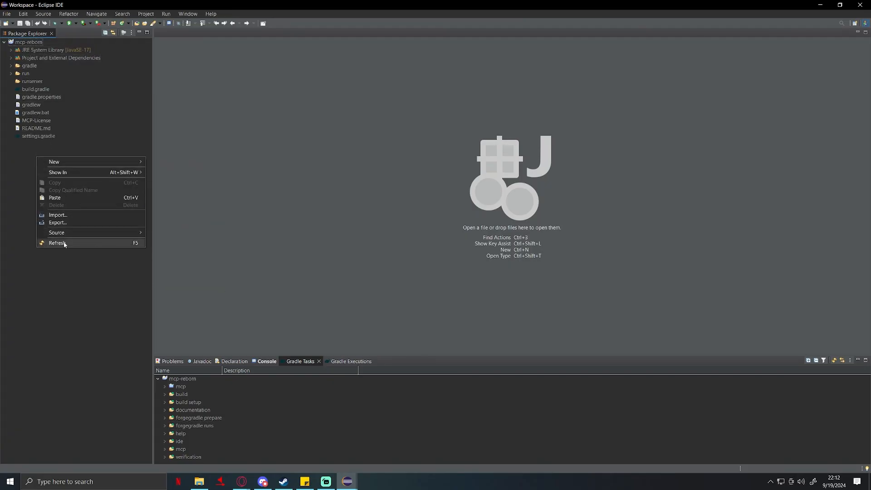
click(57, 243)
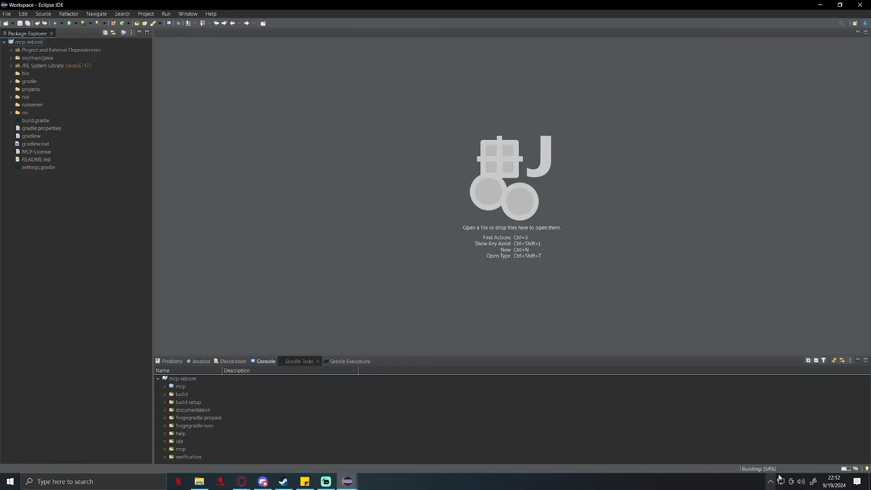
mouse_move(664, 407)
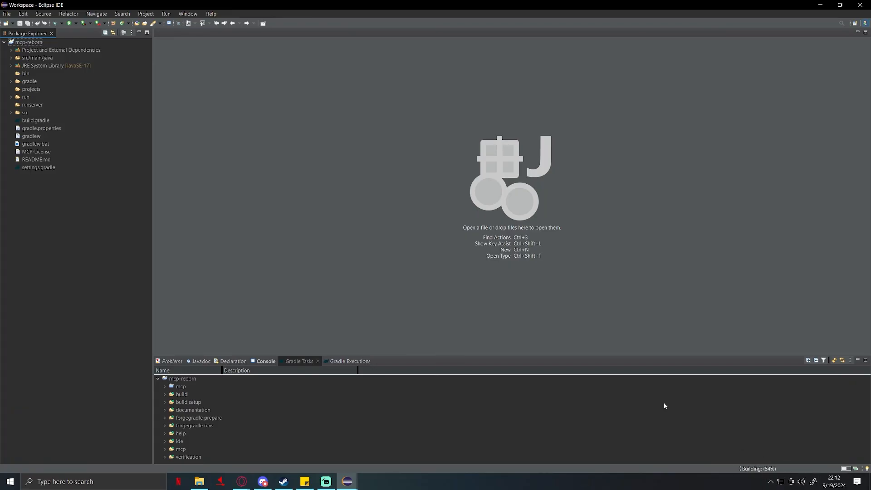
click(37, 58)
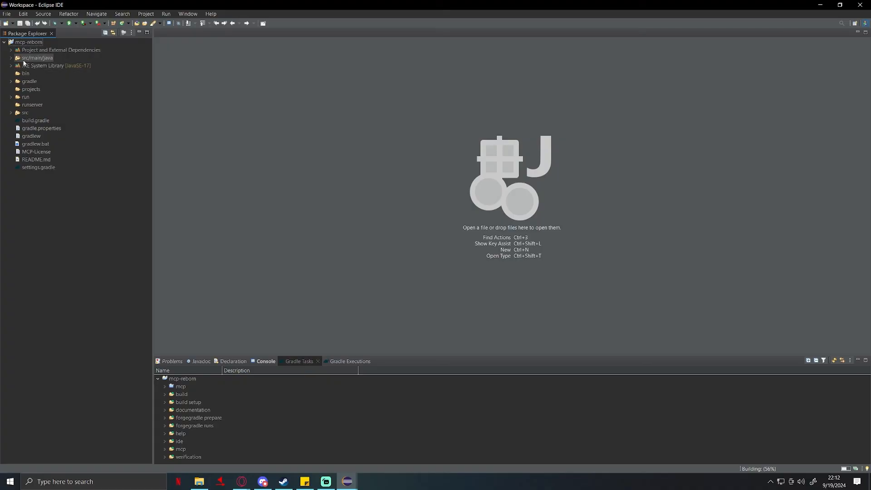
Expand src/main/java and scroll through its flat list of com.mojang and net.minecraft packages.
click(5, 58)
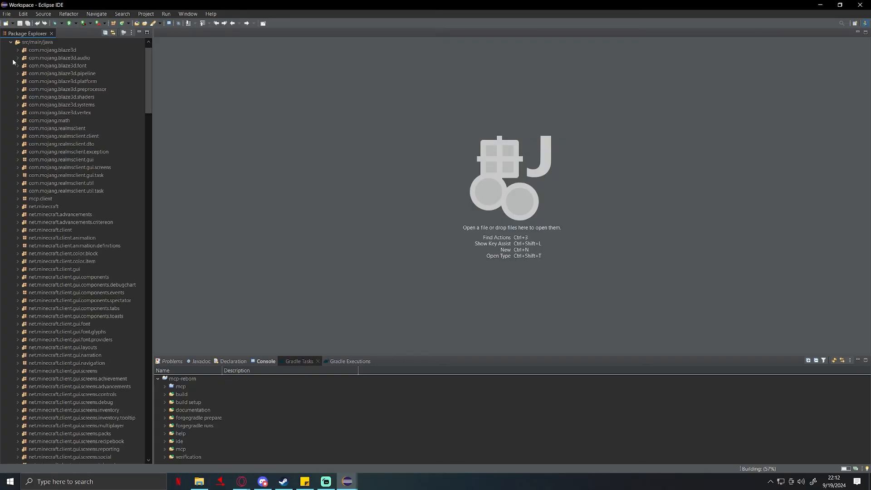
scroll(down, 3)
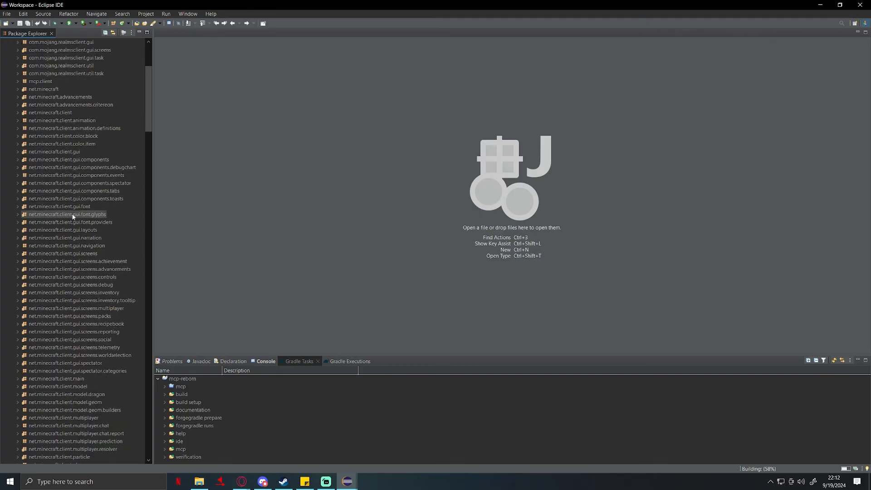
scroll(down, 3)
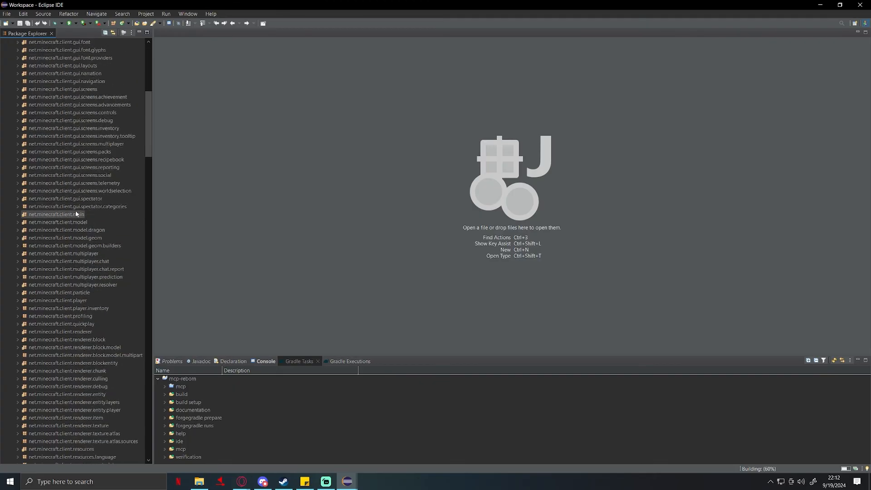
scroll(down, 3)
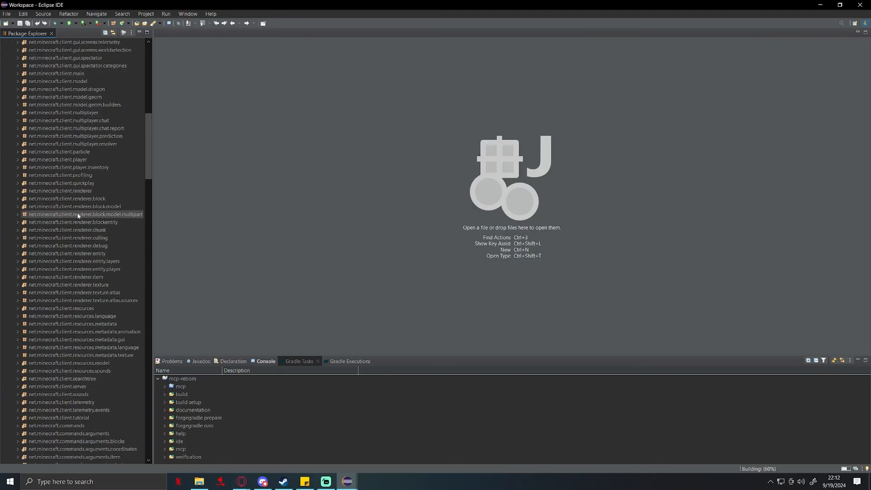
scroll(up, 3)
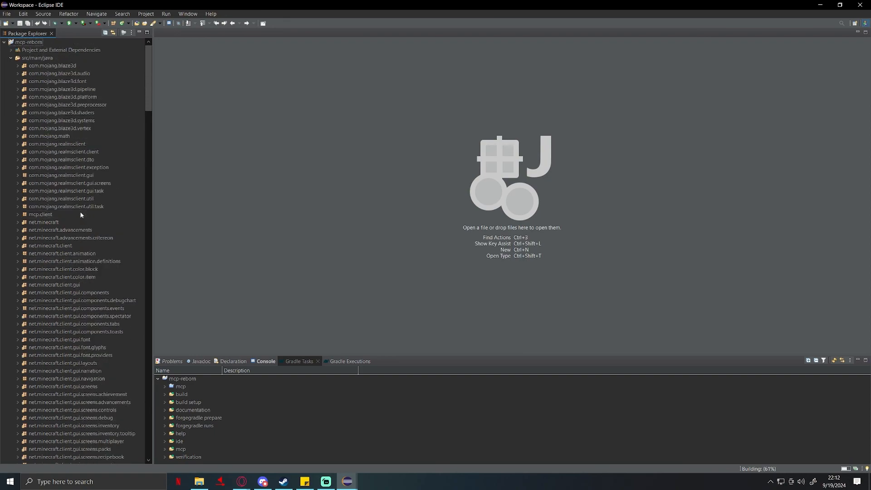
click(132, 33)
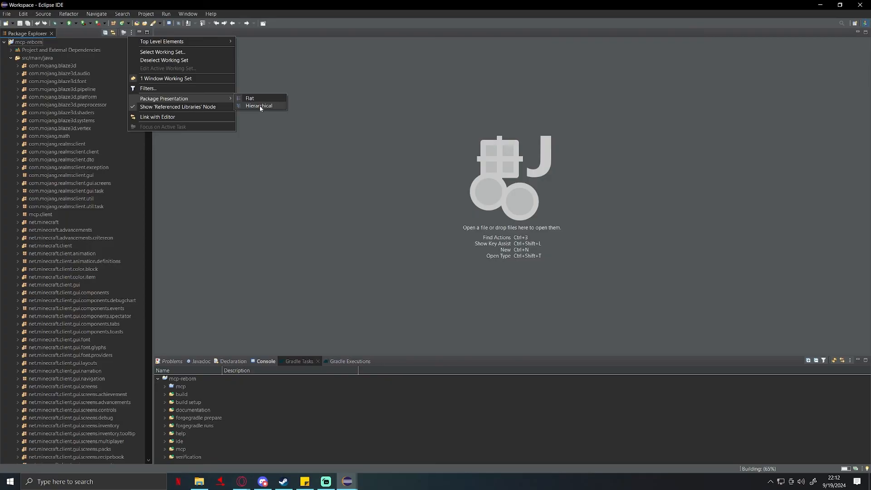
Switch Package Presentation to Hierarchical, then collapse src/main/java again.
click(259, 106)
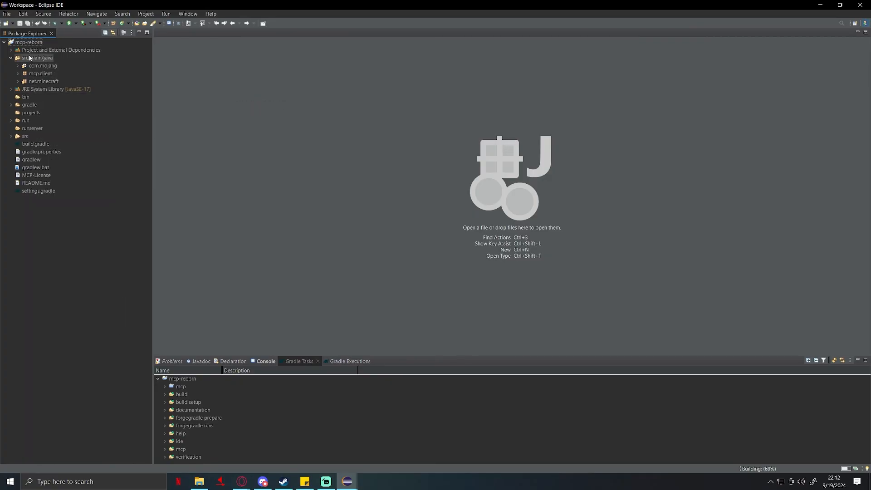
click(43, 81)
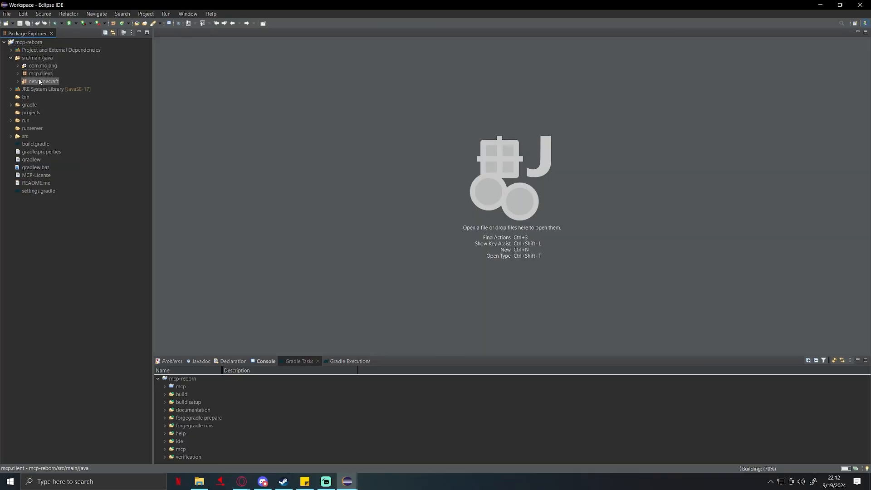
click(39, 73)
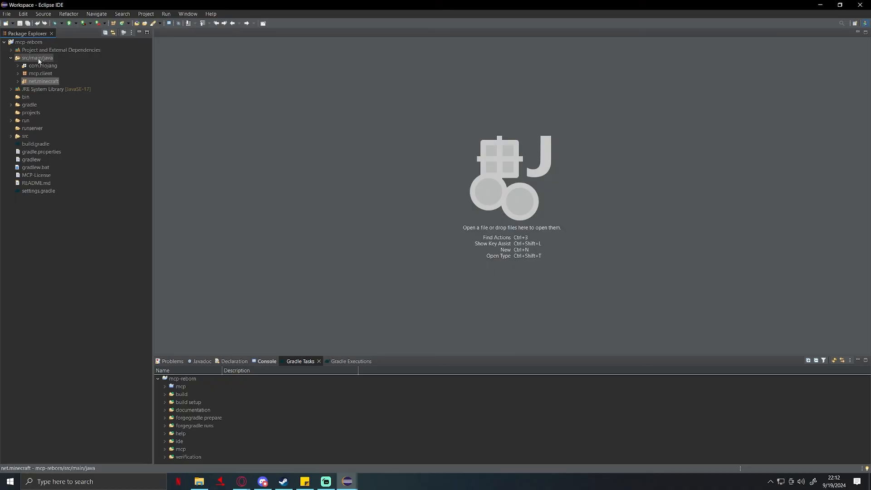
right_click(38, 58)
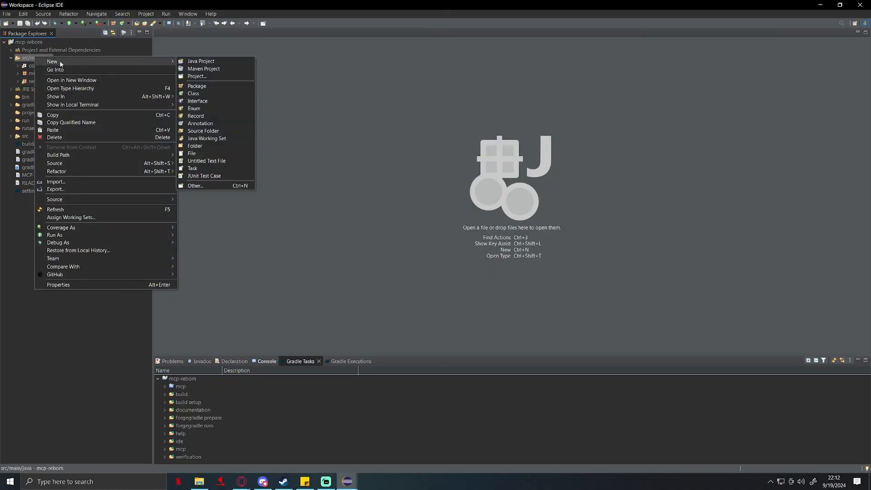
key(Escape)
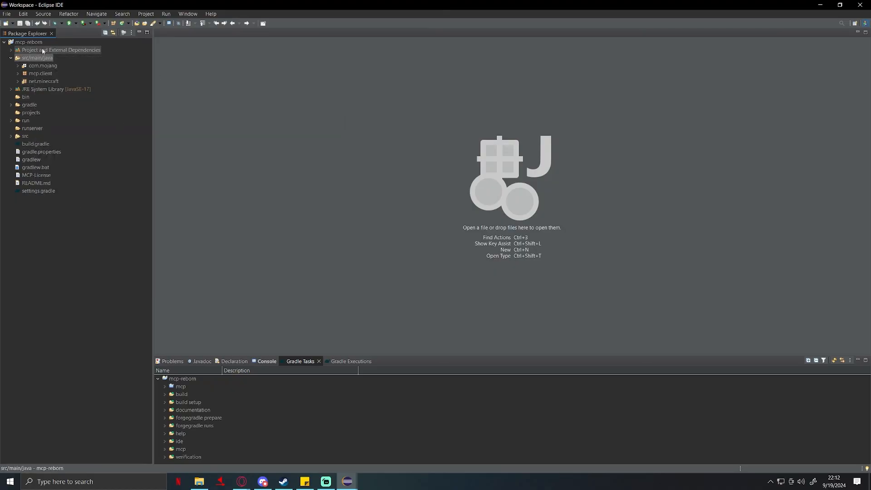
click(18, 57)
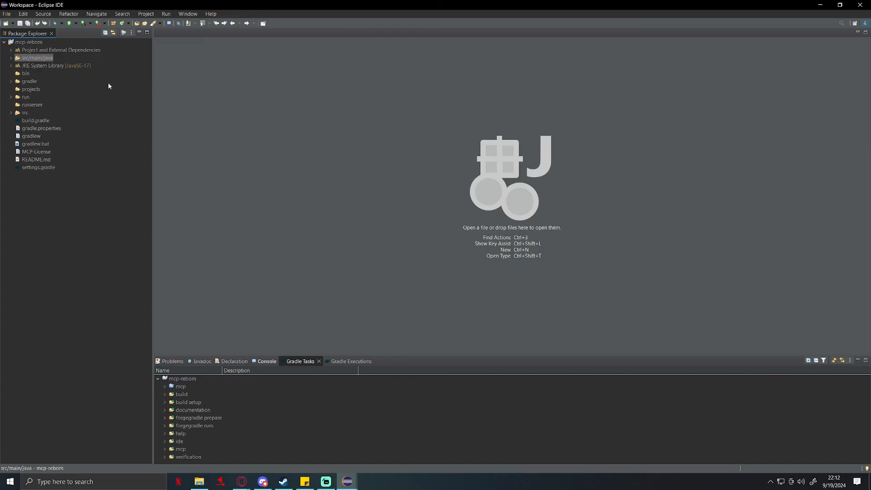
mouse_move(206, 88)
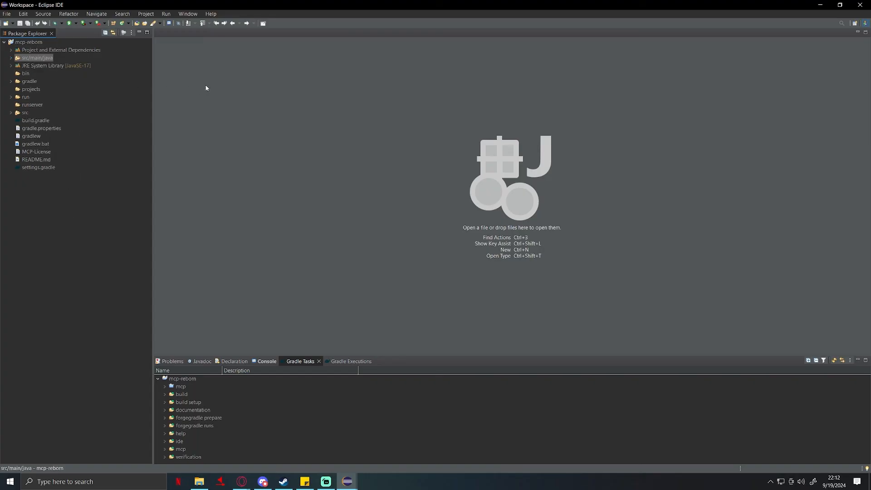
mouse_move(196, 103)
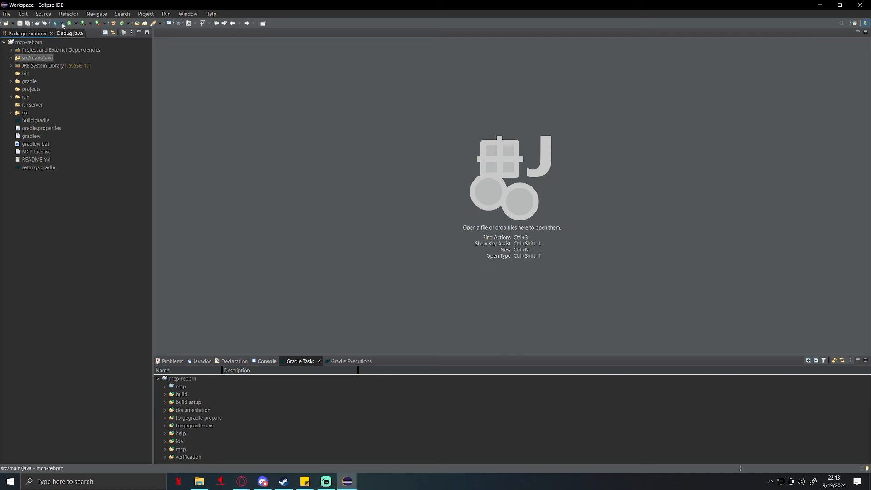
Create a new Java Application launch configuration from Debug Configurations for mcp-reborn.
click(62, 23)
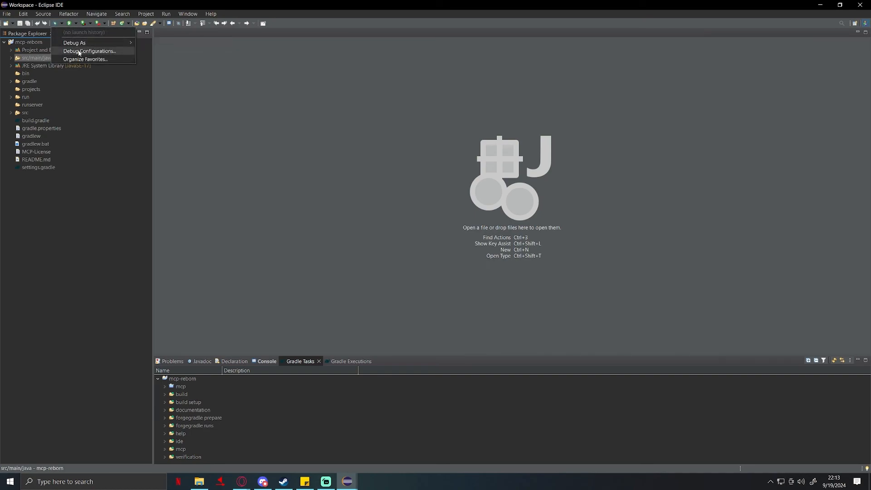
click(90, 51)
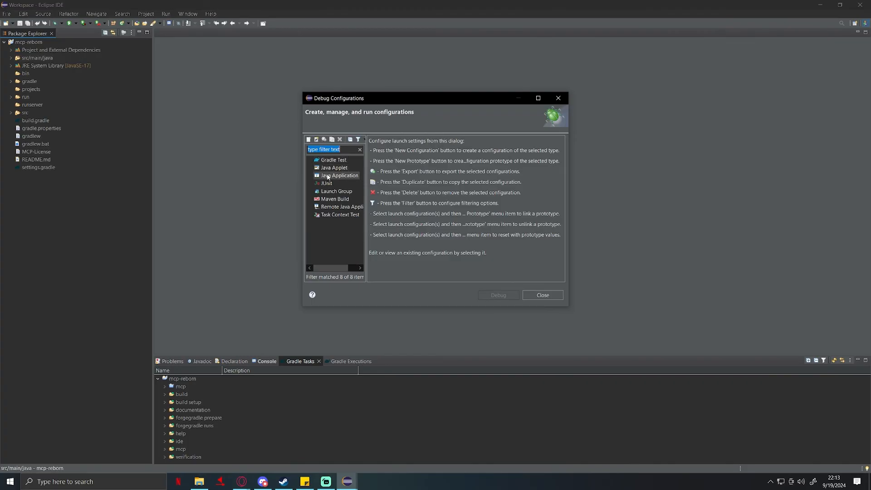
click(340, 176)
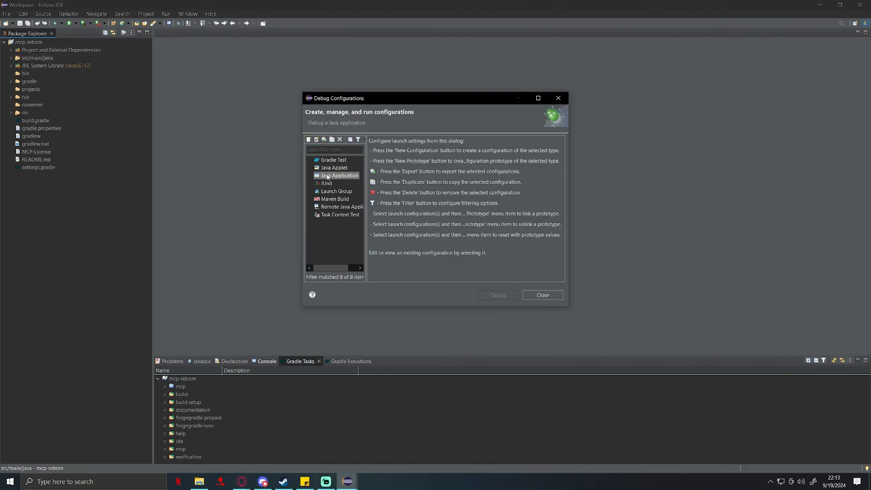
mouse_move(308, 139)
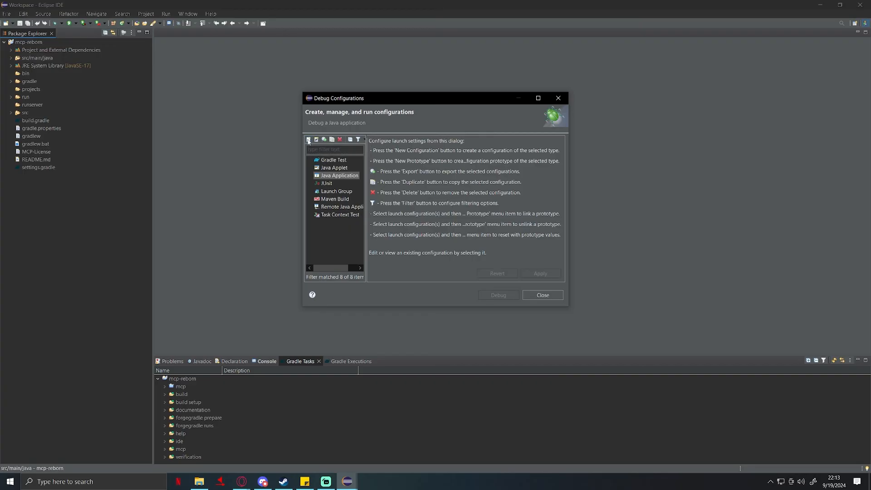
click(308, 139)
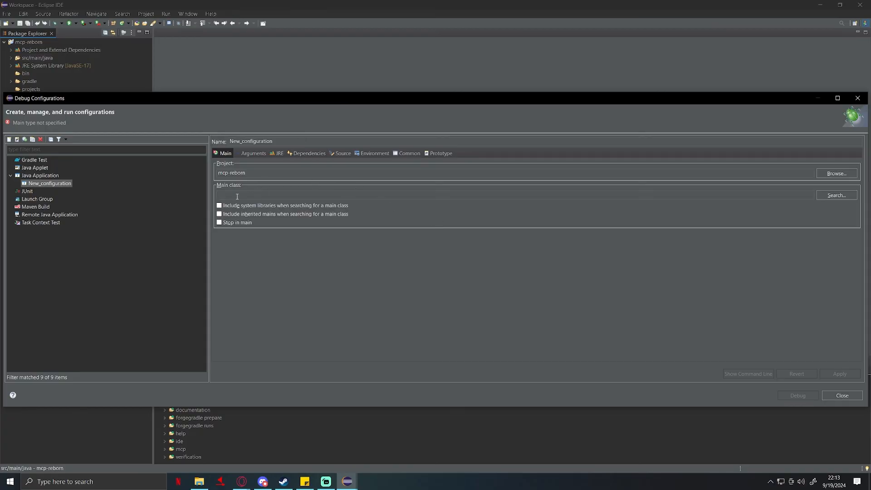
mouse_move(503, 275)
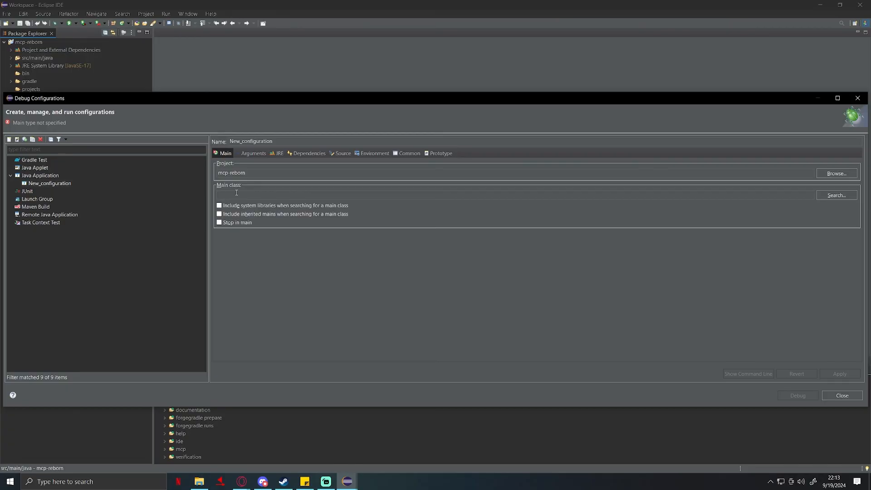
Set main class mcp.client.start and enter VM arguments -Xmx1G -Xms1G under Arguments.
text(mcp.client.start)
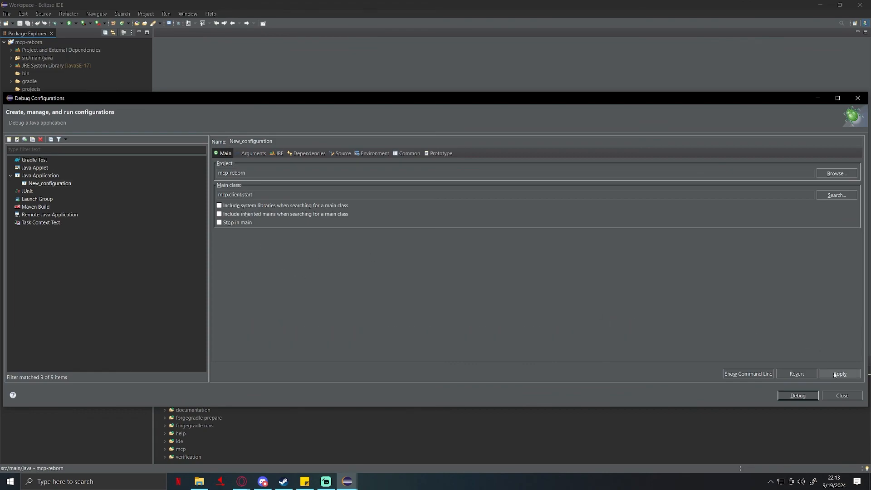
click(840, 373)
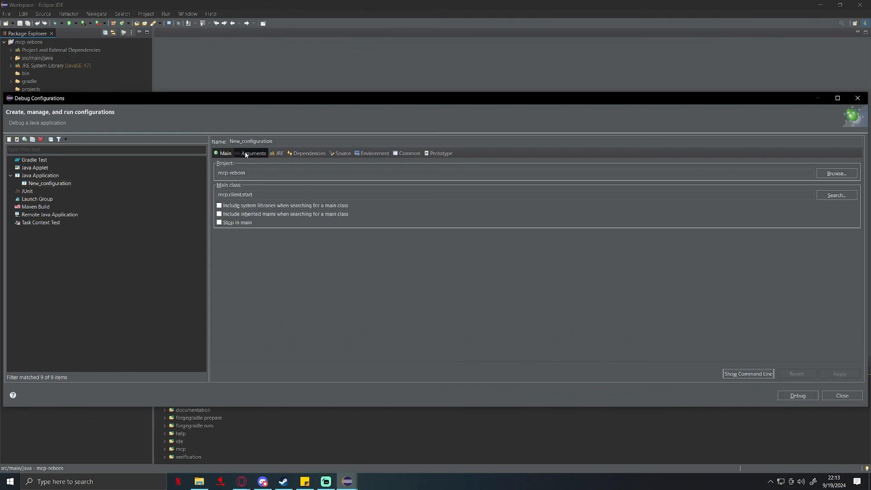
click(254, 154)
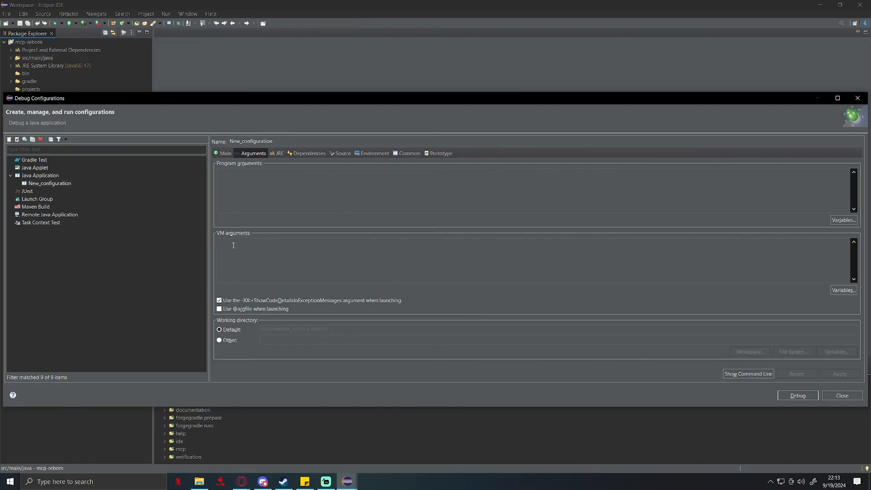
text(-Xmx1G)
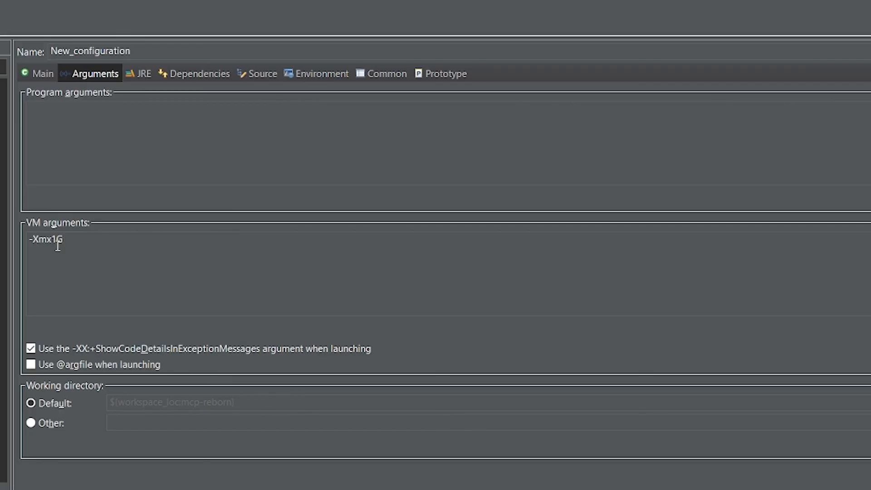
text(-X)
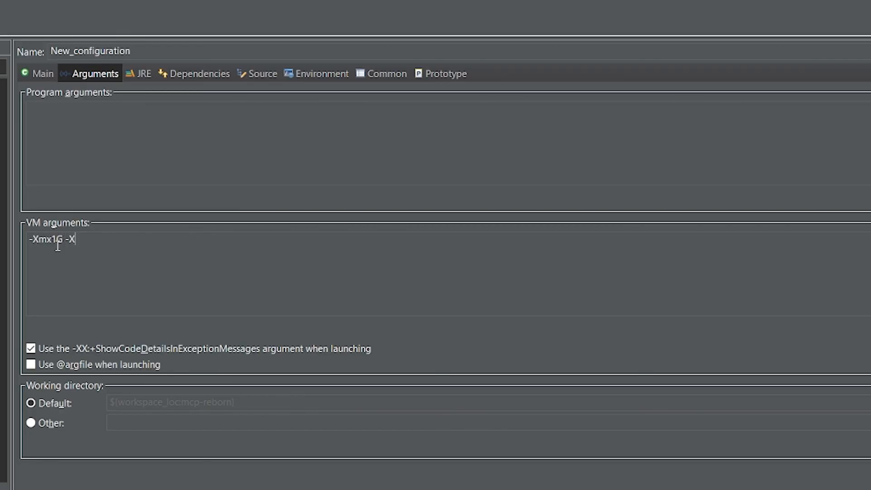
text(ms1G)
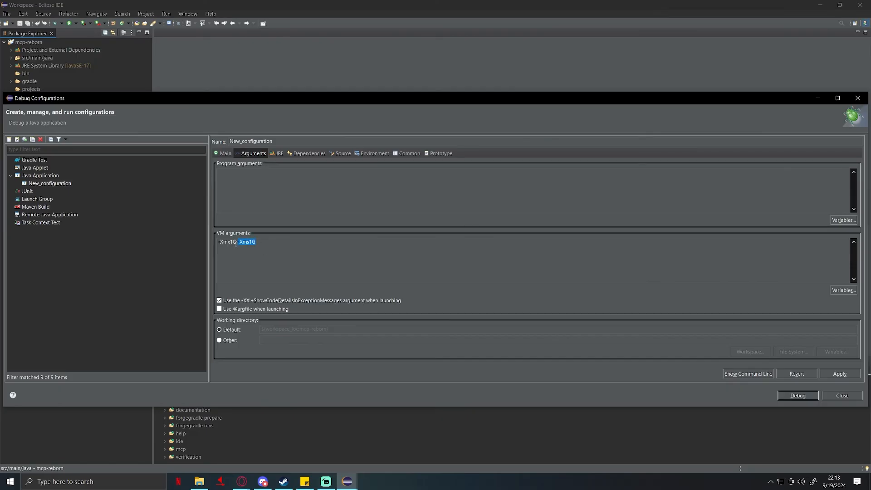
click(287, 250)
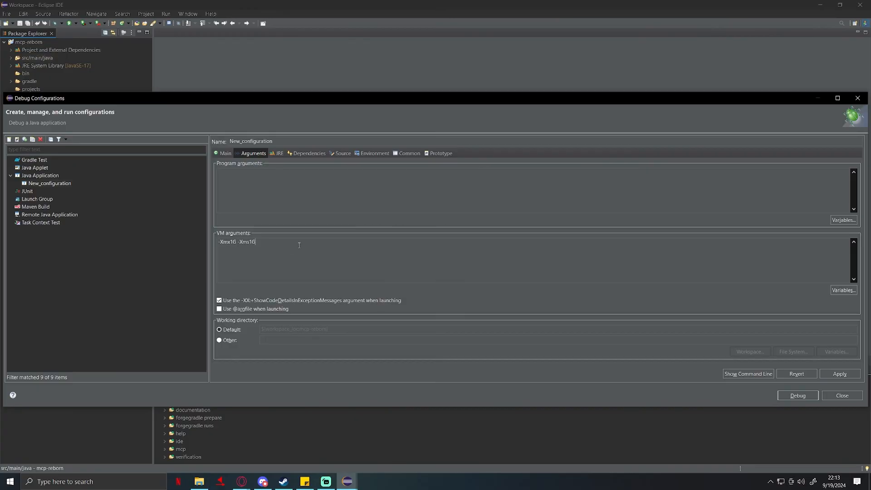
mouse_move(289, 251)
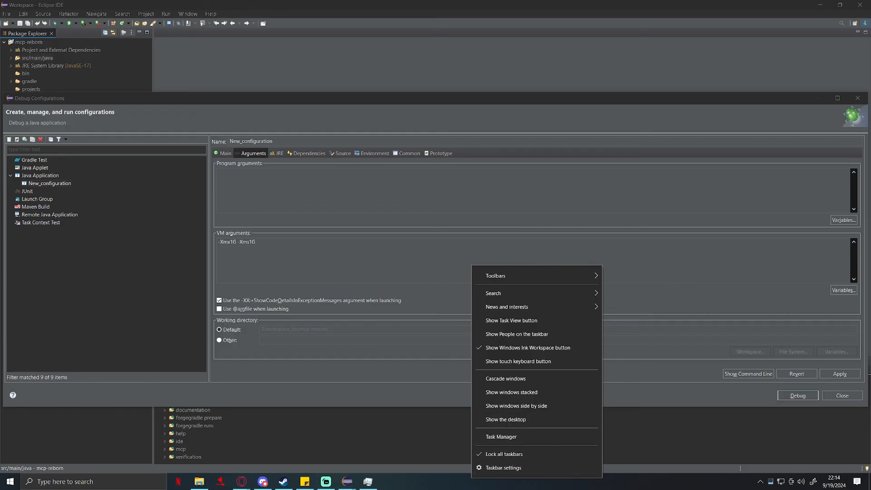
Check installed memory (32 GB) in Task Manager's Performance > Memory view, then close it.
click(501, 438)
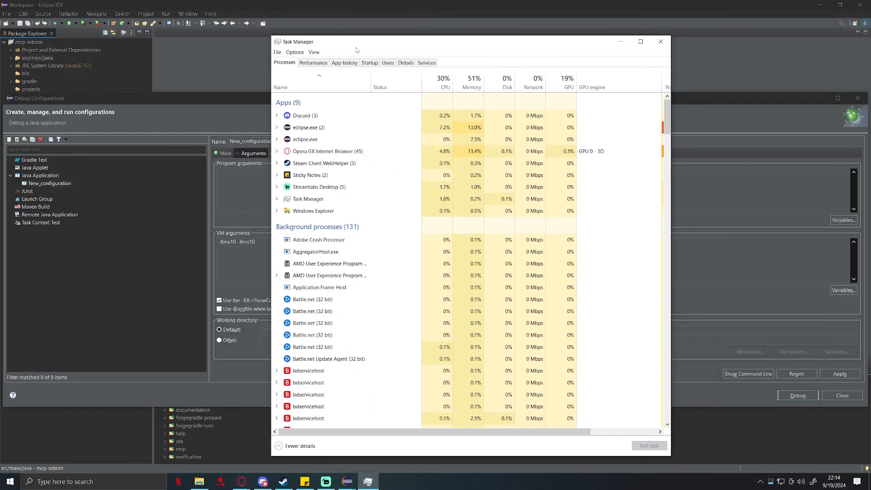
click(314, 63)
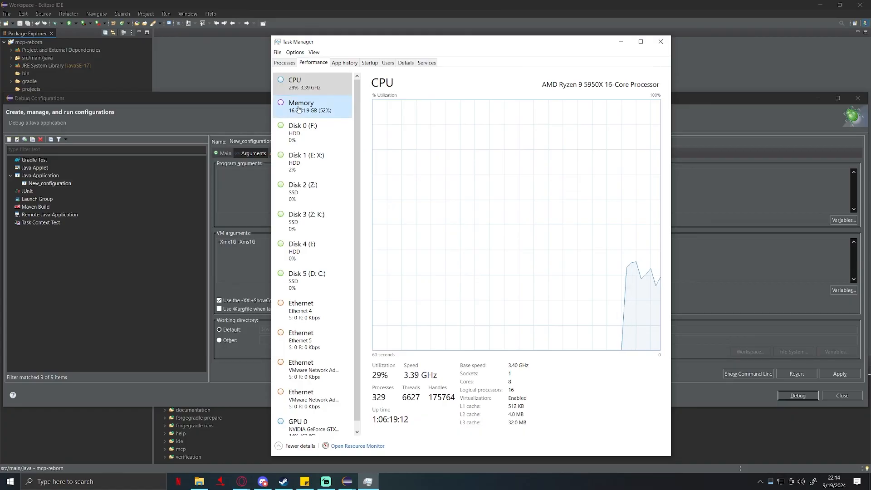
click(301, 106)
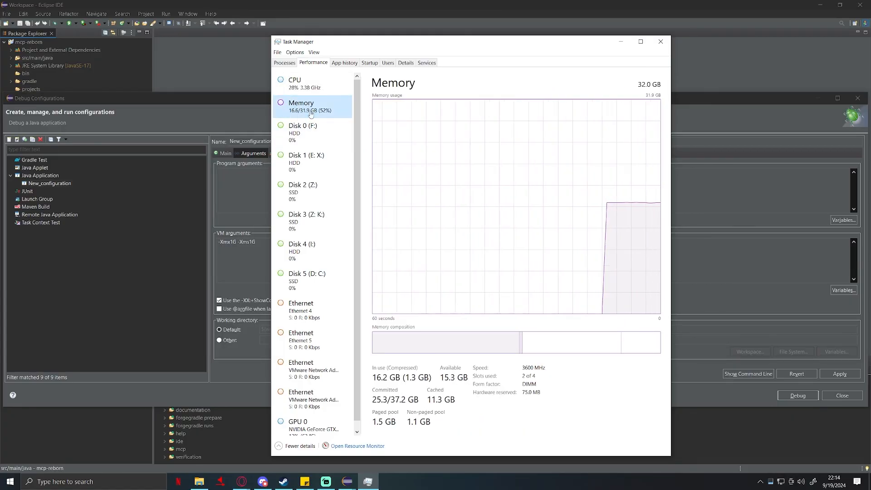
click(660, 40)
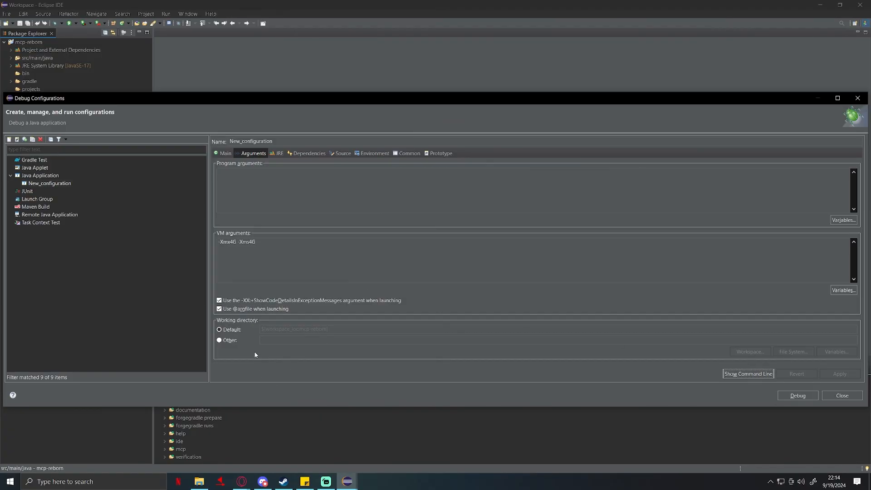
mouse_move(233, 321)
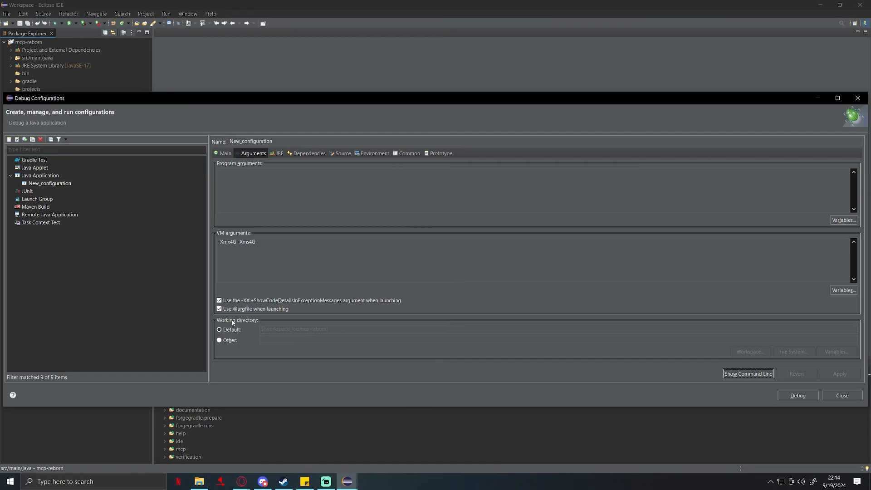
Set the working directory to mcp-reborn's run folder via Workspace browse and apply the configuration.
click(220, 341)
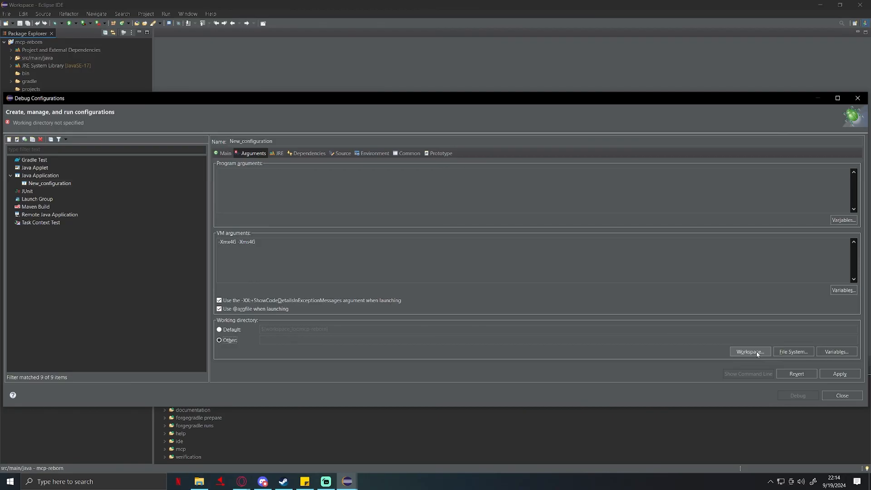
click(750, 352)
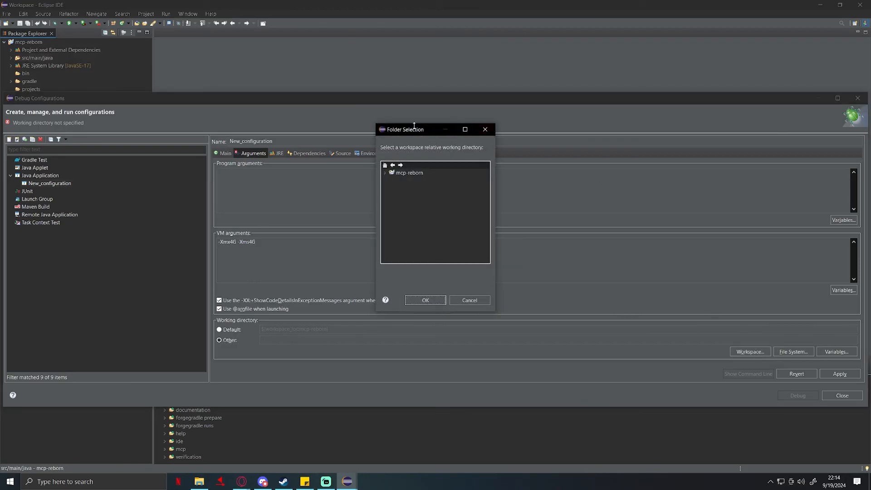
drag(414, 129, 401, 143)
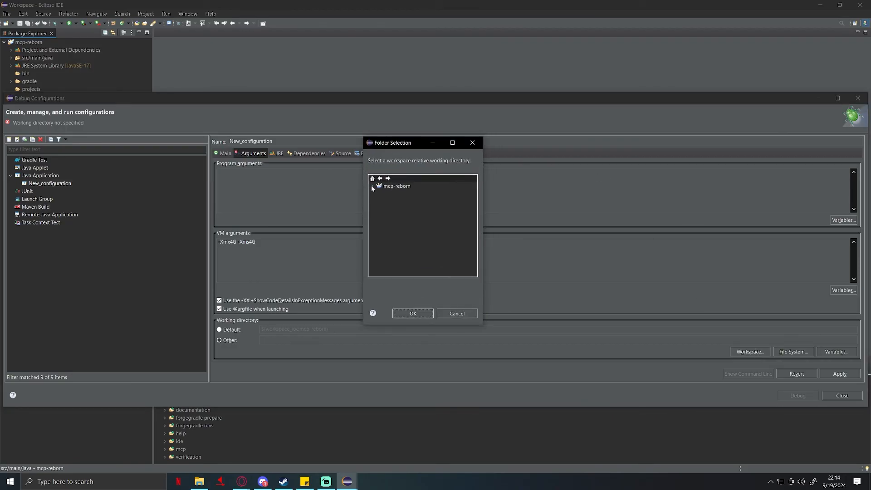
click(372, 185)
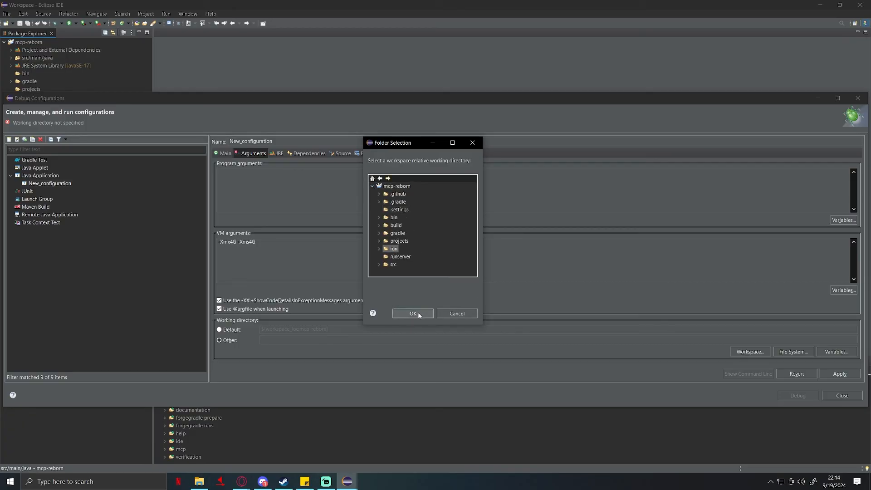
click(412, 313)
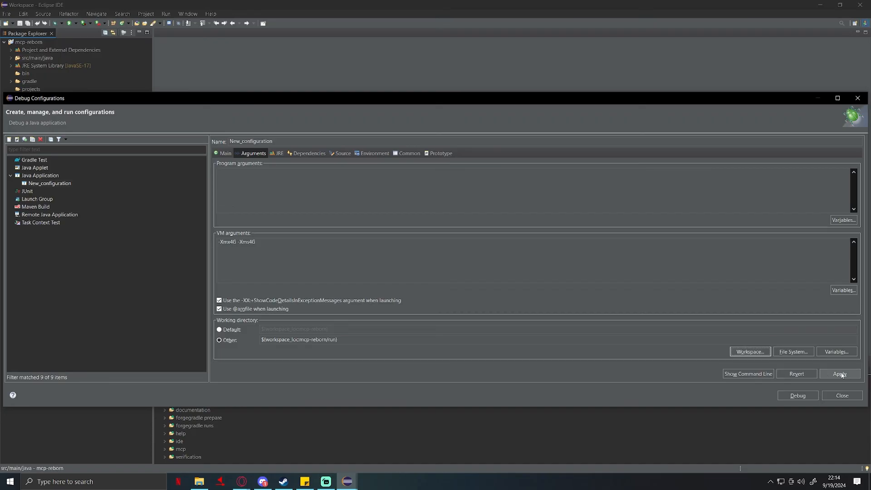
click(841, 395)
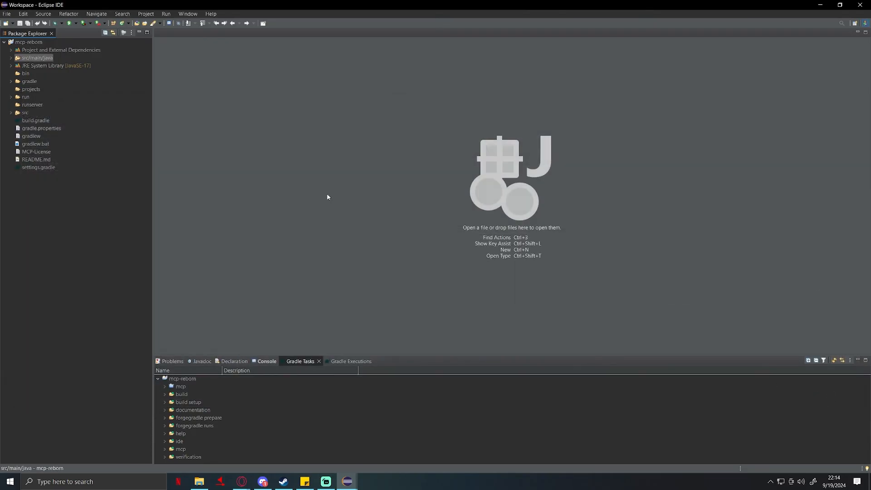
After the launch fails on mcp.client.start, correct the main class to mcp.client.Start and relaunch in debug.
click(267, 361)
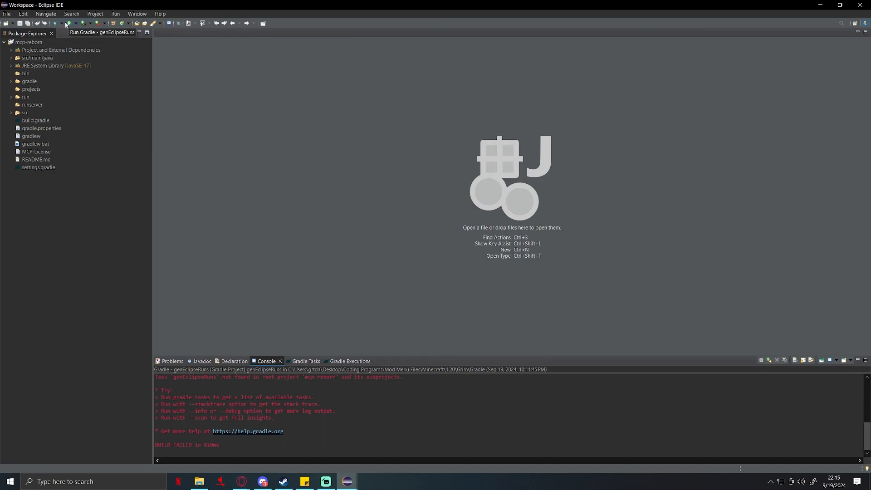
click(69, 23)
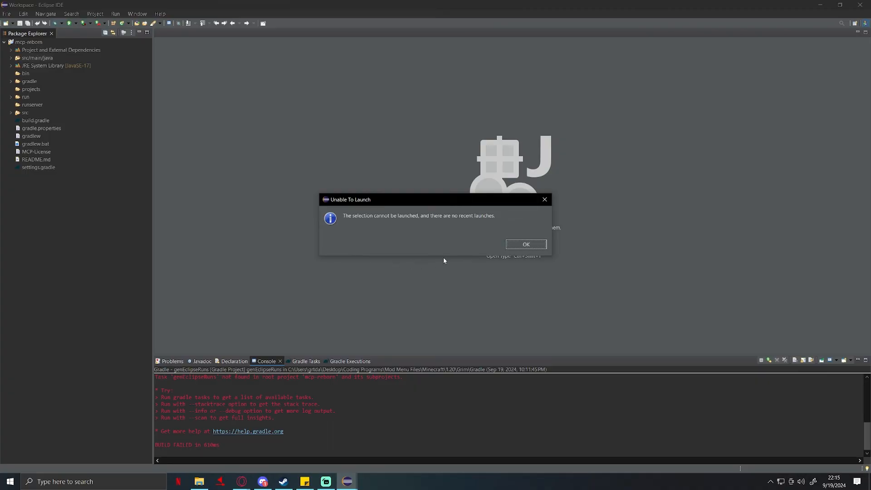
click(526, 244)
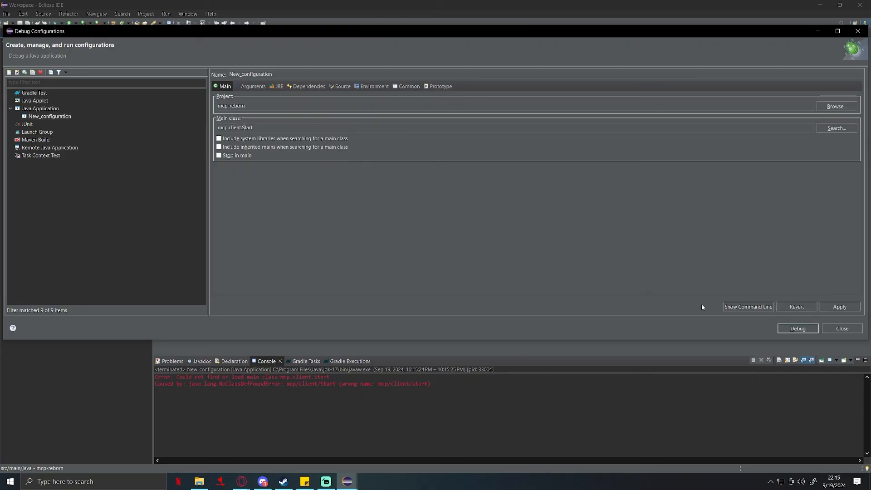
click(797, 328)
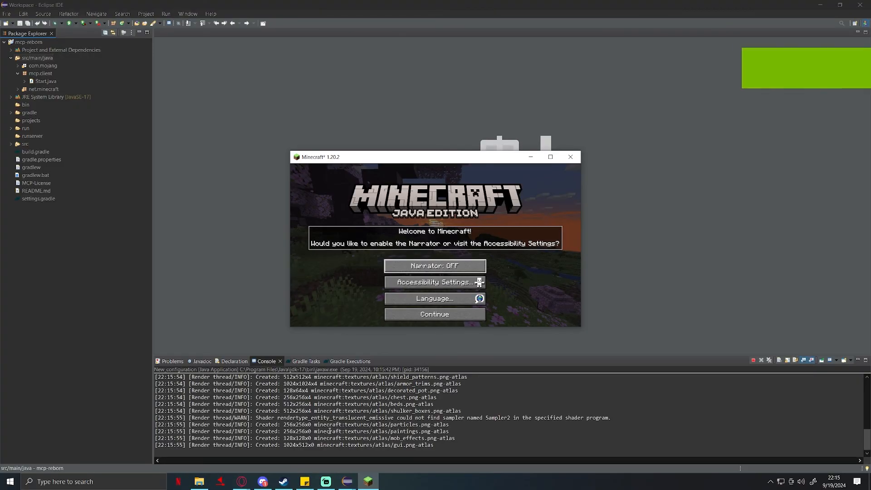
mouse_move(435, 314)
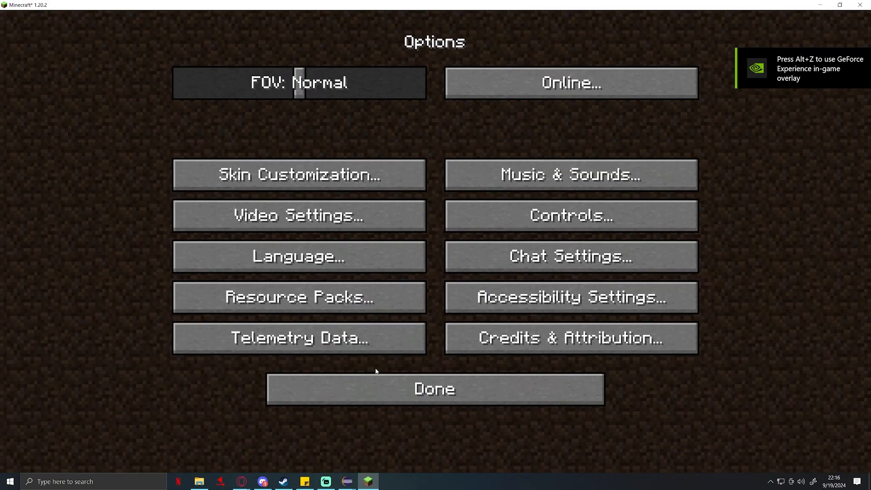
Check Music & Sounds options, where Master Volume is off, and return from the options screen.
click(570, 174)
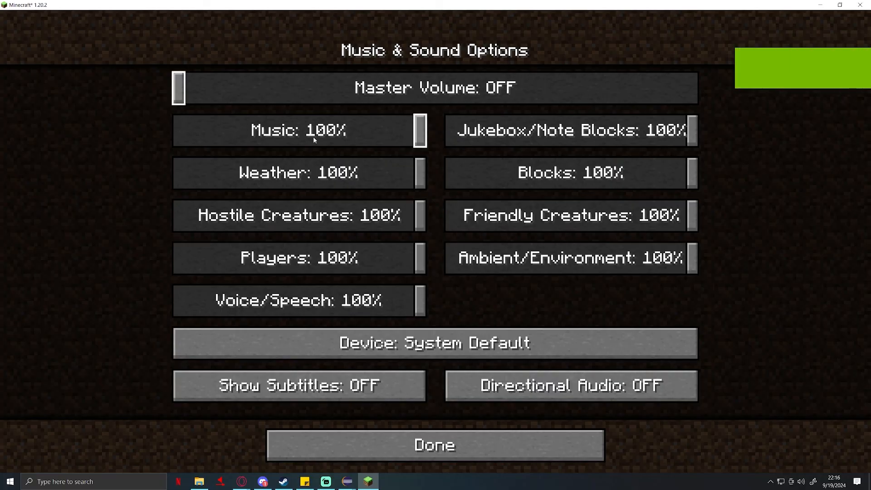
click(434, 445)
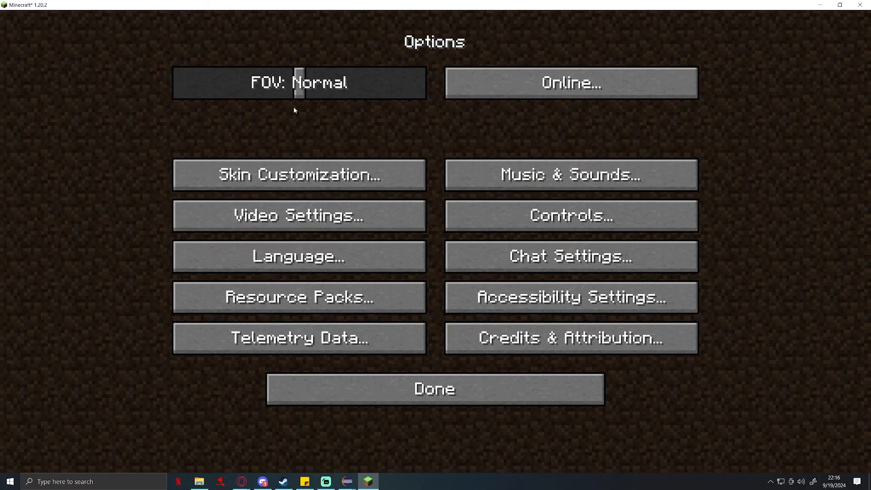
click(434, 389)
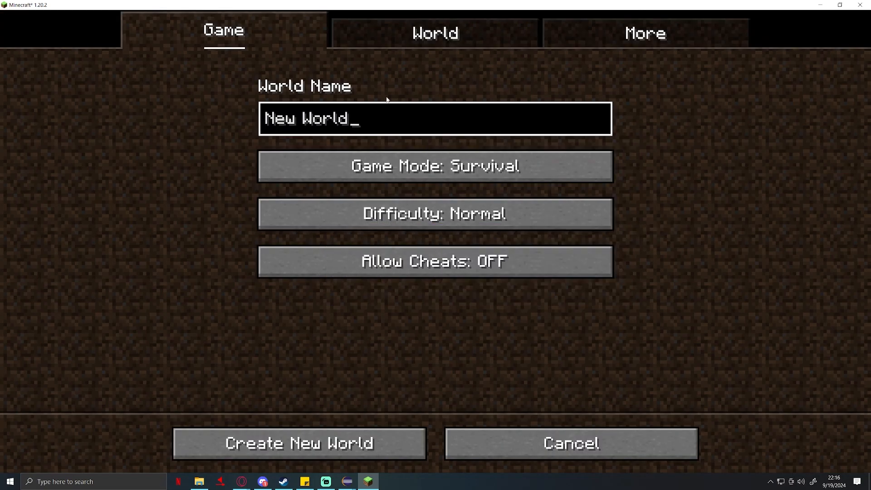
Name the new singleplayer world 'Mcp Test World' and create it.
text(Mc)
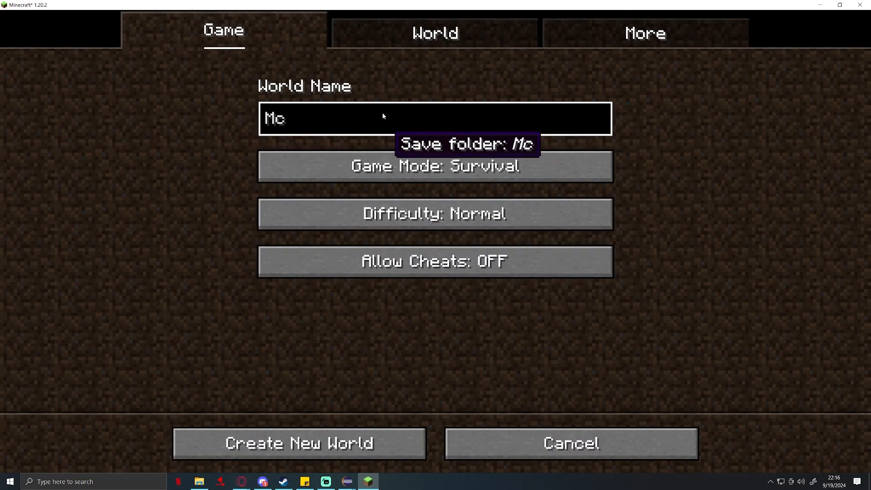
text(p Test World)
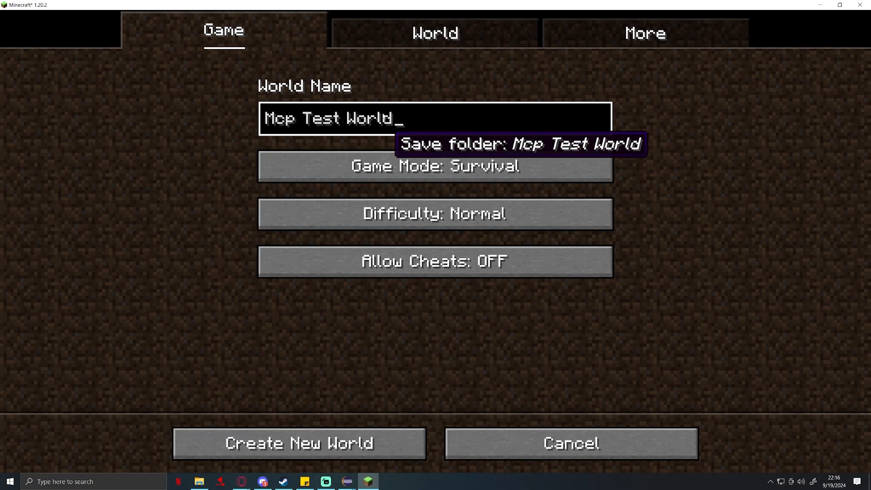
click(299, 443)
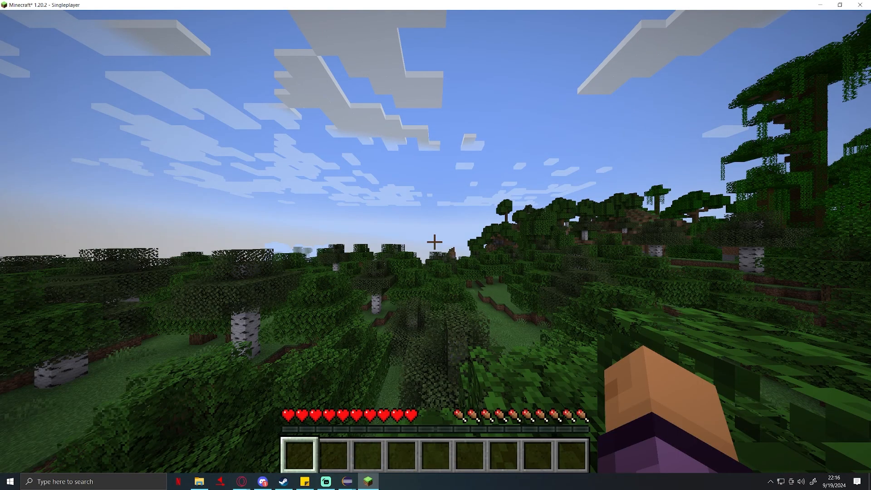
mouse_move(436, 241)
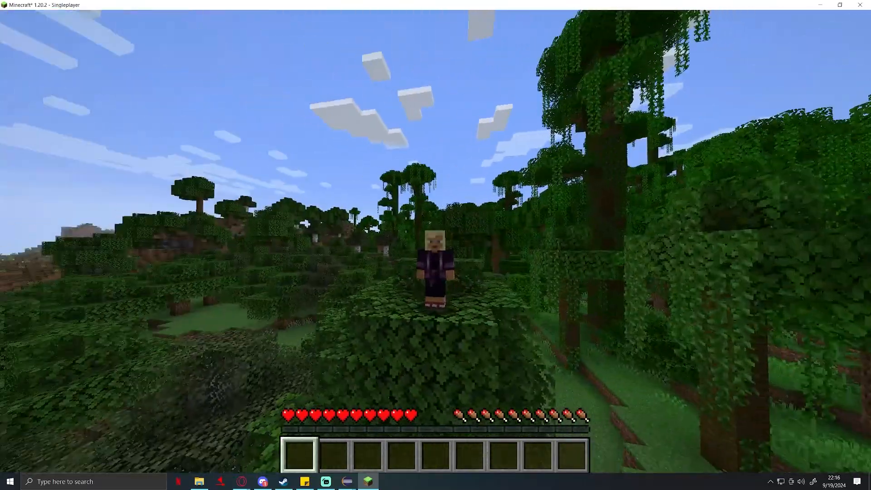
mouse_move(436, 245)
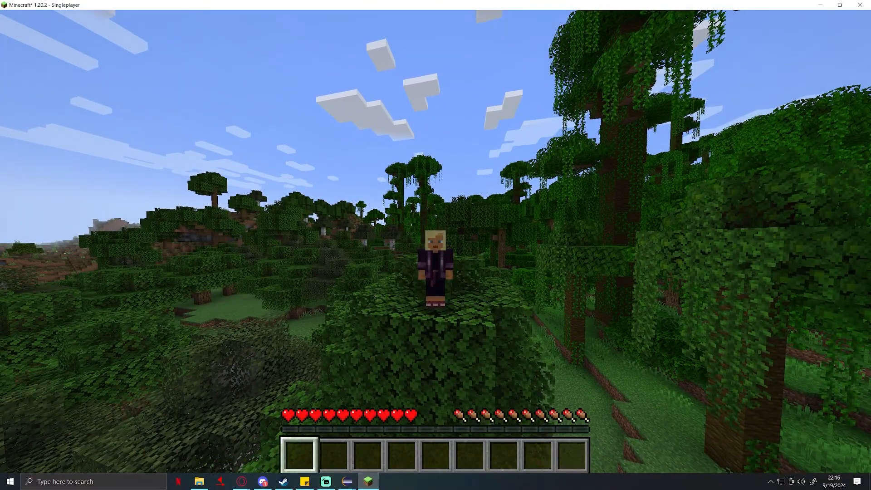